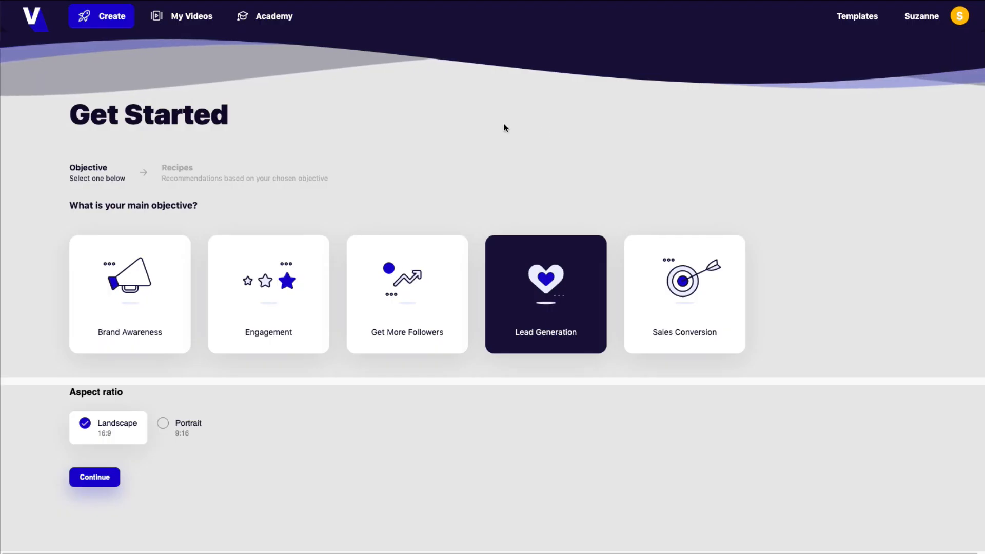
pyautogui.moveTo(646, 165)
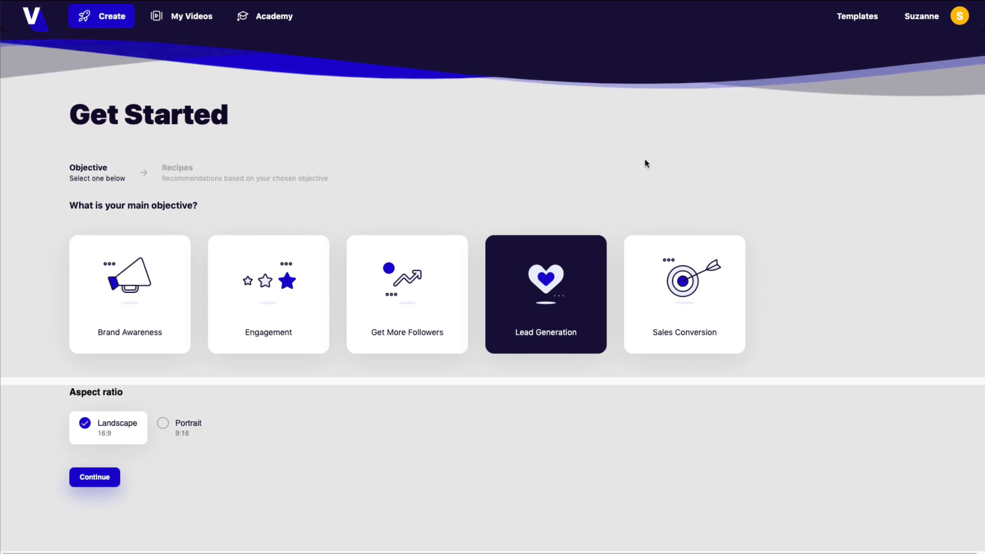
pyautogui.moveTo(777, 184)
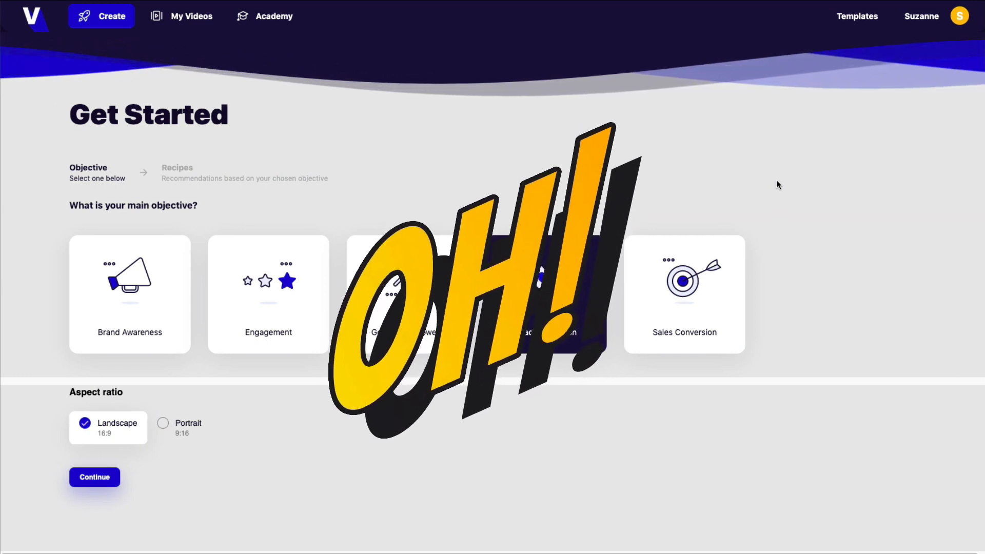
# Step: Review the $97 Individual and $127 Commercial lifetime plans, then open the Viddyoze AI offer page
pyautogui.click(546, 294)
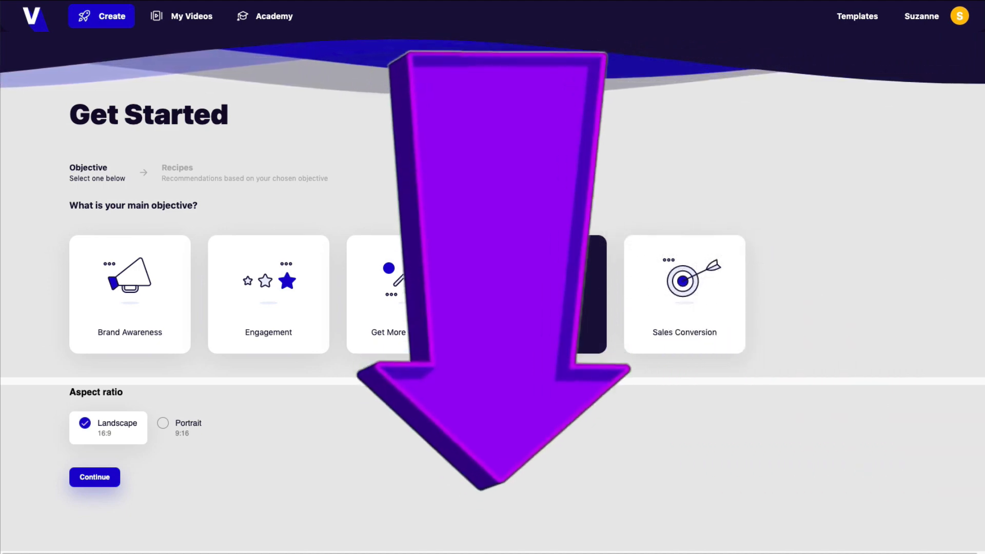
pyautogui.click(545, 294)
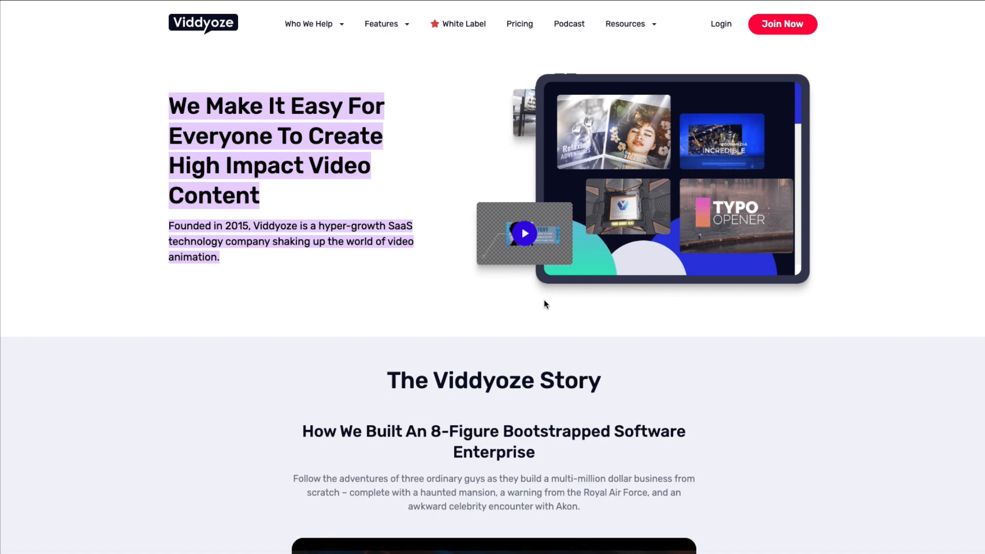
pyautogui.moveTo(390, 311)
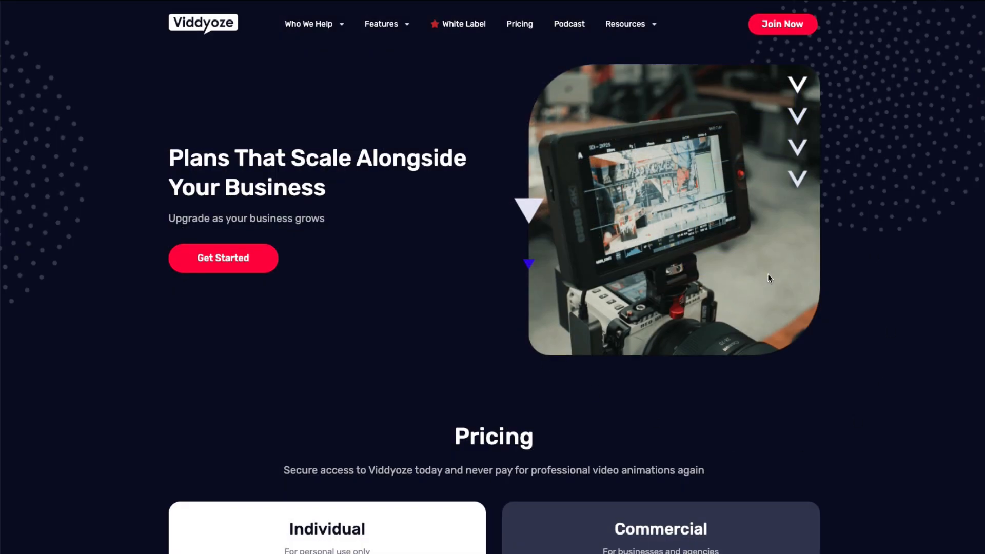
pyautogui.scroll(-3)
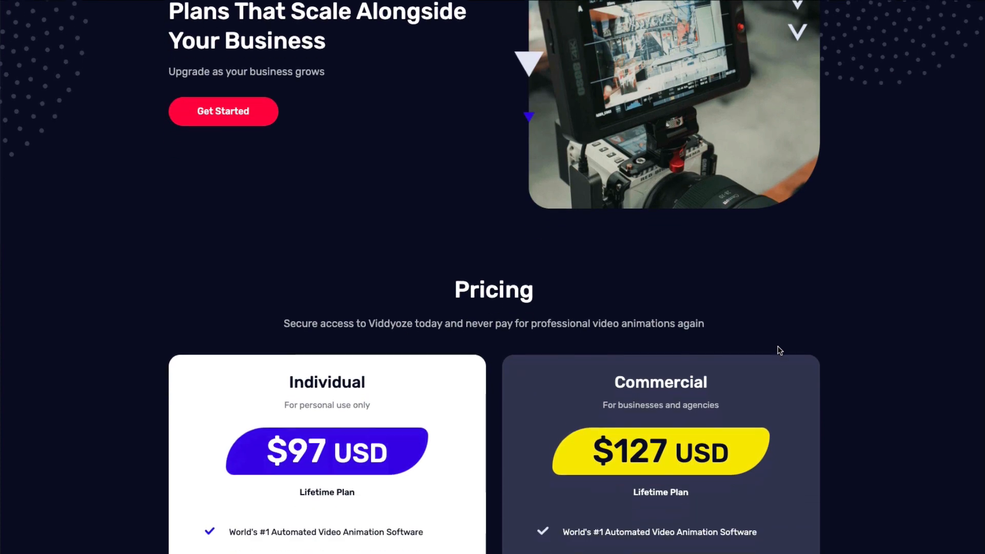
pyautogui.scroll(-3)
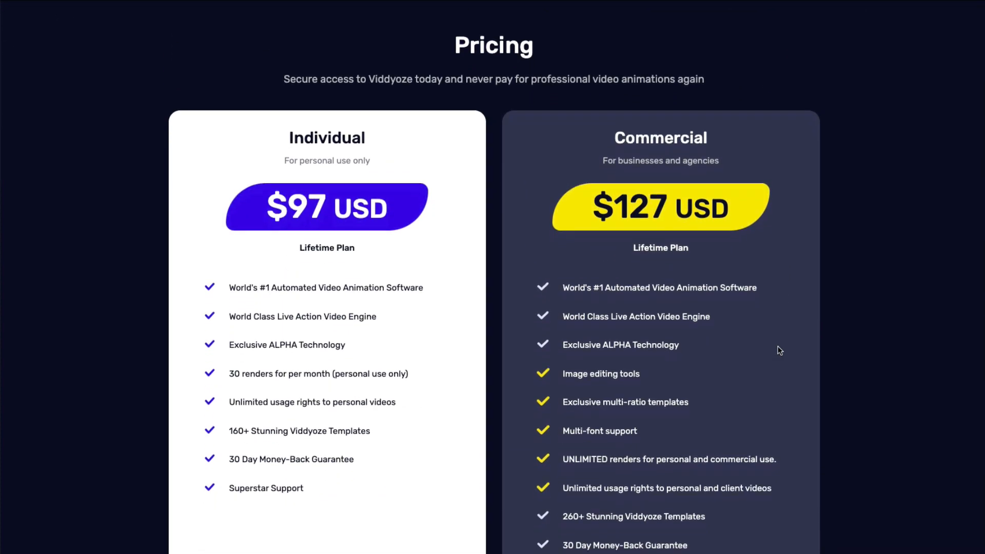
pyautogui.scroll(-3)
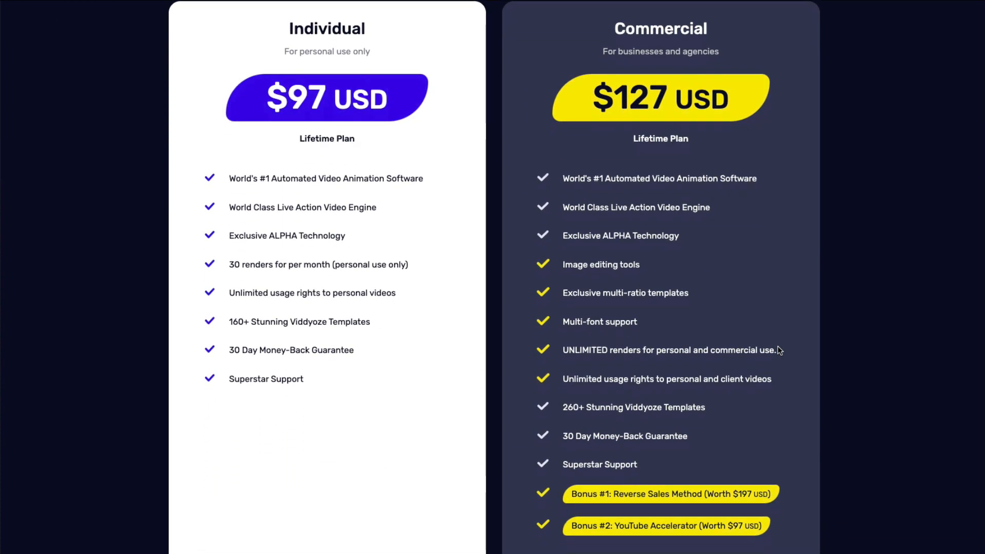
pyautogui.scroll(3)
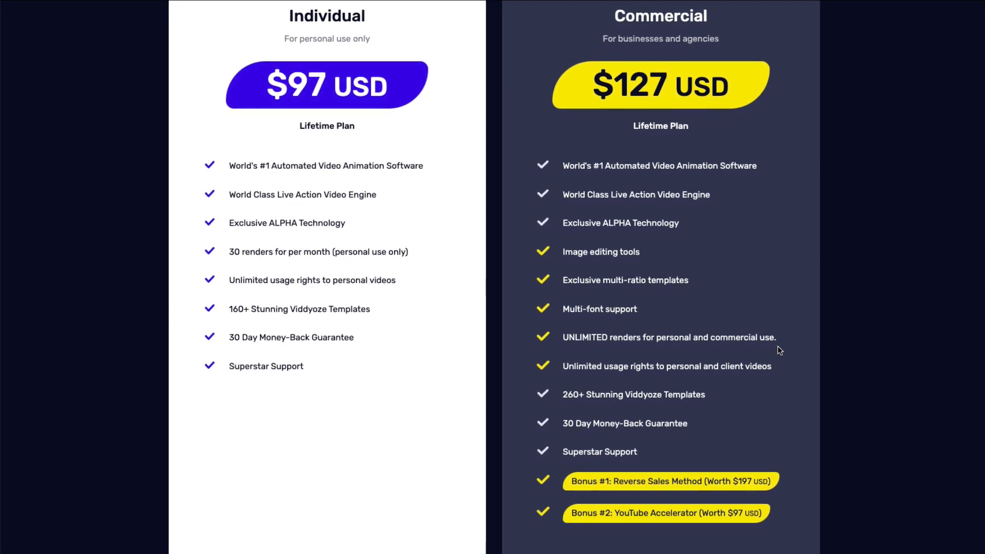
pyautogui.scroll(3)
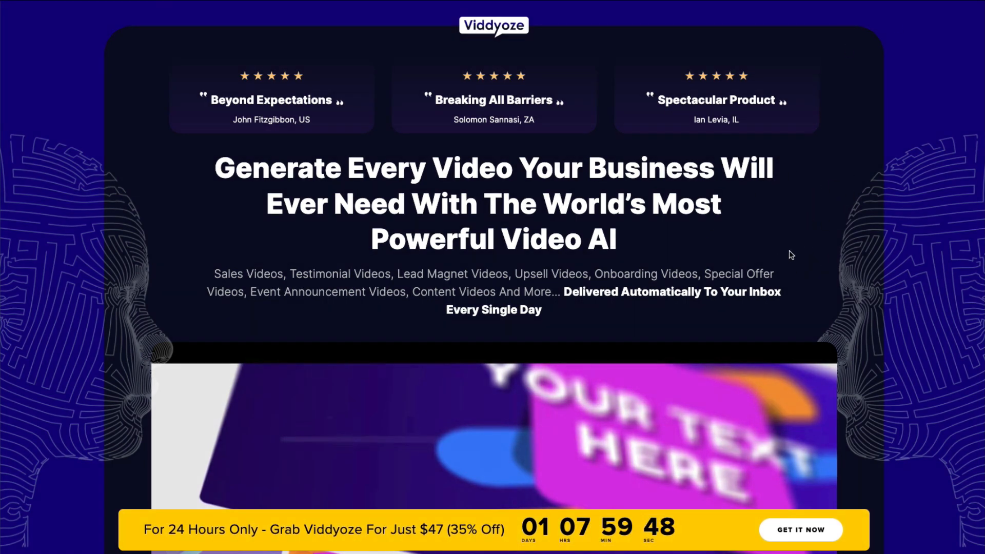
pyautogui.moveTo(821, 271)
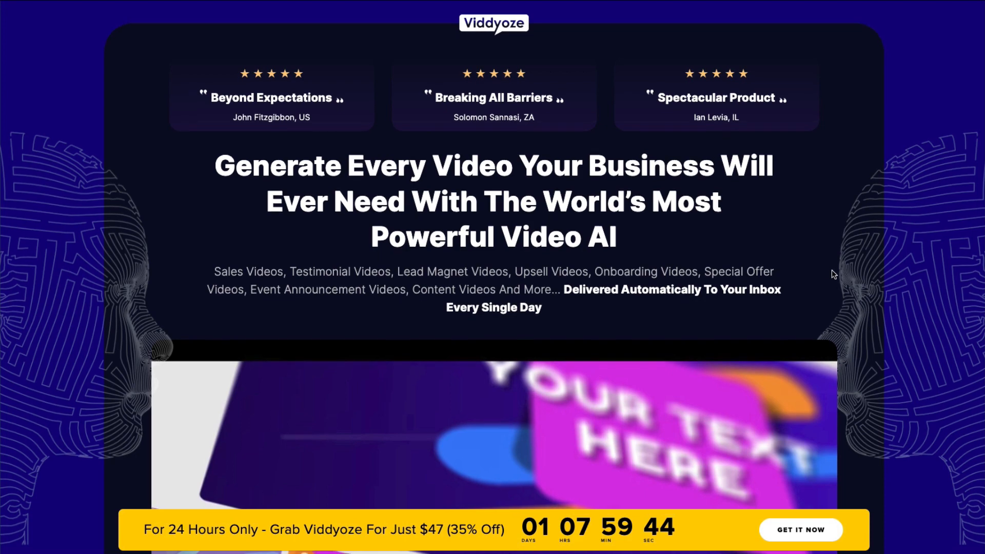
pyautogui.moveTo(369, 39)
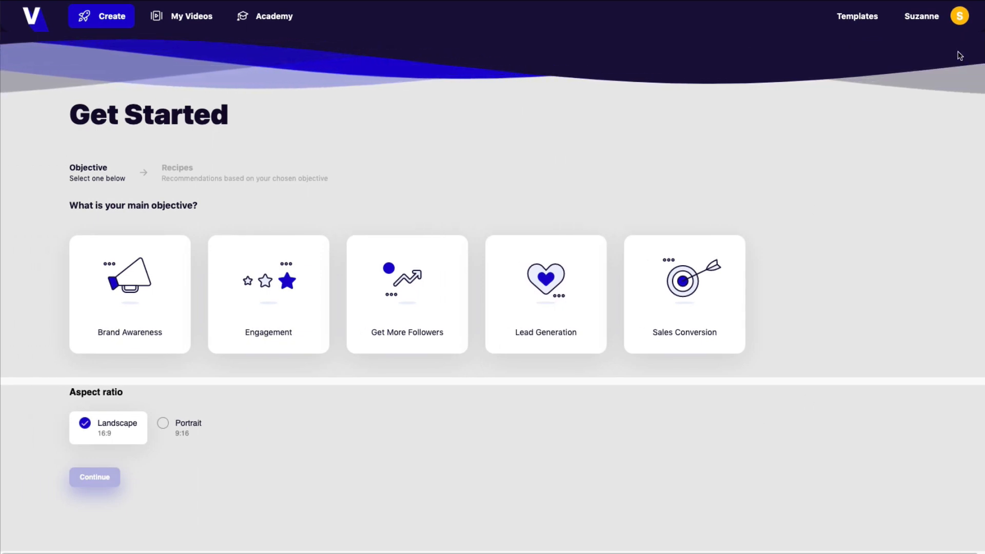
pyautogui.moveTo(389, 207)
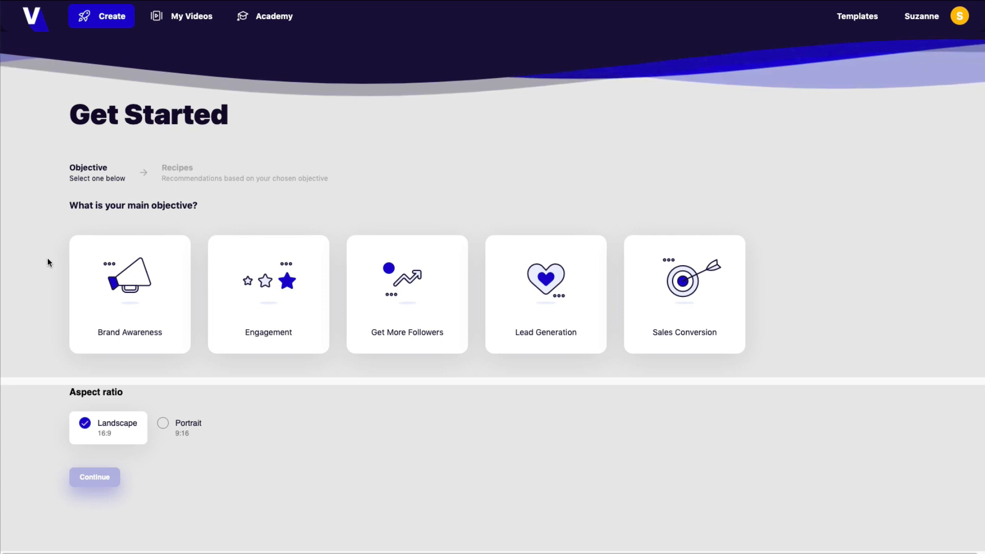
pyautogui.moveTo(92, 265)
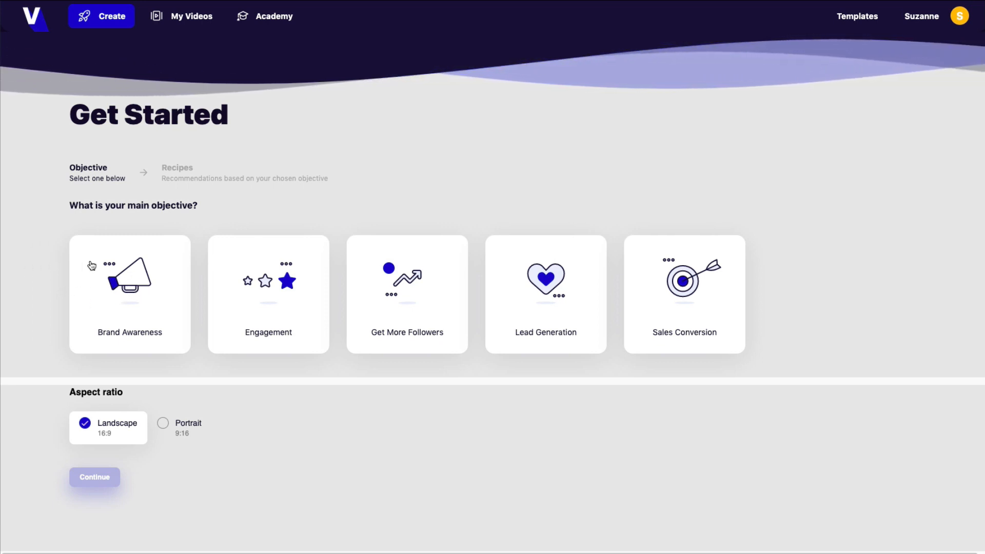
pyautogui.moveTo(56, 358)
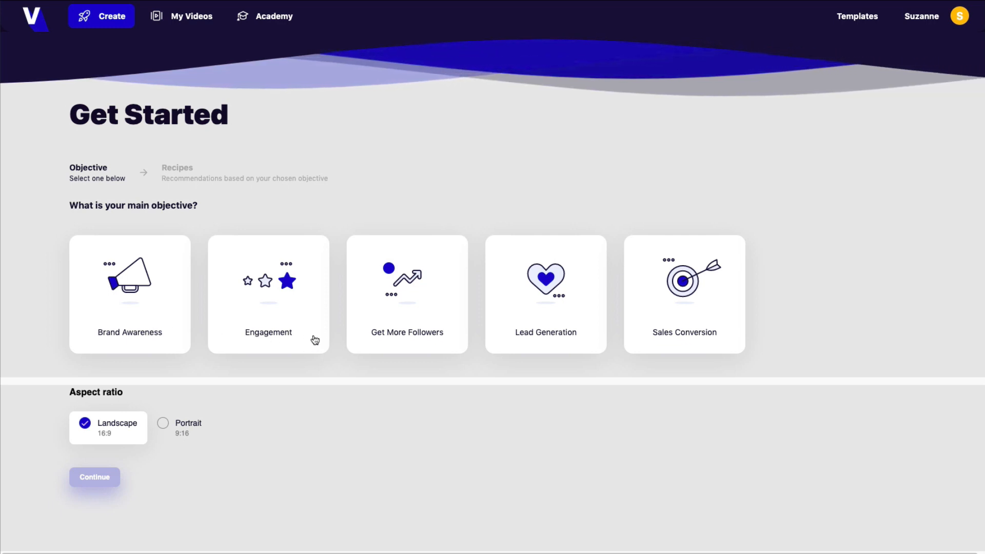
pyautogui.moveTo(528, 342)
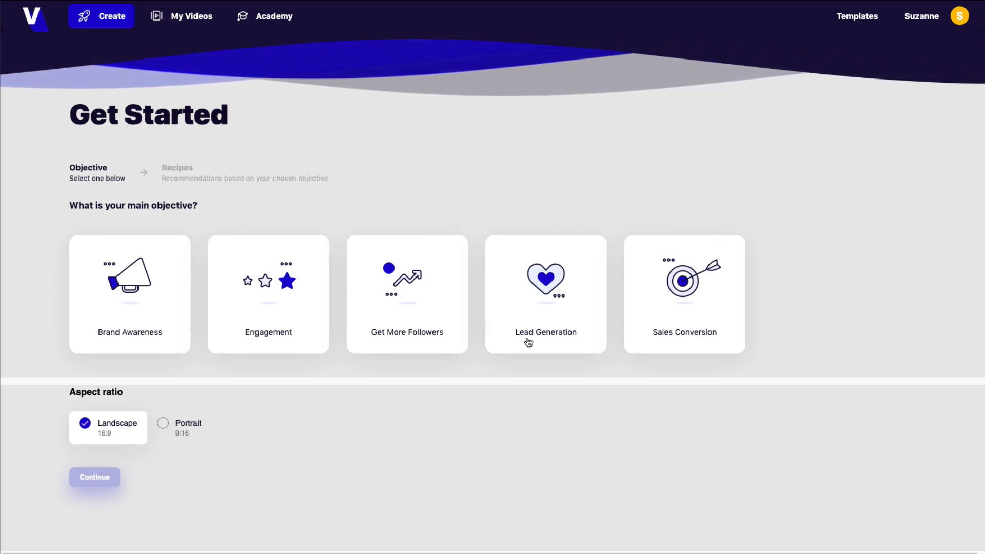
pyautogui.moveTo(673, 340)
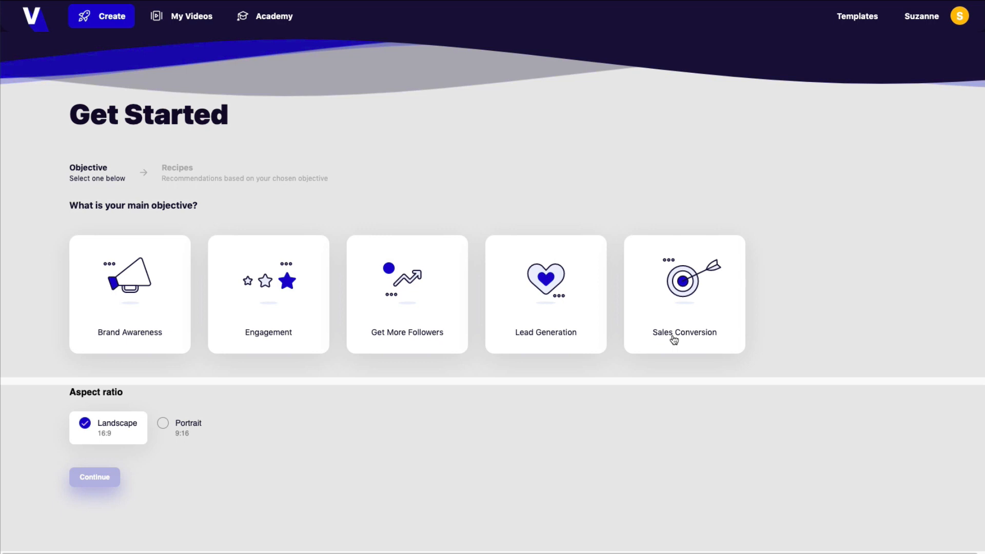
pyautogui.moveTo(137, 461)
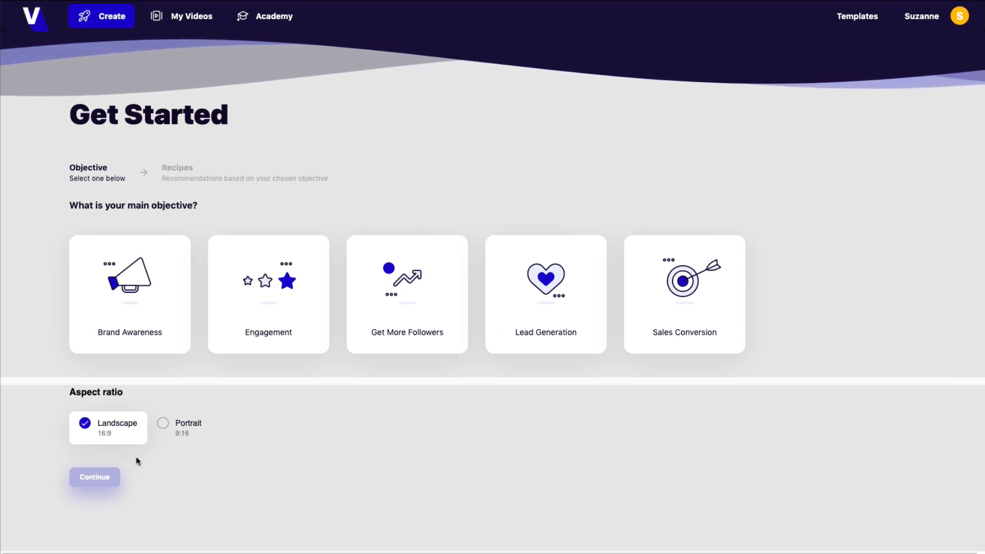
pyautogui.moveTo(202, 450)
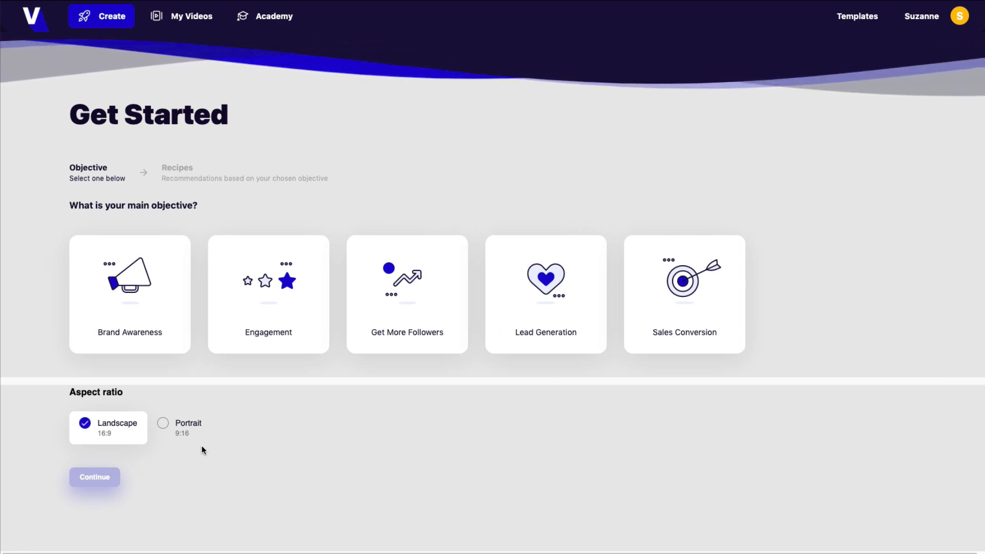
pyautogui.moveTo(173, 234)
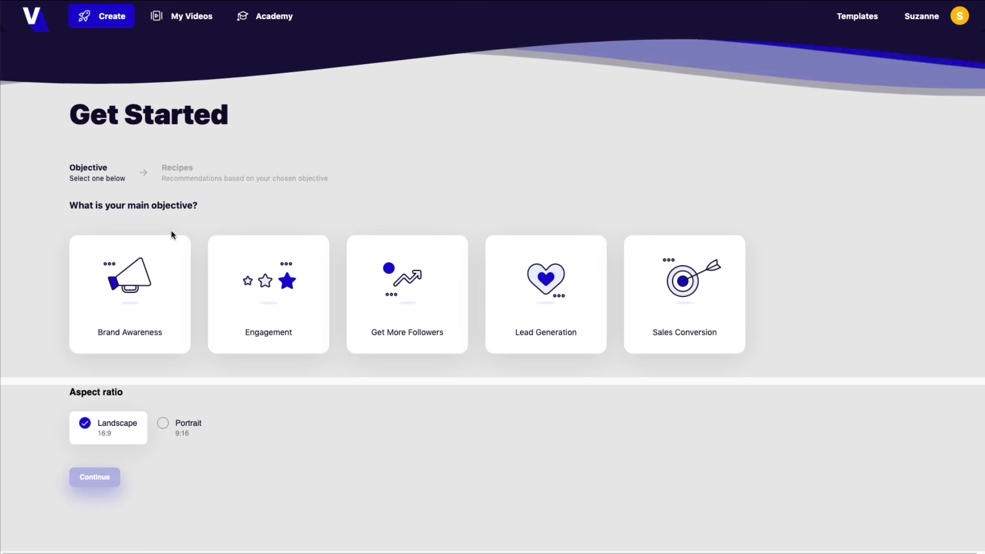
# Step: Choose Brand Awareness as the objective and browse the recommended recipes
pyautogui.click(129, 294)
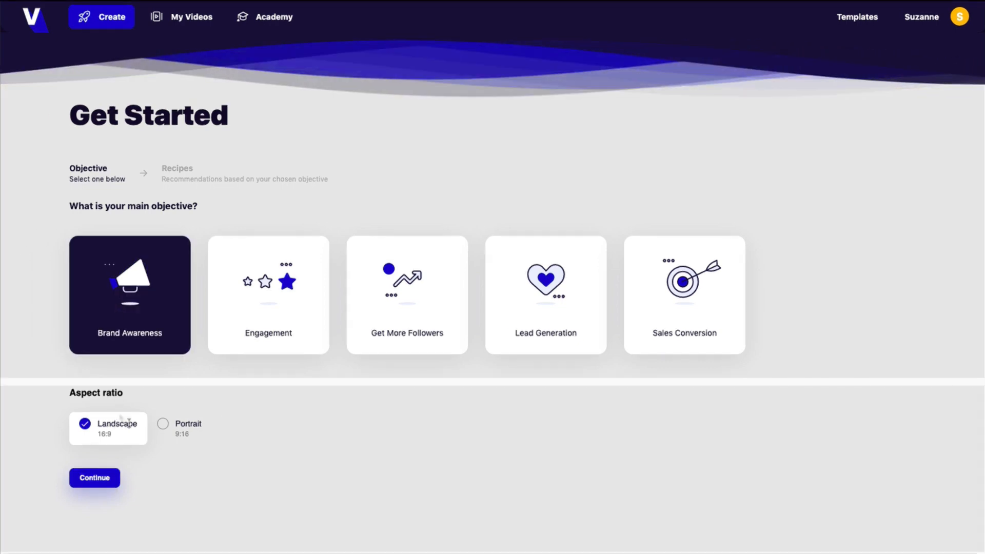
pyautogui.click(93, 477)
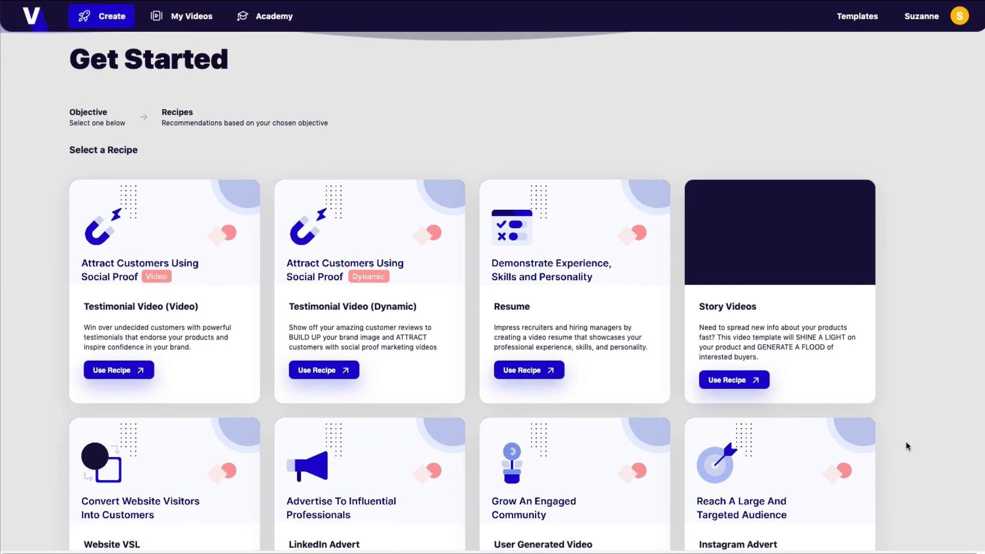
pyautogui.scroll(-3)
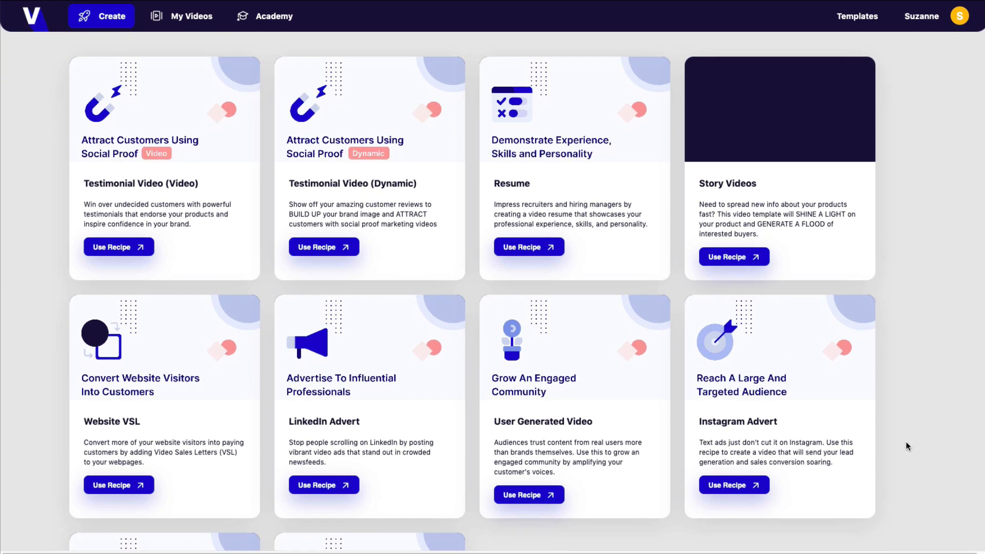
pyautogui.scroll(-3)
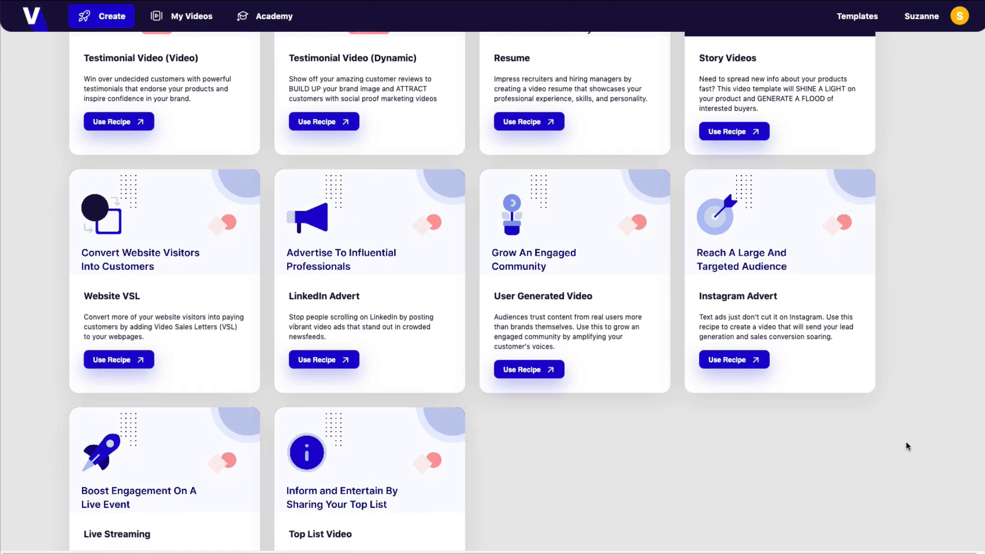
pyautogui.scroll(-3)
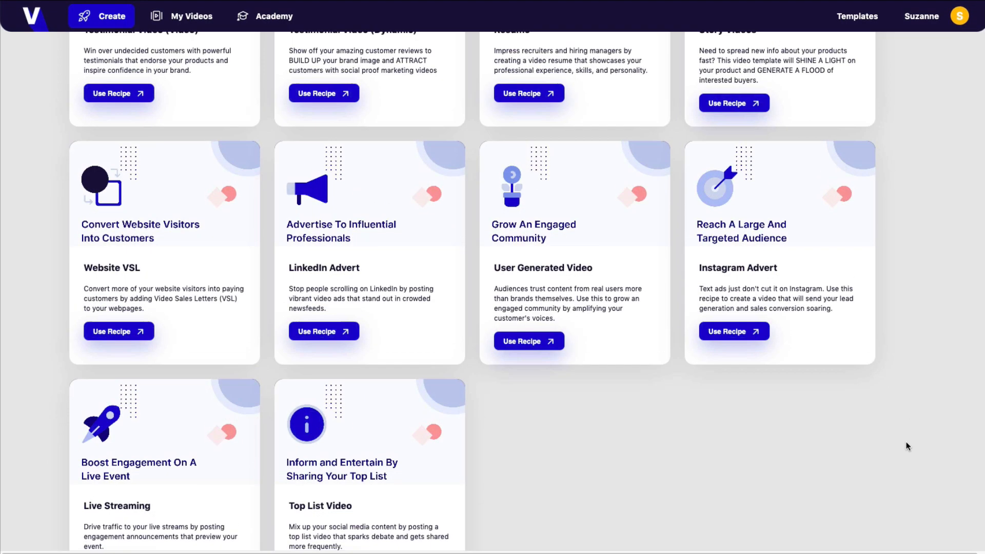
pyautogui.scroll(3)
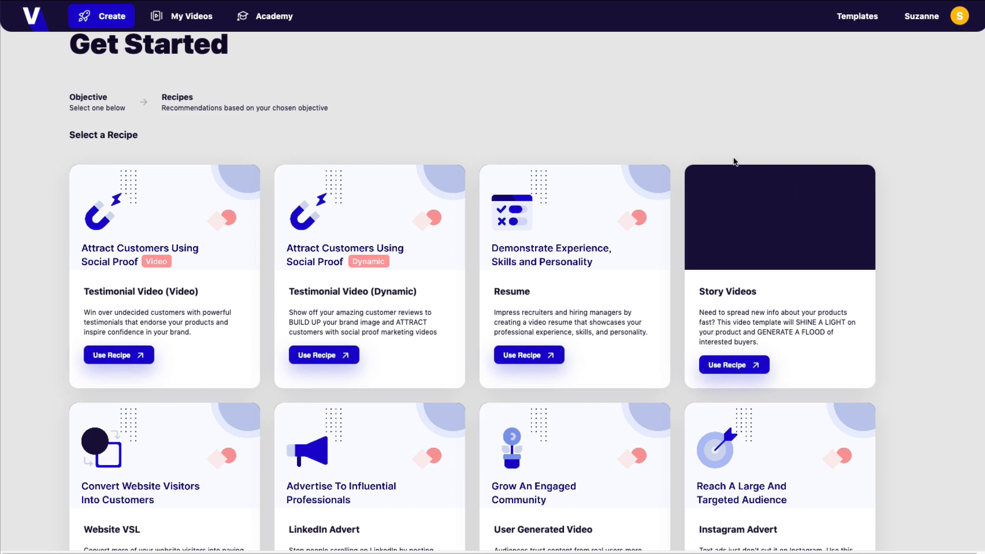
pyautogui.moveTo(733, 365)
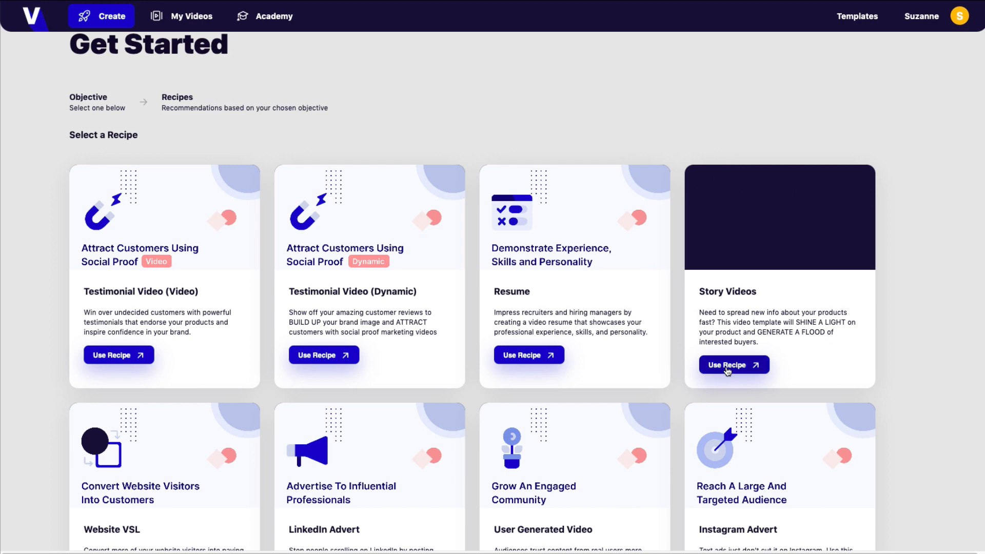
# Step: Select the Story Videos recipe and scroll through its style cards
pyautogui.click(733, 364)
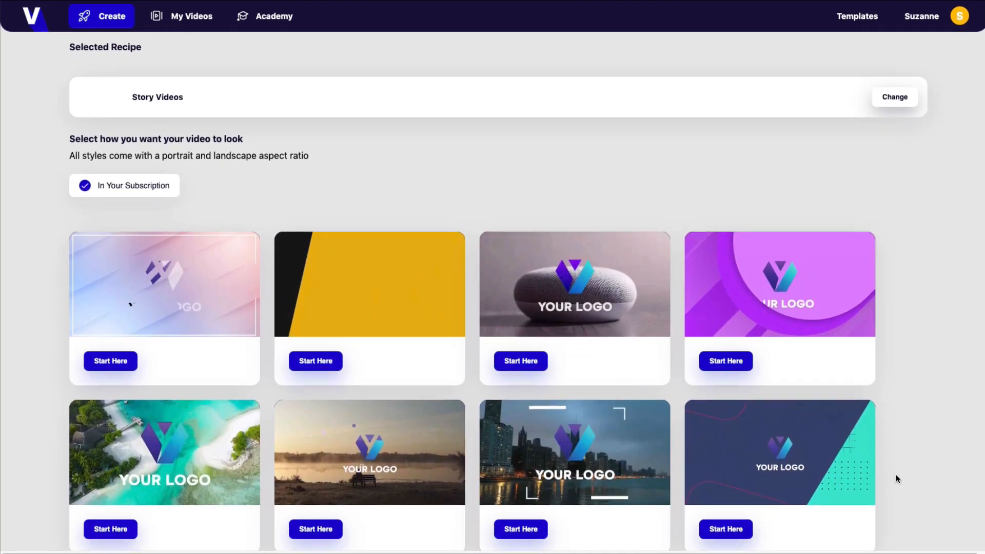
pyautogui.scroll(-3)
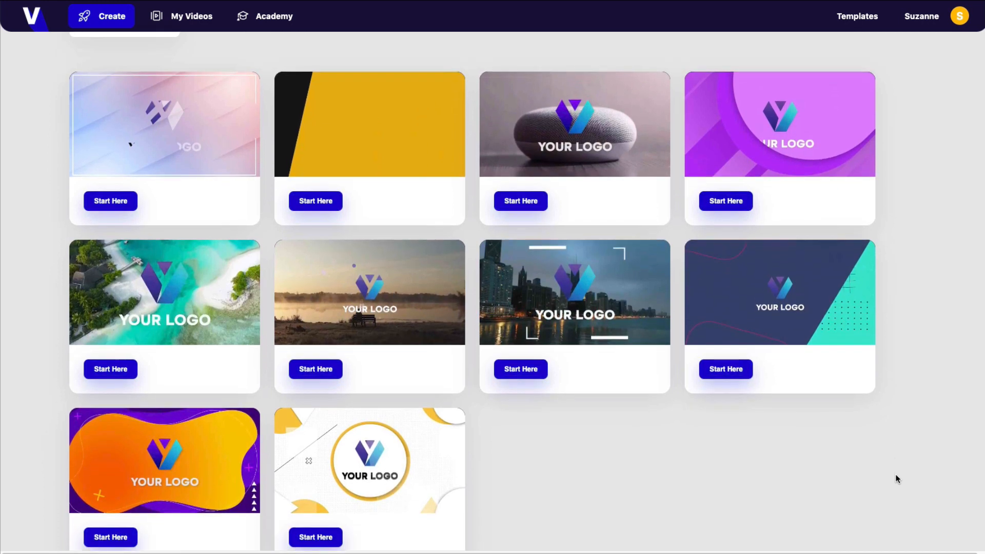
pyautogui.scroll(-3)
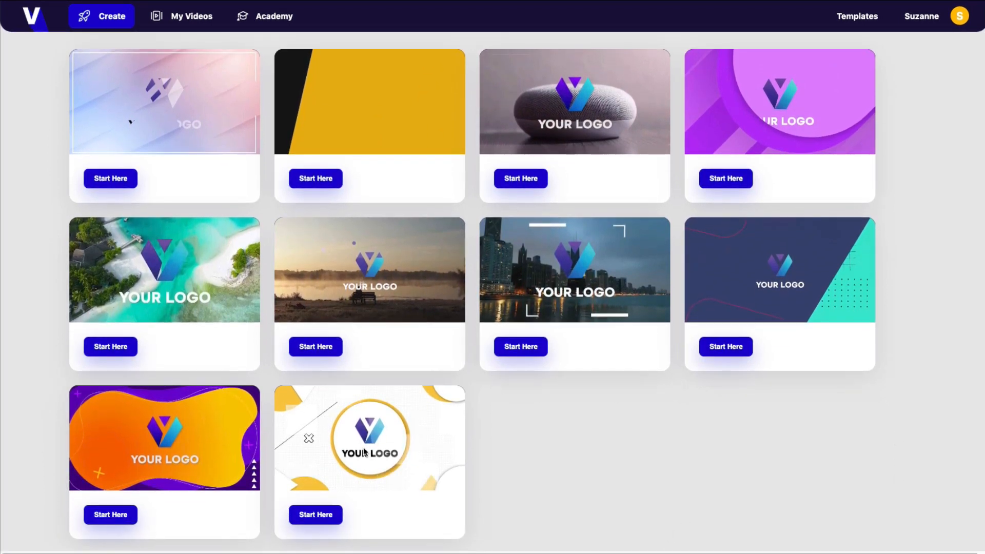
pyautogui.moveTo(439, 496)
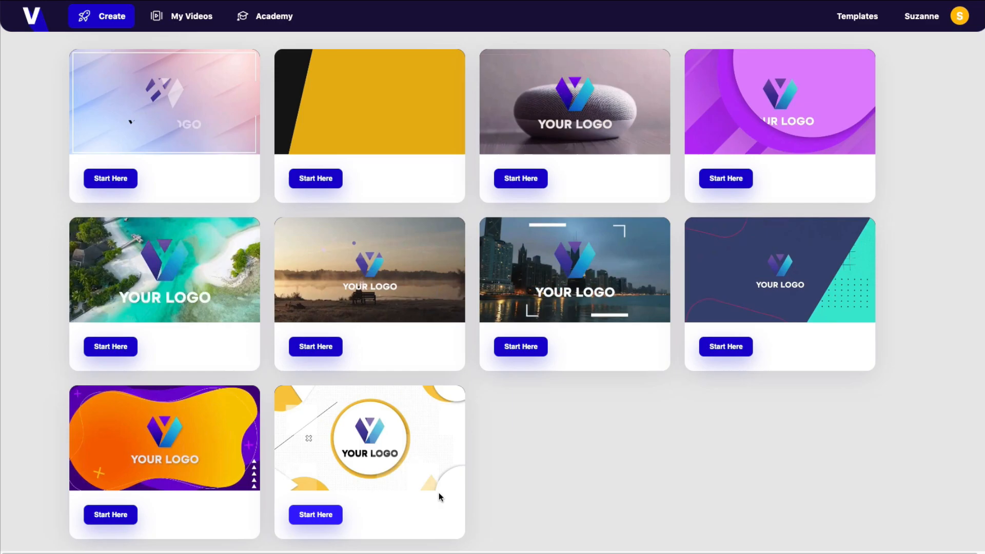
# Step: Start the white-and-gold style video and change Headline 1 to 'LEGITIMATE AFFILIATE TRAINING'
pyautogui.click(315, 514)
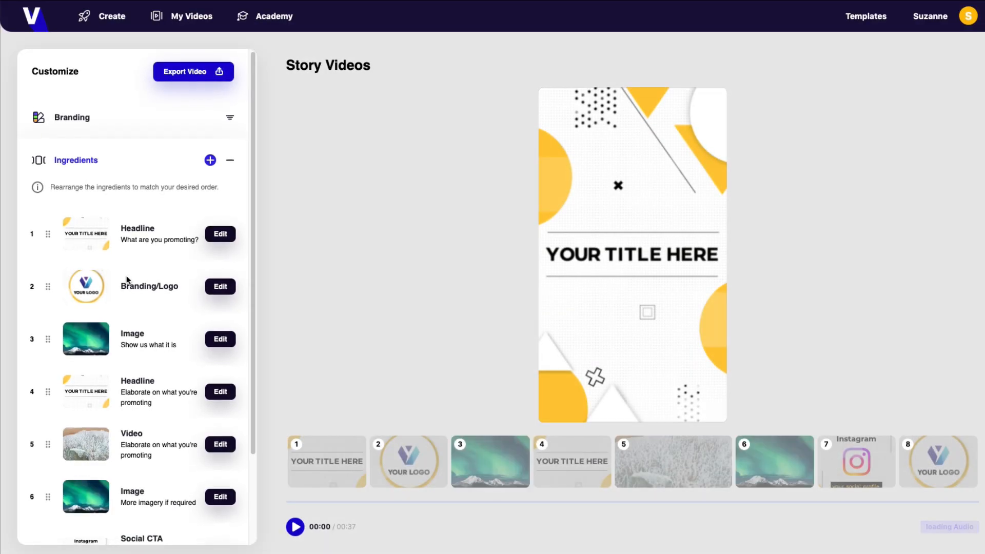
pyautogui.scroll(-3)
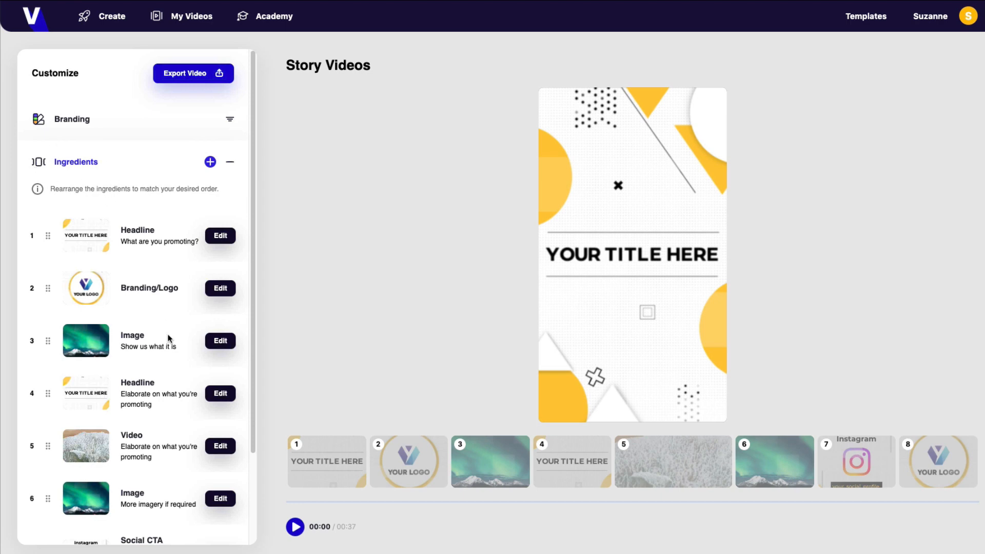
pyautogui.scroll(-3)
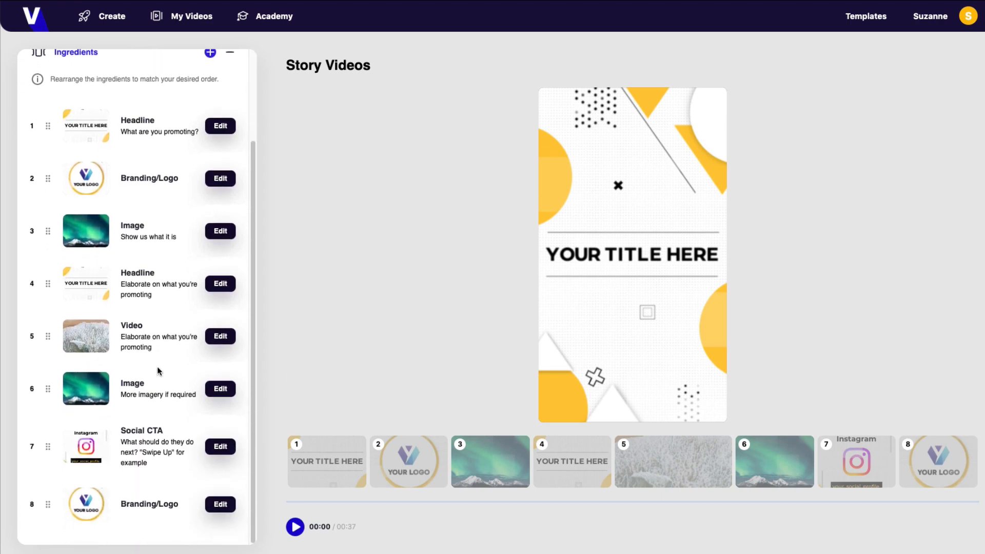
pyautogui.moveTo(961, 480)
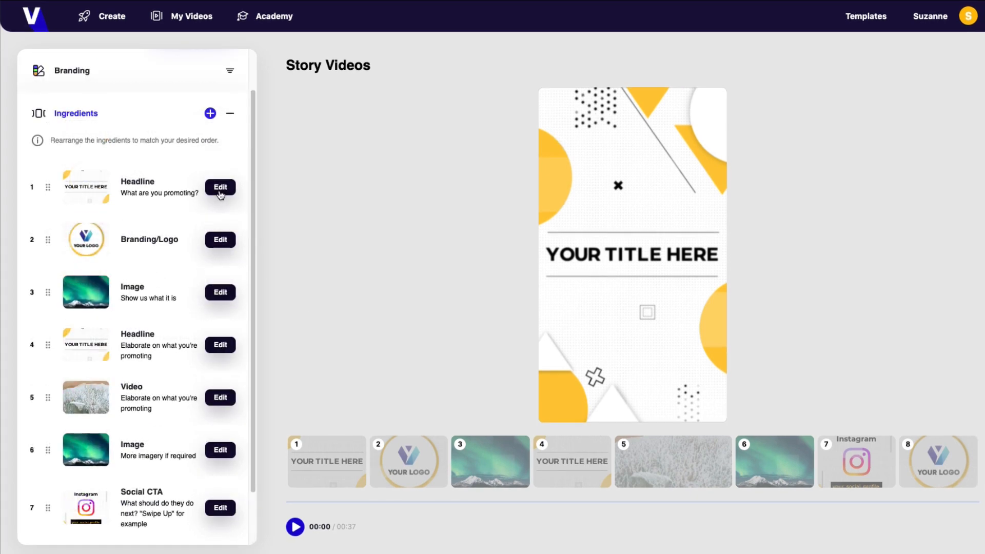
pyautogui.click(220, 187)
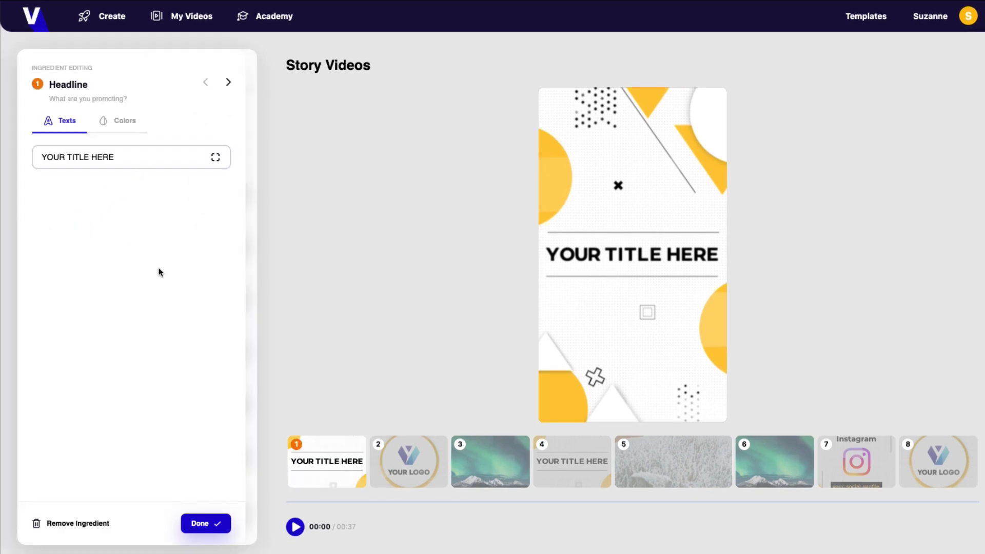
pyautogui.click(129, 161)
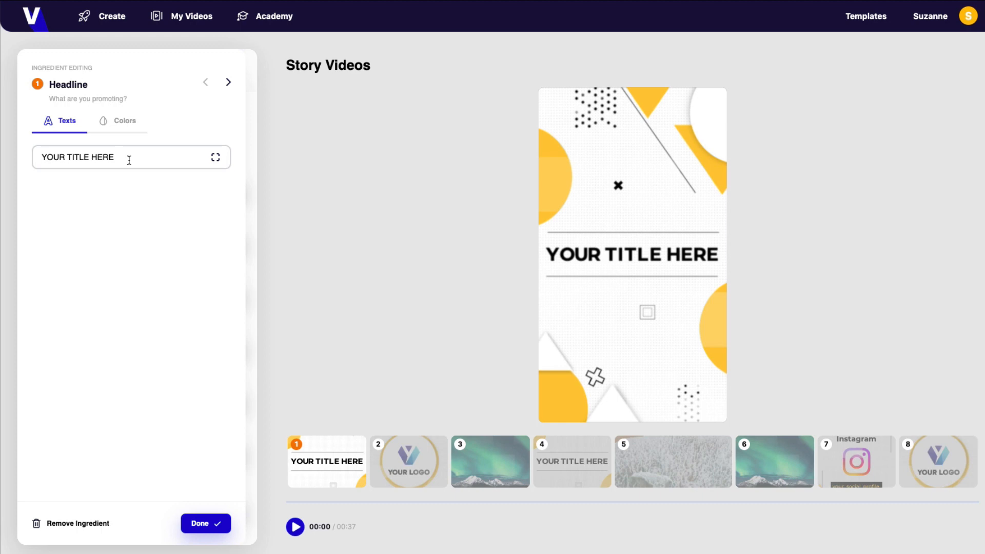
pyautogui.tripleClick(76, 157)
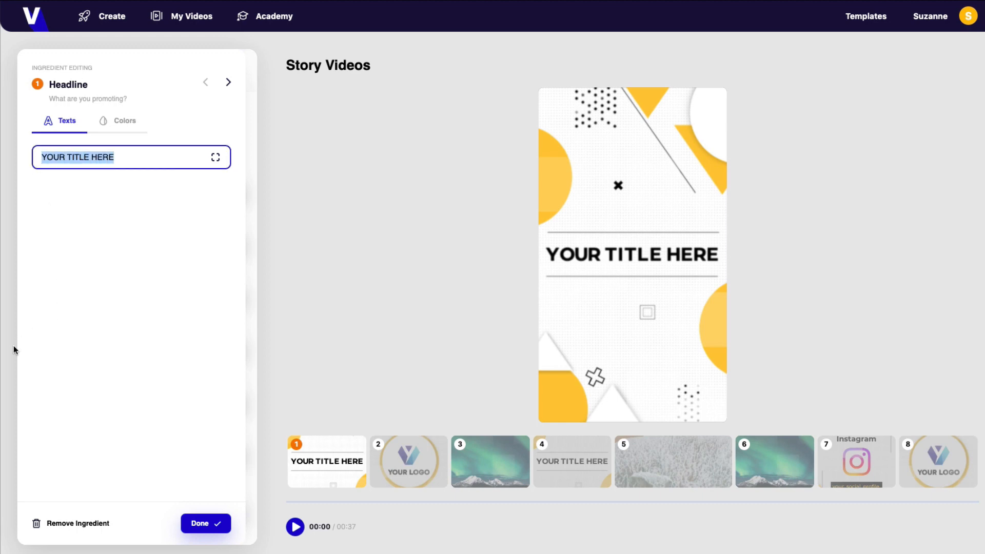
pyautogui.write('LEGITIMATE AFFILIATE TRAINING')
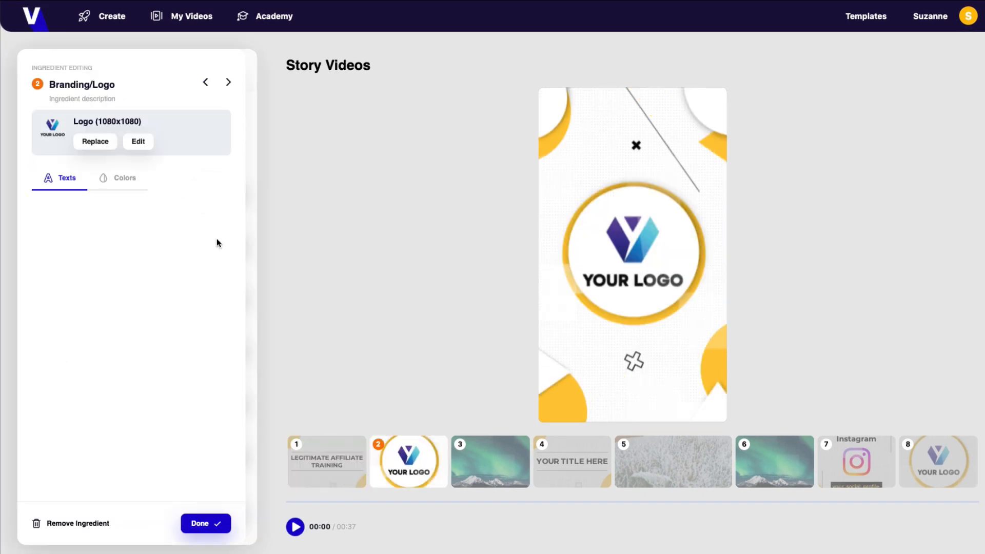
# Step: Open the Replace Image panel for the placeholder logo
pyautogui.click(95, 141)
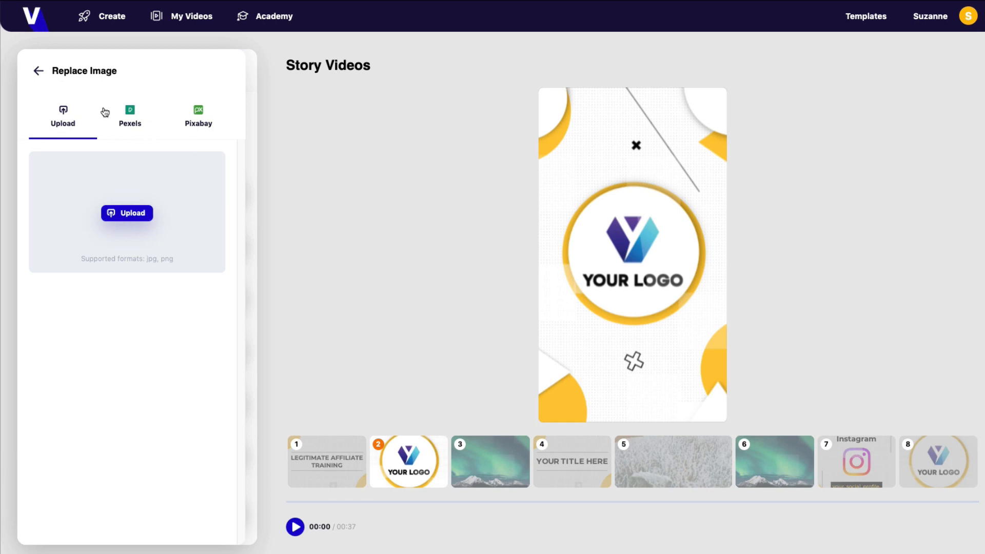
pyautogui.moveTo(167, 94)
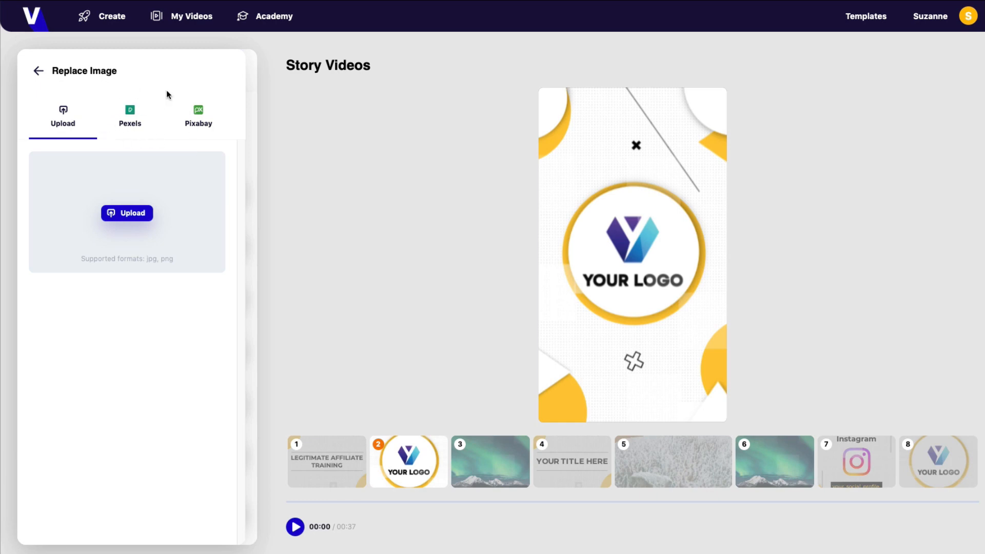
pyautogui.moveTo(162, 128)
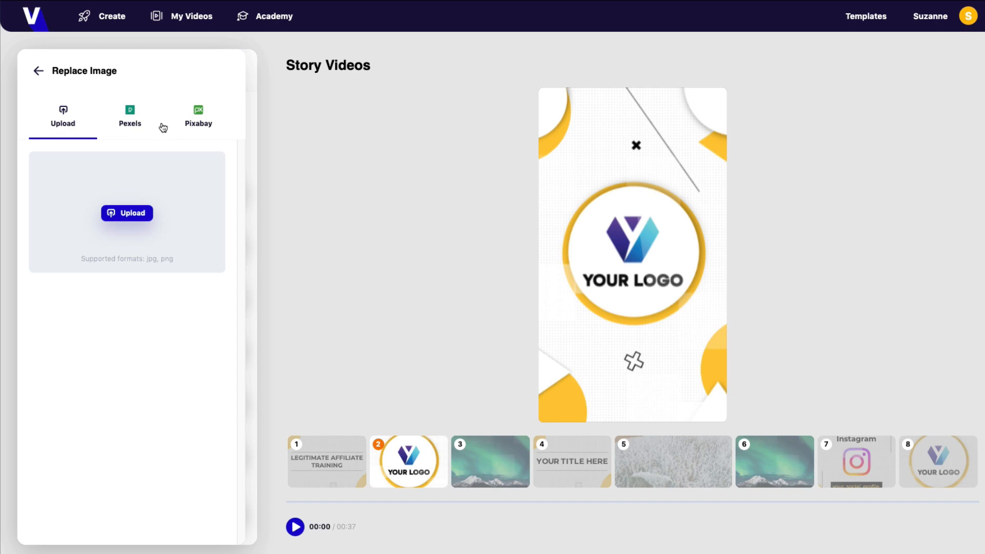
pyautogui.moveTo(159, 141)
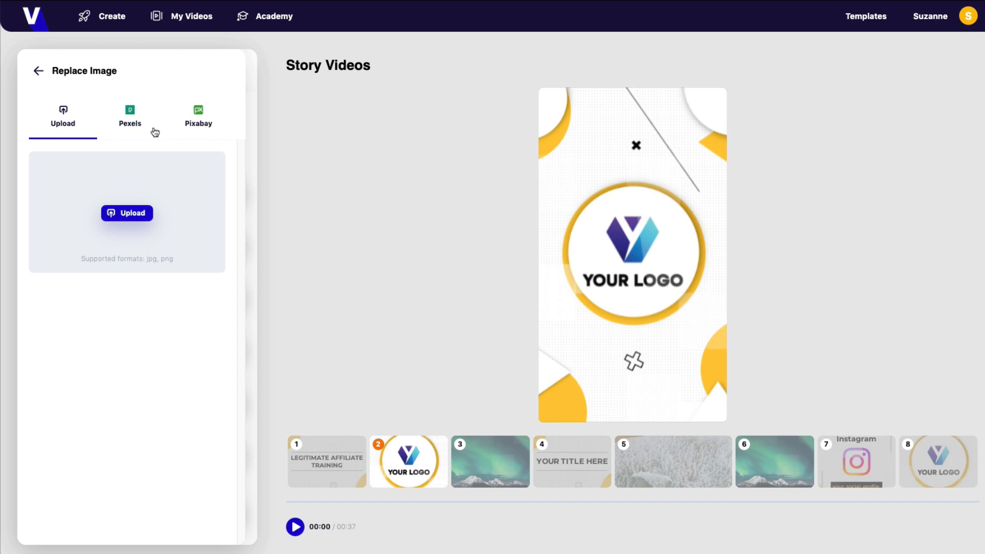
pyautogui.moveTo(162, 196)
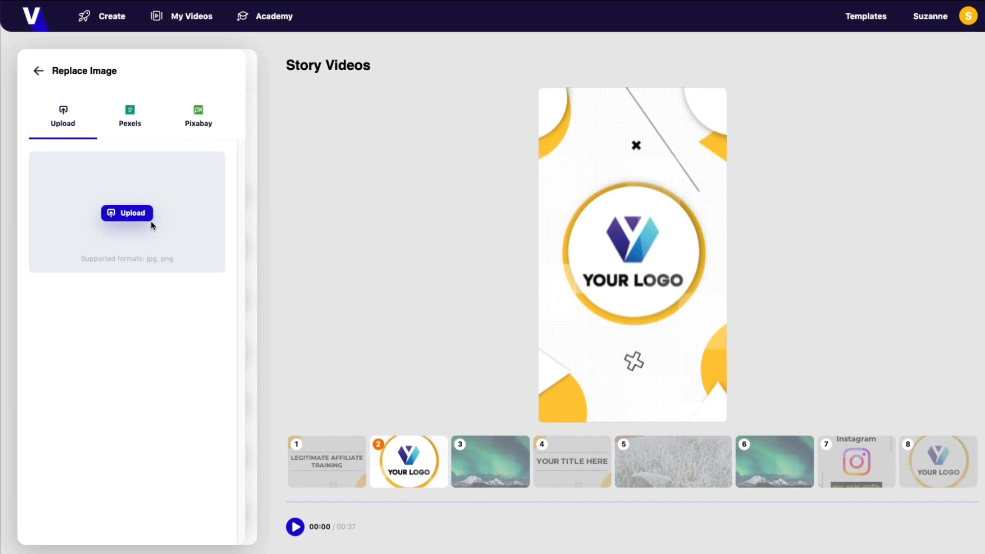
pyautogui.moveTo(35, 177)
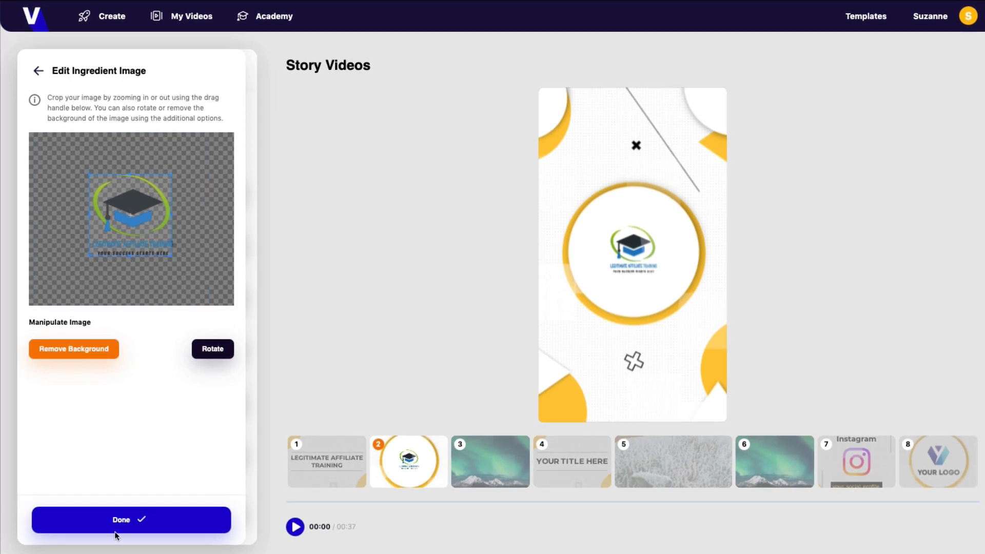
# Step: Confirm the graduation-cap logo and open Replace Image for the scene 3 aurora photo
pyautogui.click(131, 520)
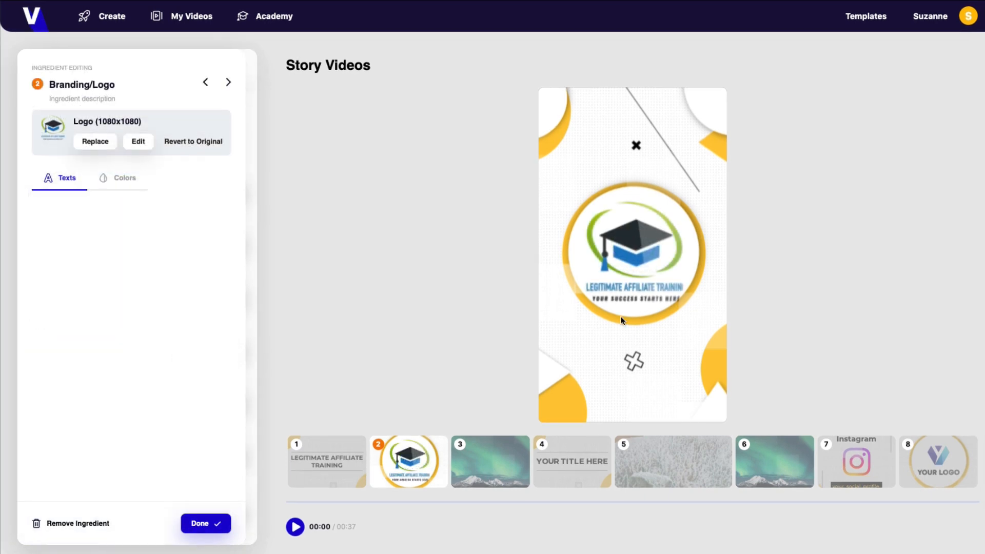
pyautogui.moveTo(625, 308)
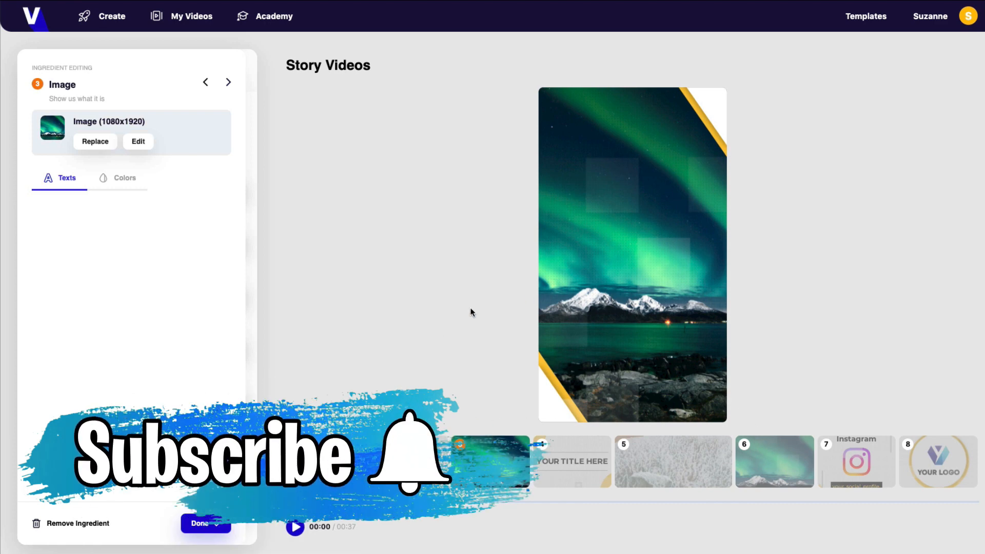
pyautogui.moveTo(594, 288)
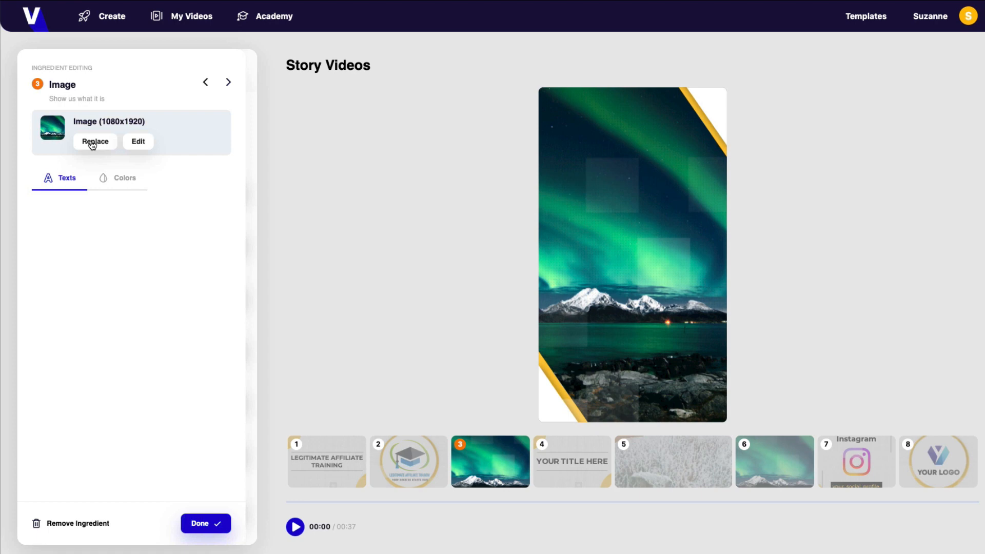
pyautogui.click(95, 140)
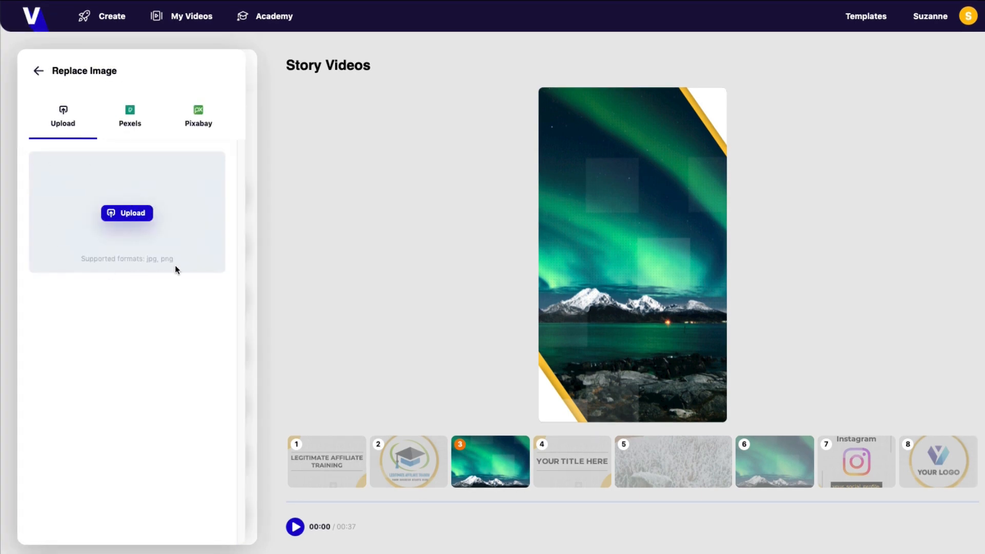
pyautogui.moveTo(129, 121)
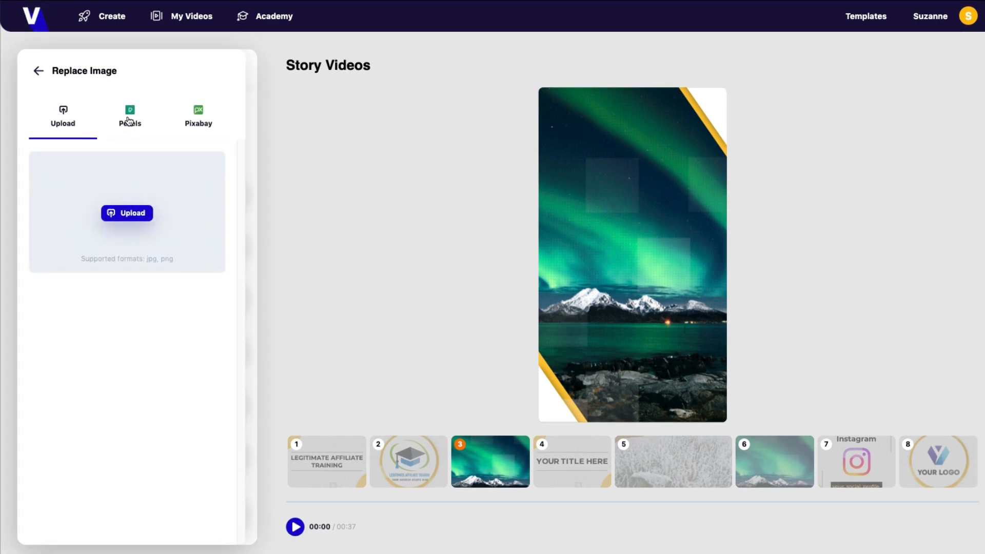
# Step: Search Pexels for 'working online' and use the laptop-at-desk photo in scene 3
pyautogui.click(129, 116)
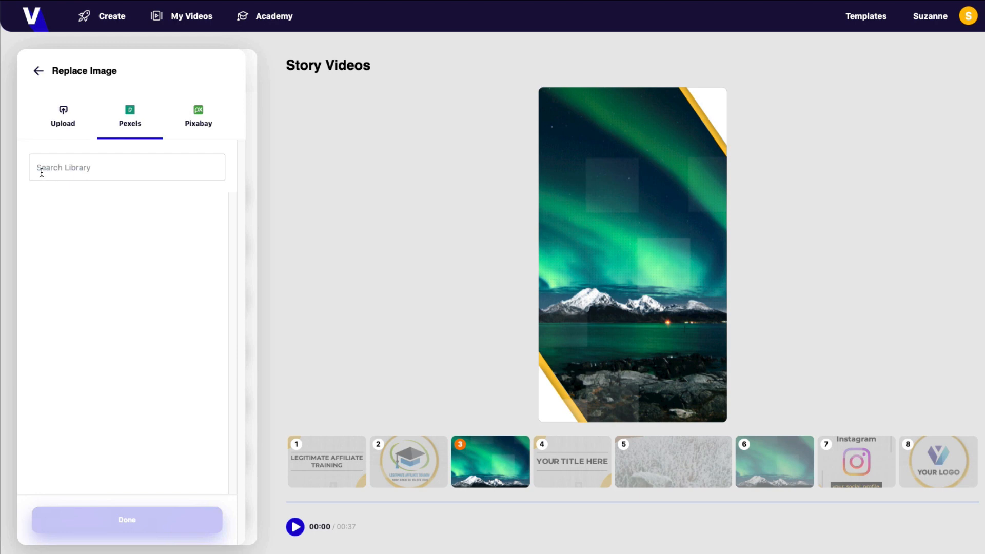
pyautogui.write('working online')
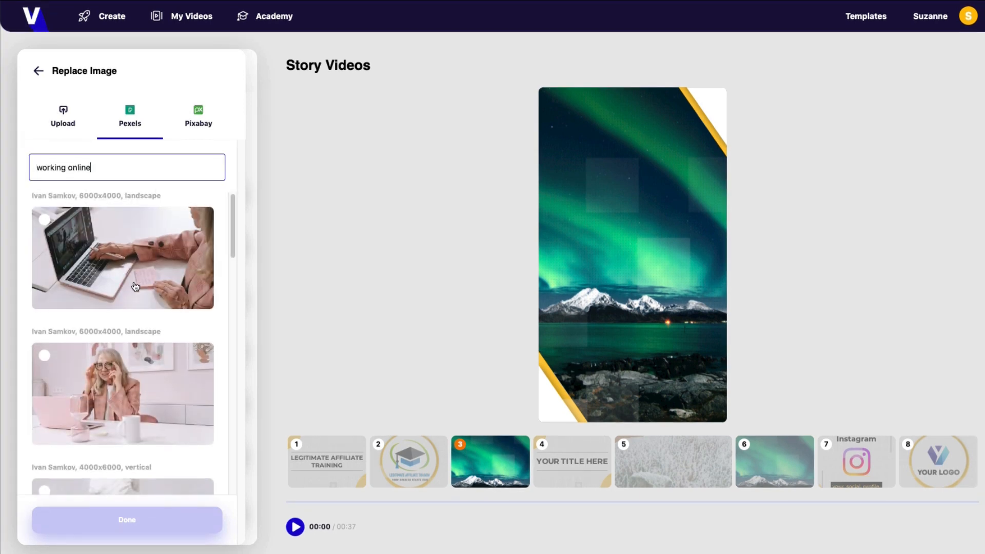
pyautogui.scroll(-3)
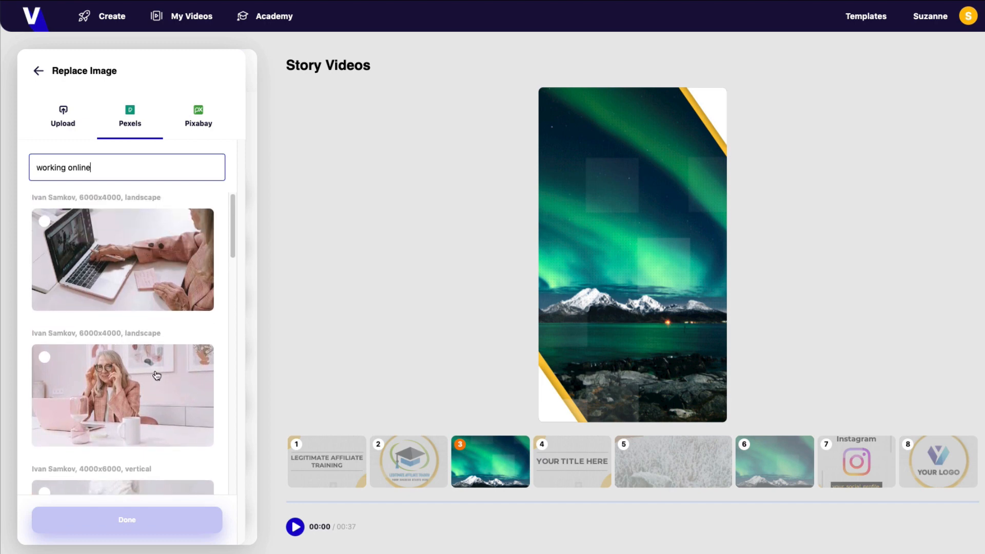
pyautogui.scroll(-3)
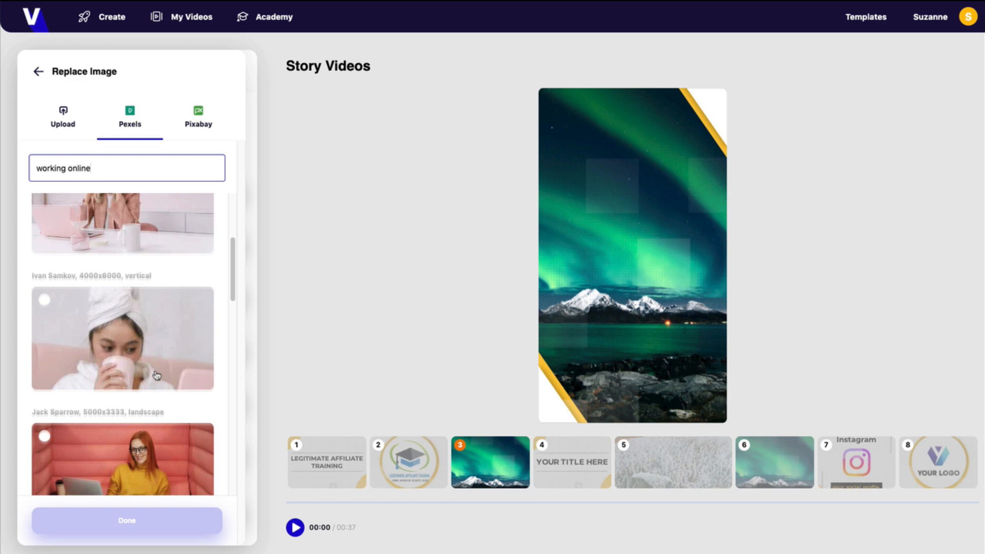
pyautogui.scroll(-3)
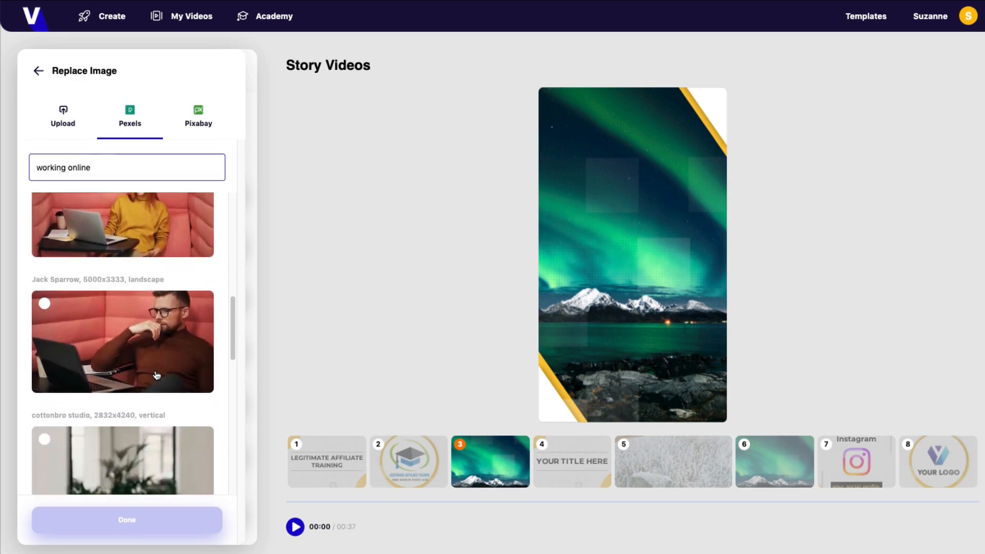
pyautogui.scroll(-3)
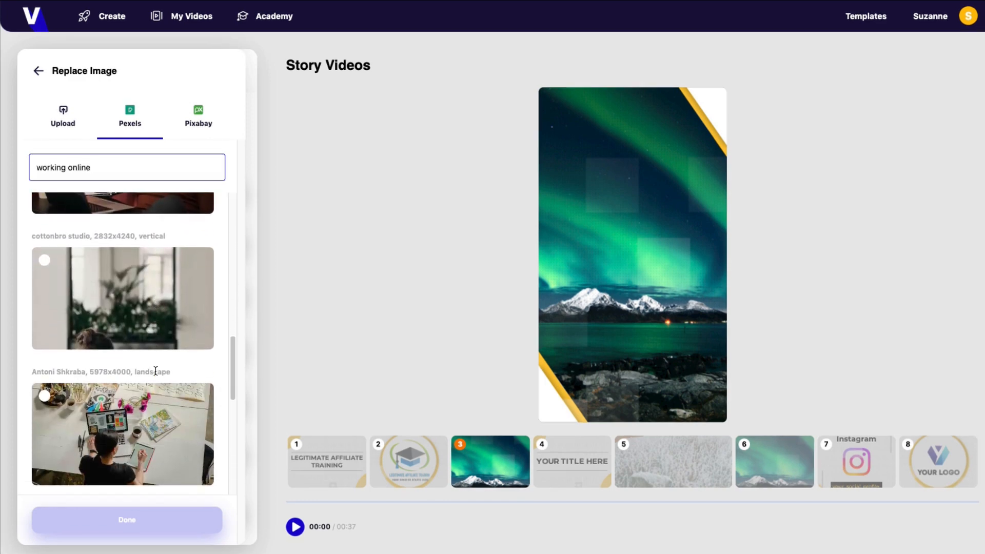
pyautogui.scroll(-3)
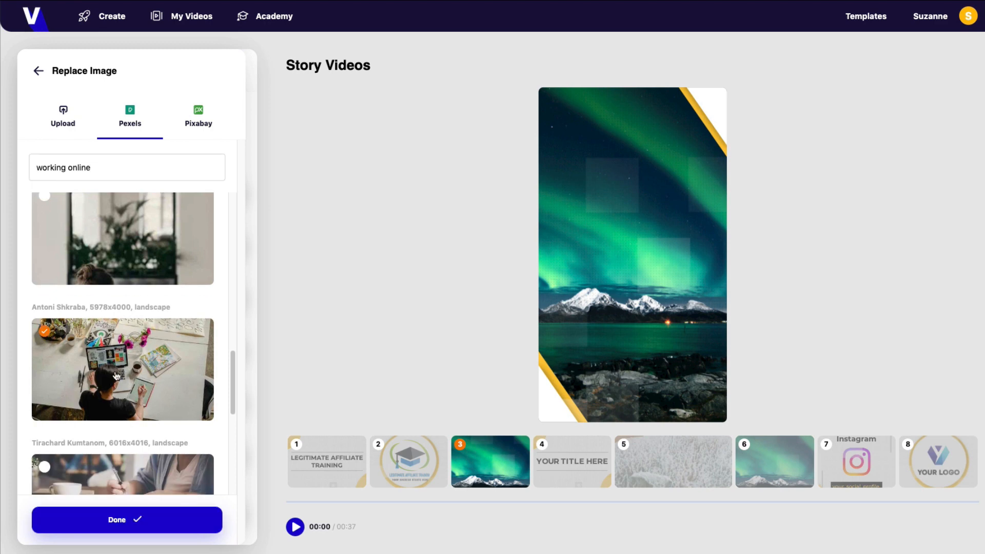
pyautogui.click(126, 519)
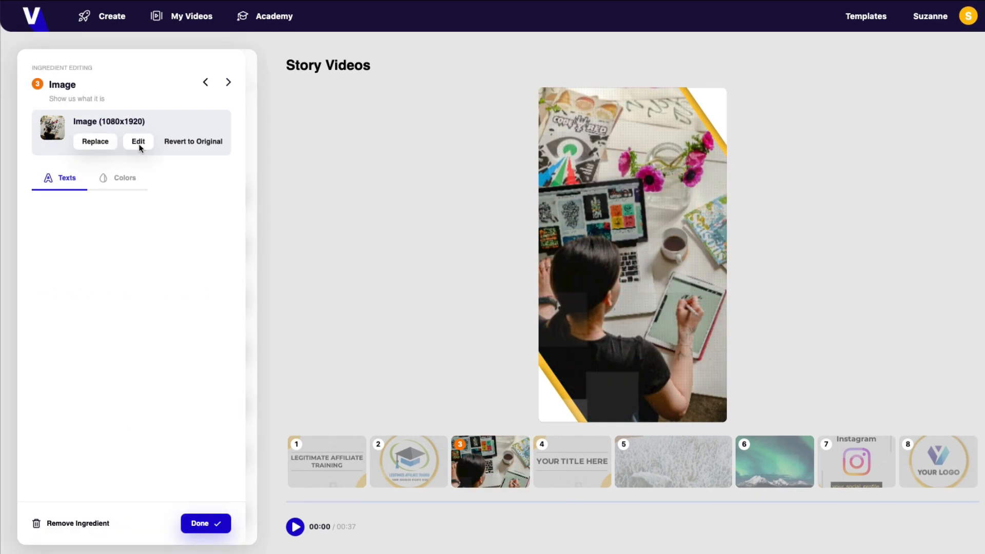
# Step: Open the image editor for the new scene 3 desk photo
pyautogui.click(138, 142)
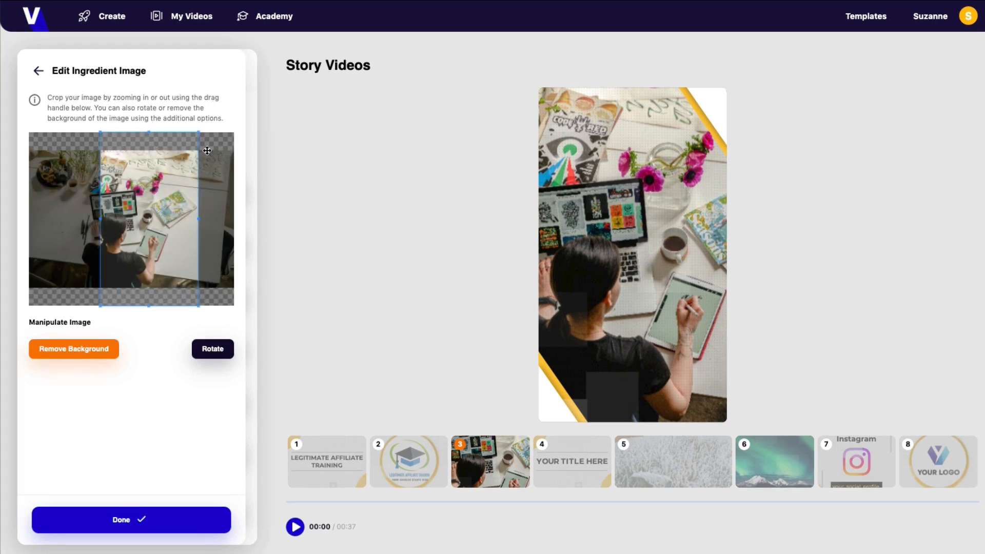
pyautogui.moveTo(558, 227)
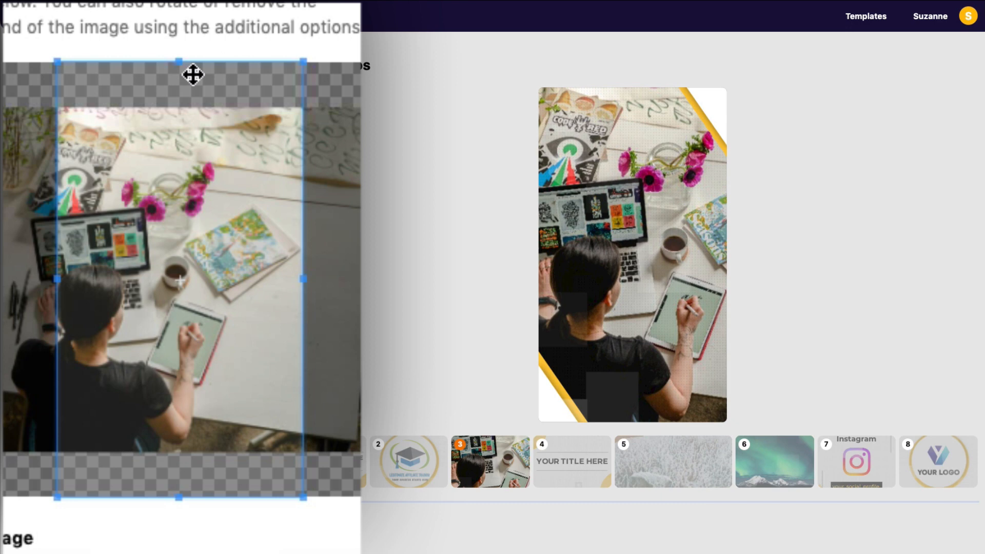
pyautogui.moveTo(185, 498)
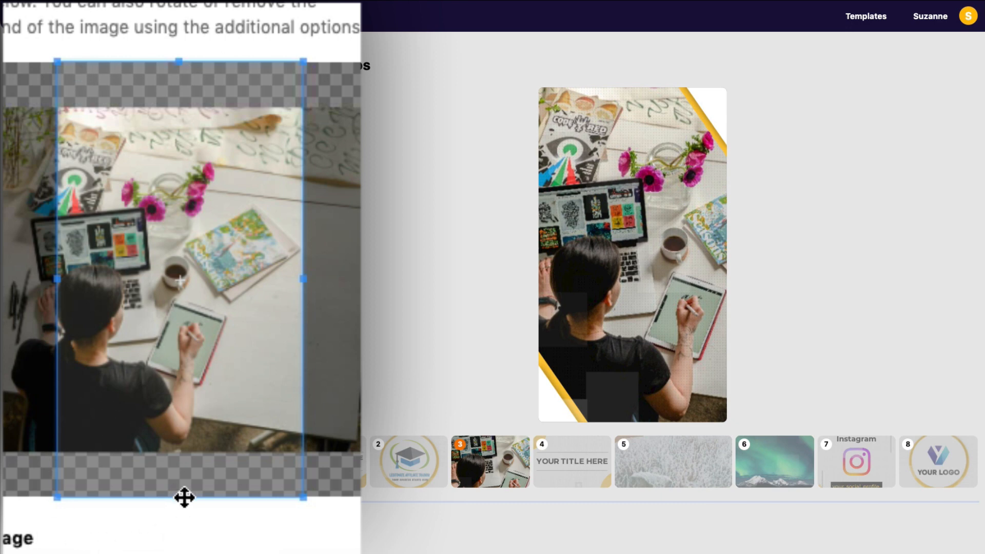
pyautogui.moveTo(174, 66)
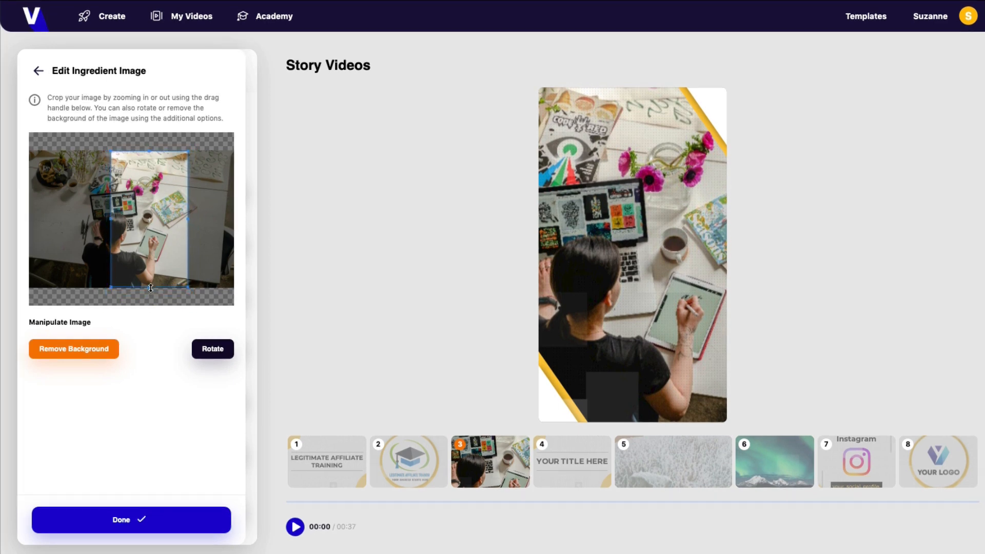
pyautogui.moveTo(153, 207)
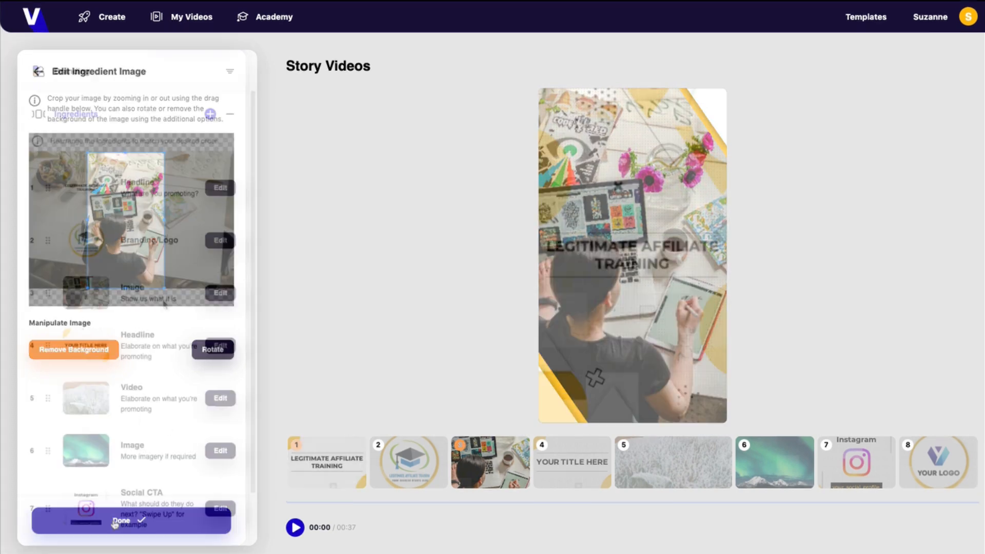
# Step: Keep the crop, view the background video's replace options, and return to the ingredients list
pyautogui.click(120, 522)
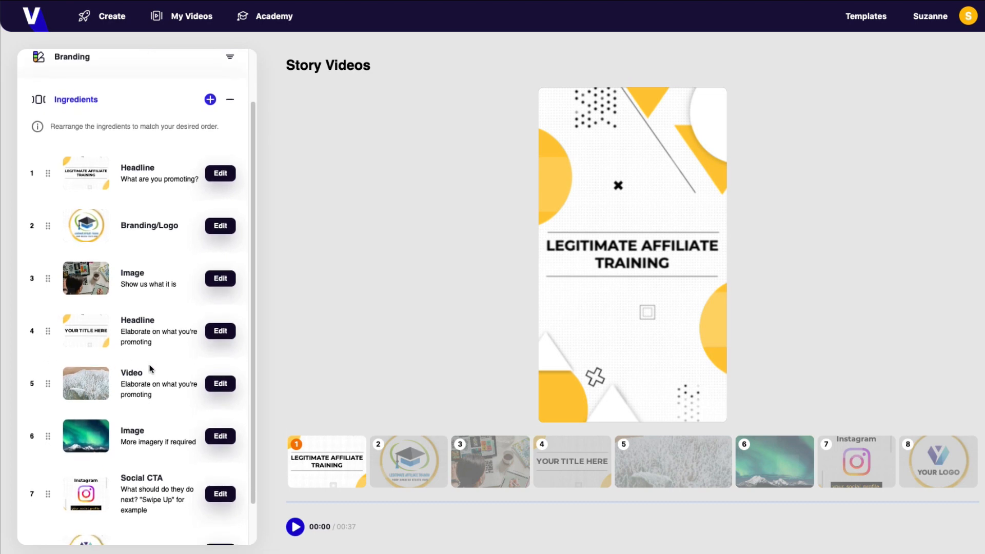
pyautogui.scroll(-3)
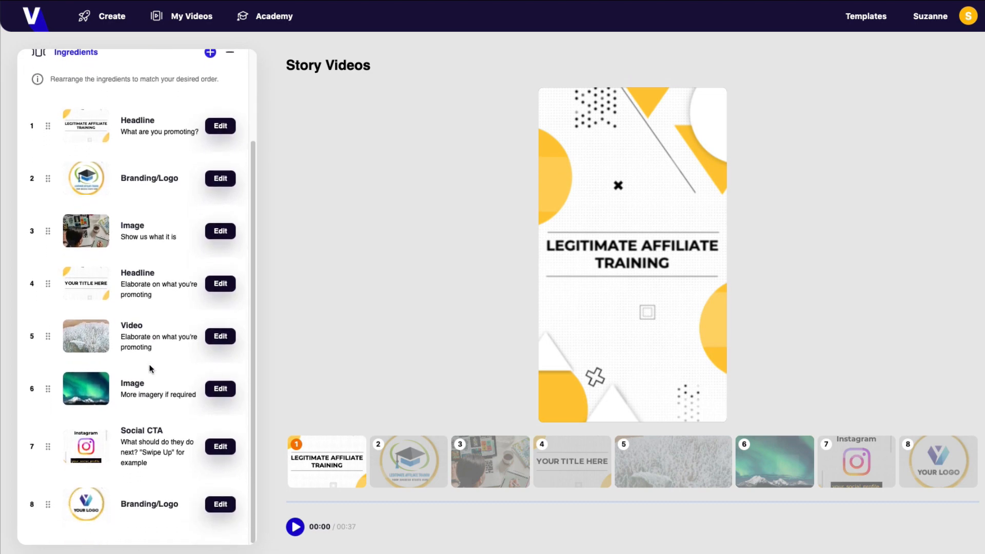
pyautogui.click(220, 336)
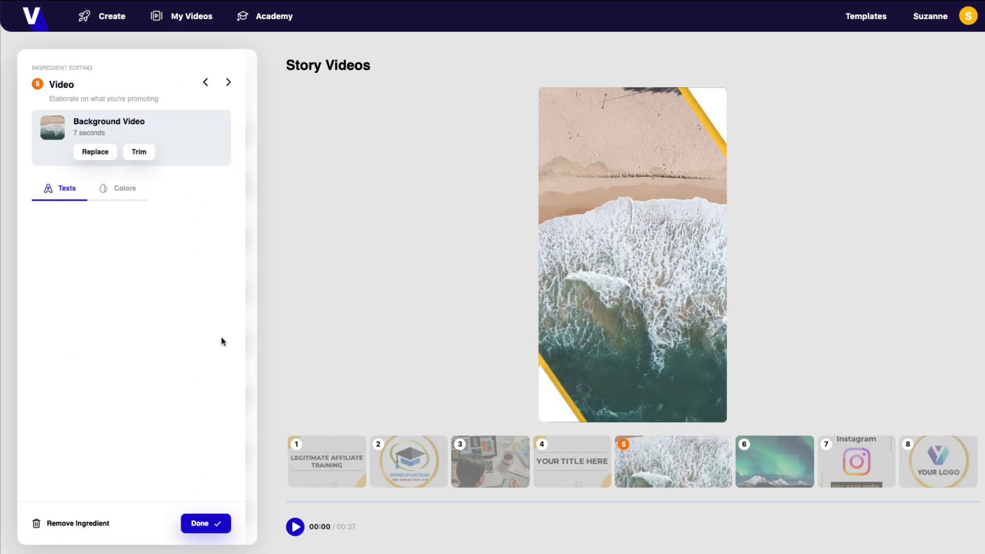
pyautogui.click(95, 152)
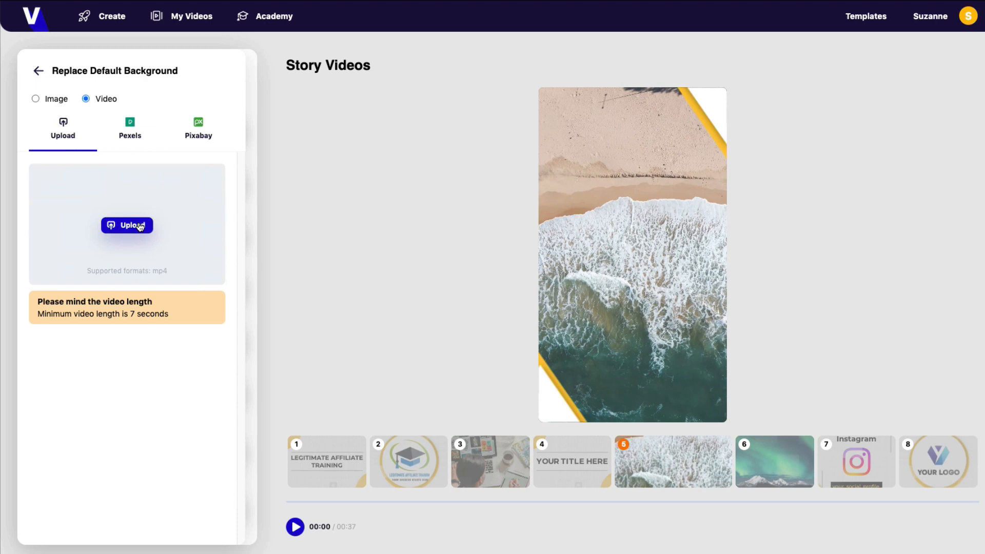
pyautogui.moveTo(117, 328)
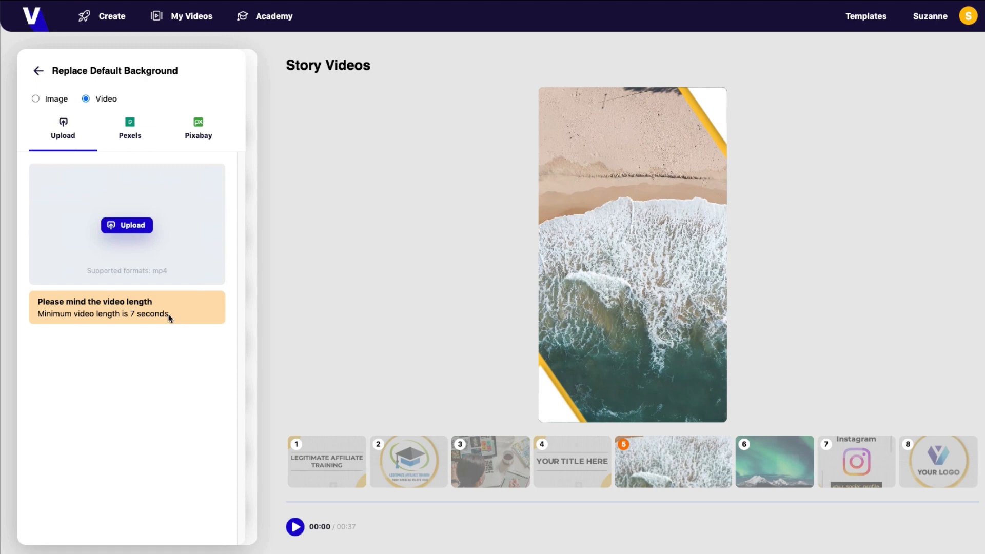
pyautogui.click(37, 70)
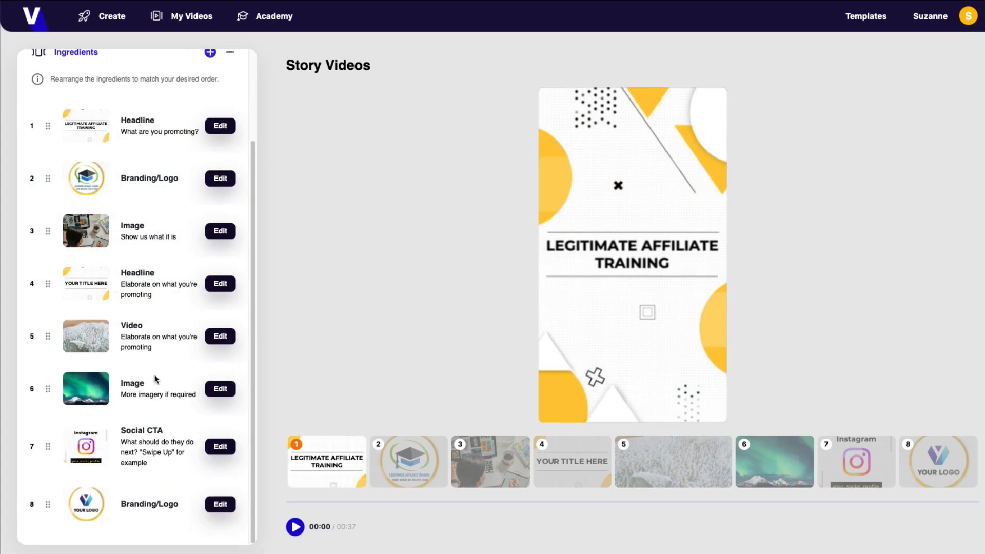
pyautogui.moveTo(168, 421)
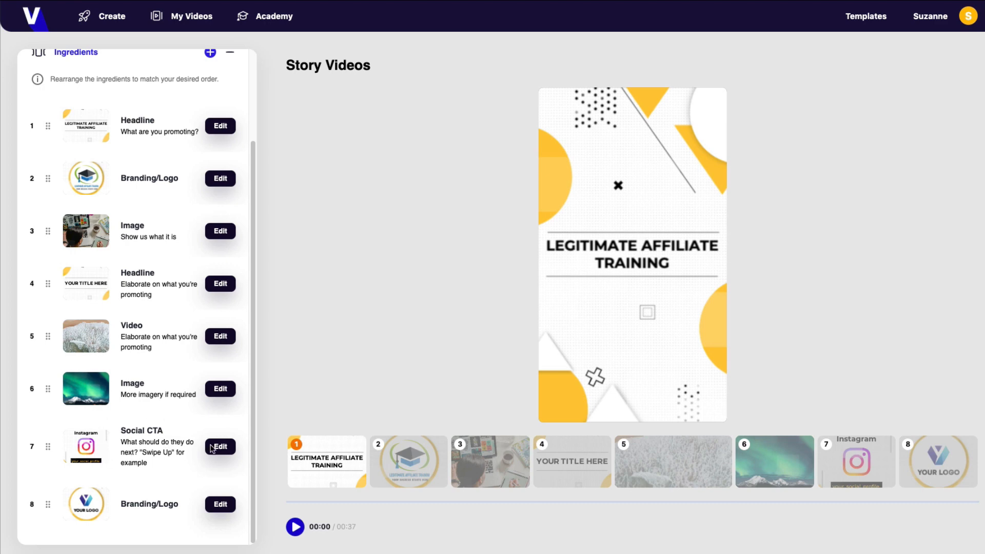
pyautogui.click(220, 447)
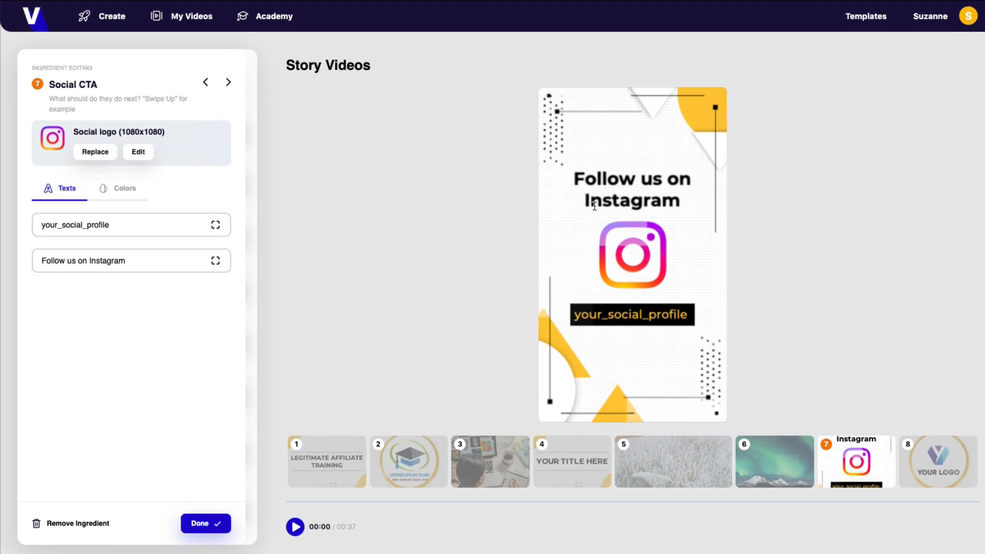
pyautogui.moveTo(590, 263)
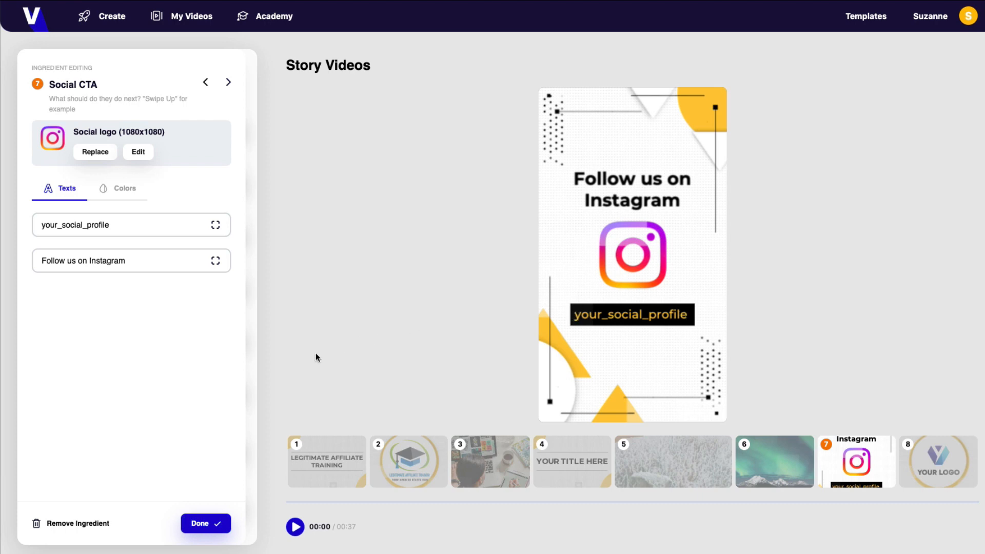
pyautogui.click(204, 523)
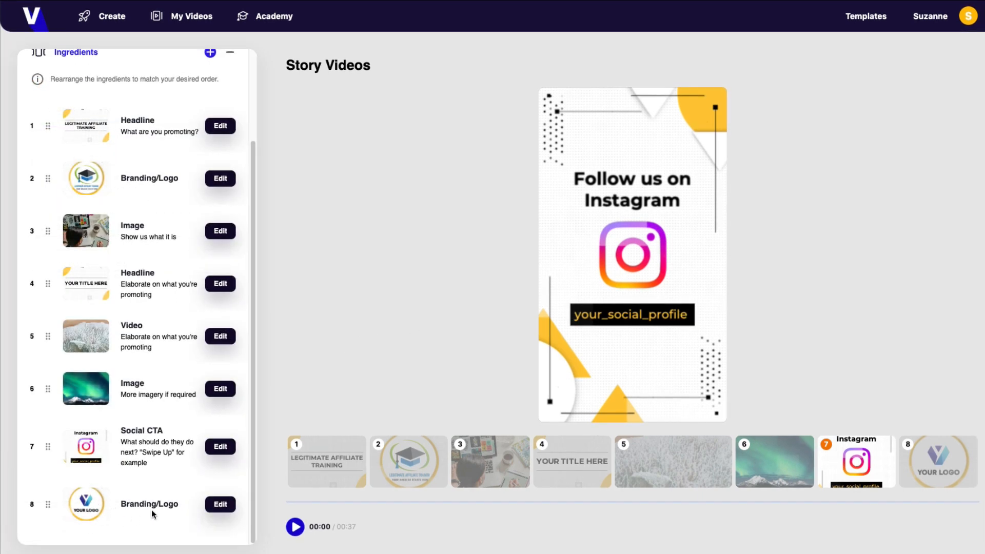
pyautogui.moveTo(166, 119)
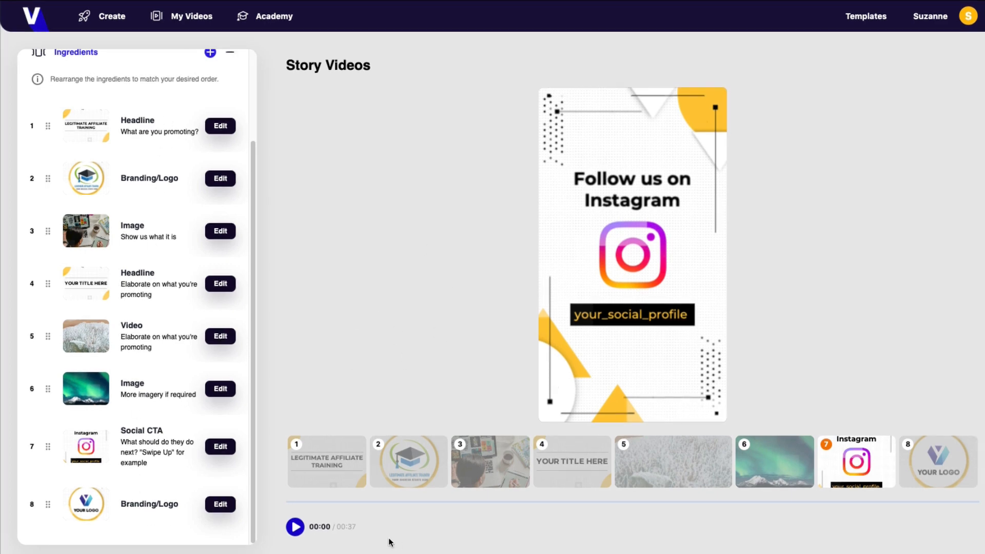
pyautogui.click(293, 526)
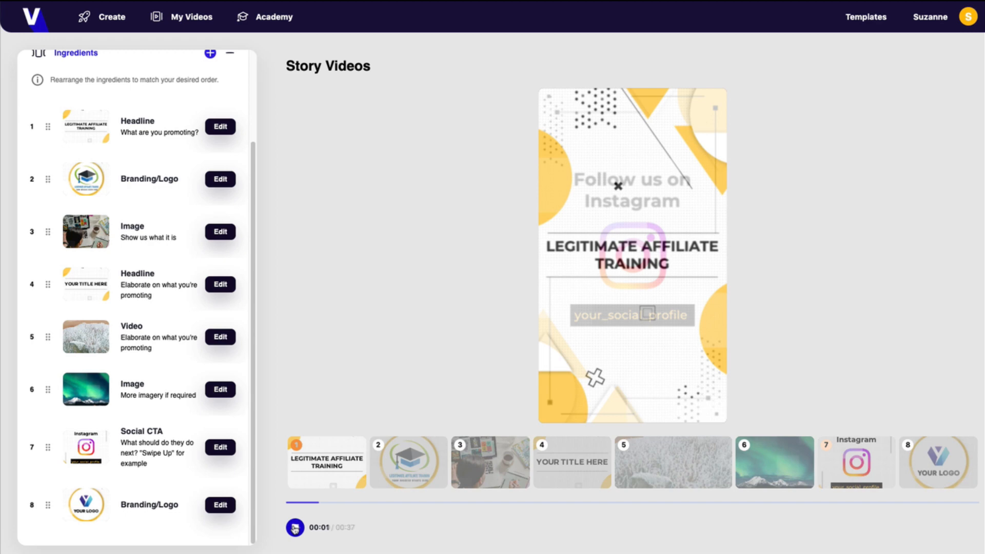
pyautogui.click(294, 526)
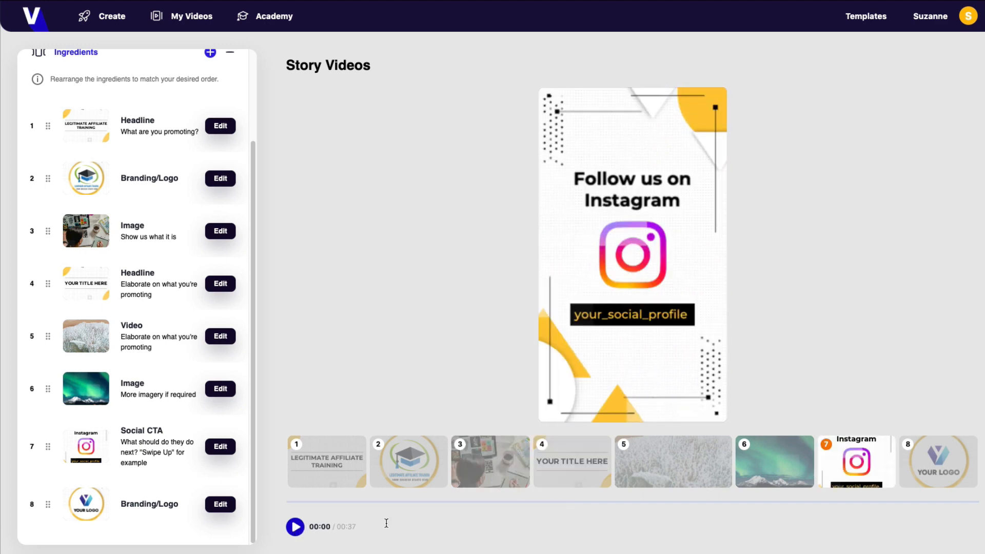
pyautogui.moveTo(538, 323)
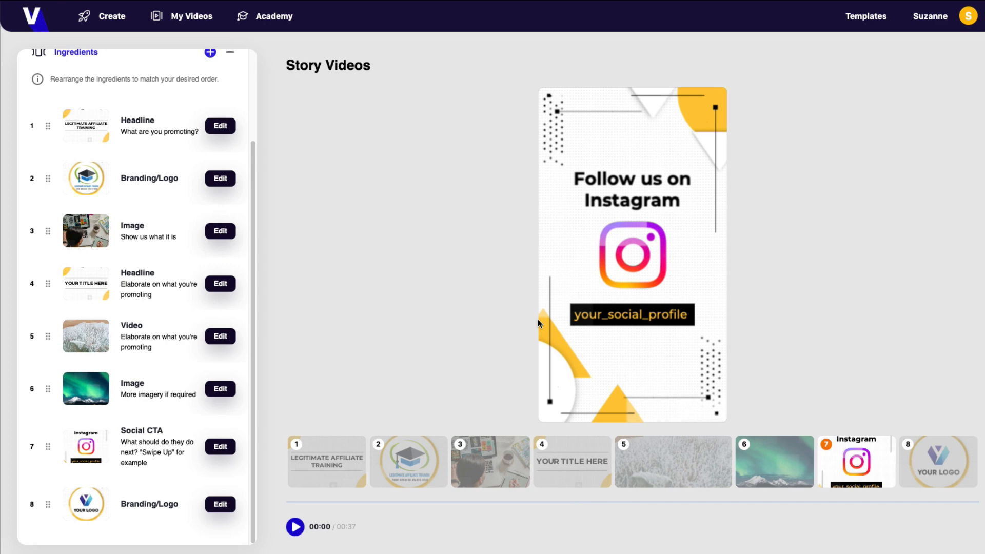
pyautogui.moveTo(185, 271)
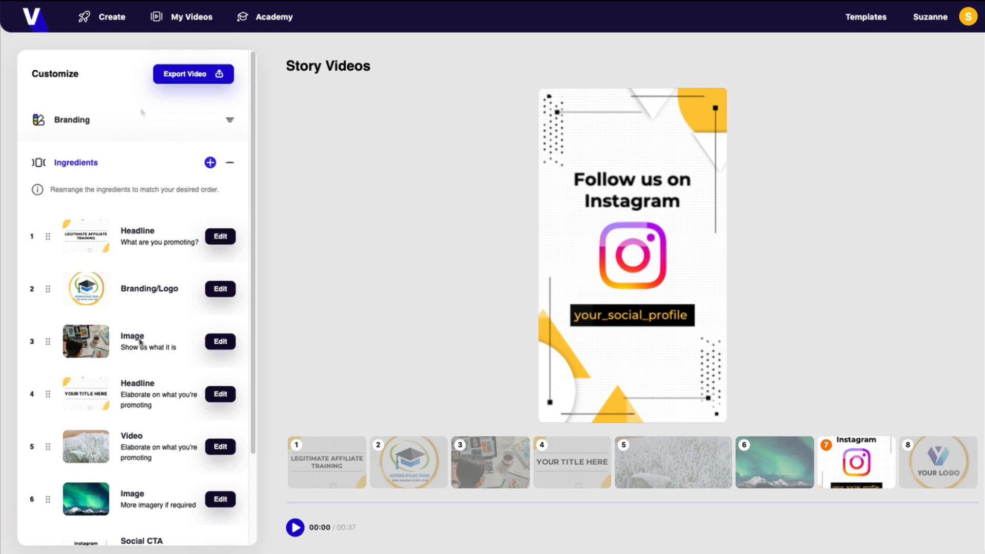
# Step: Change the brand colour from gold to dark navy in the brand settings
pyautogui.click(71, 120)
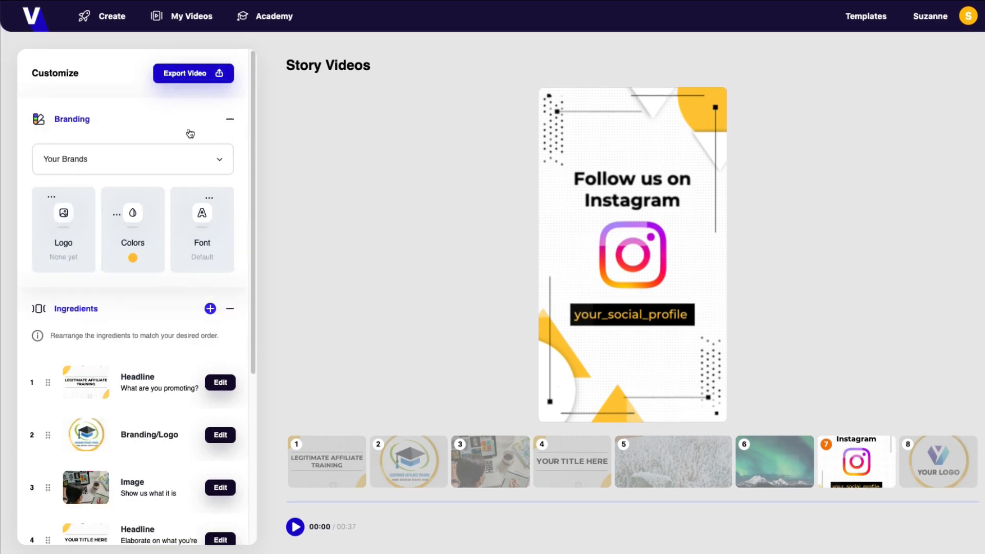
pyautogui.click(132, 217)
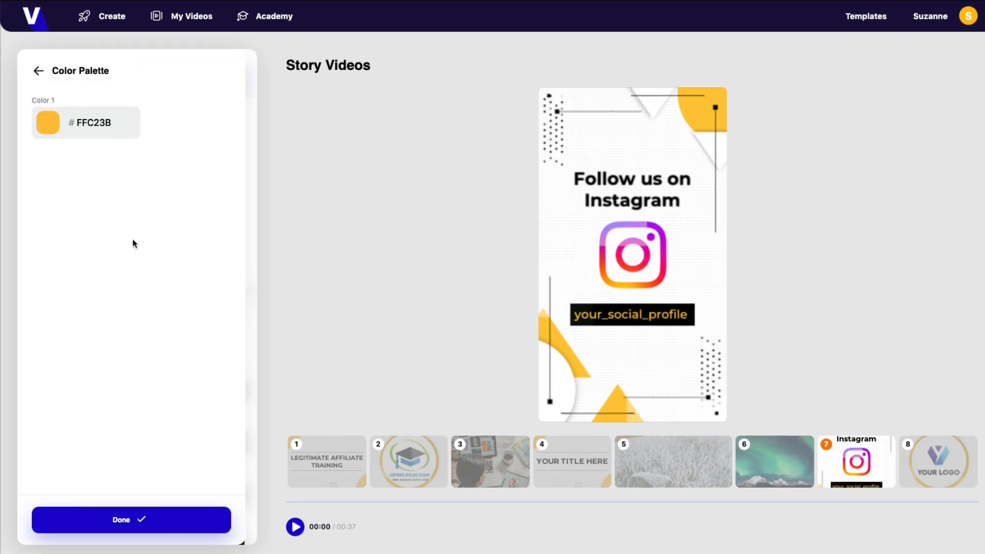
pyautogui.moveTo(141, 166)
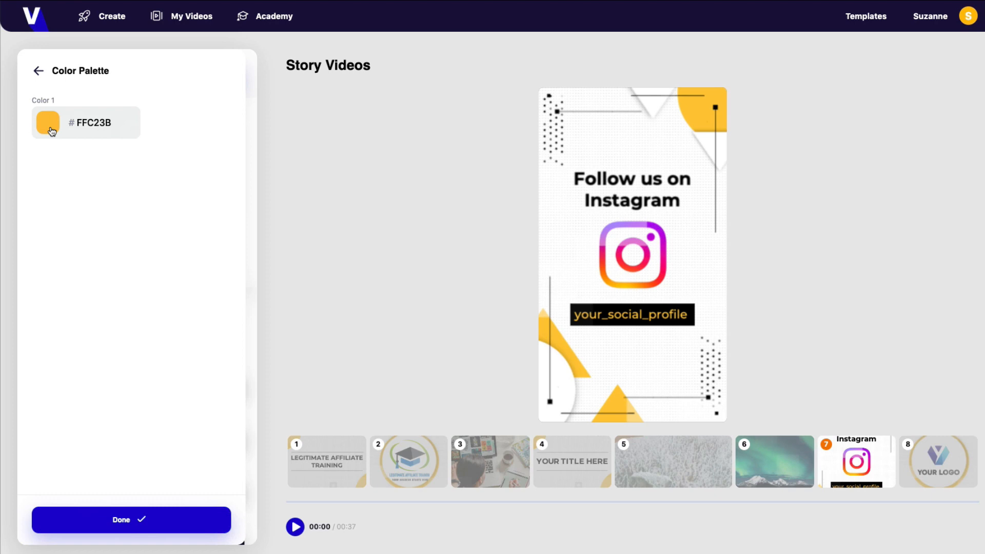
pyautogui.click(46, 122)
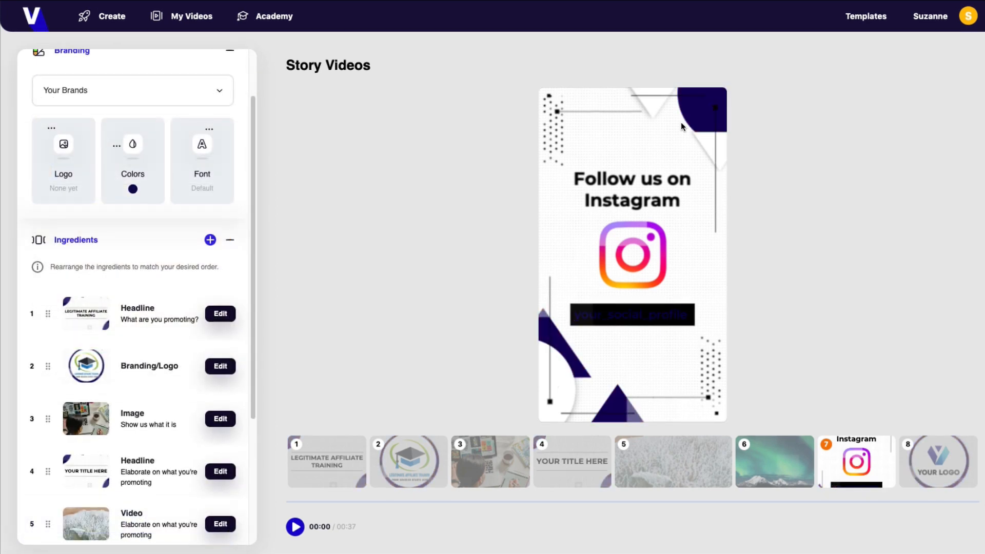
pyautogui.moveTo(232, 368)
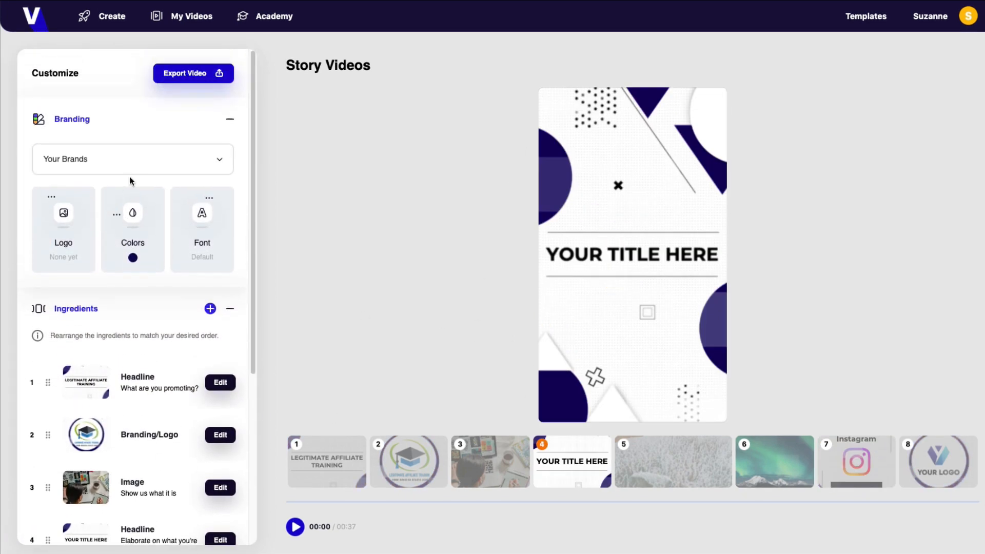
pyautogui.click(229, 118)
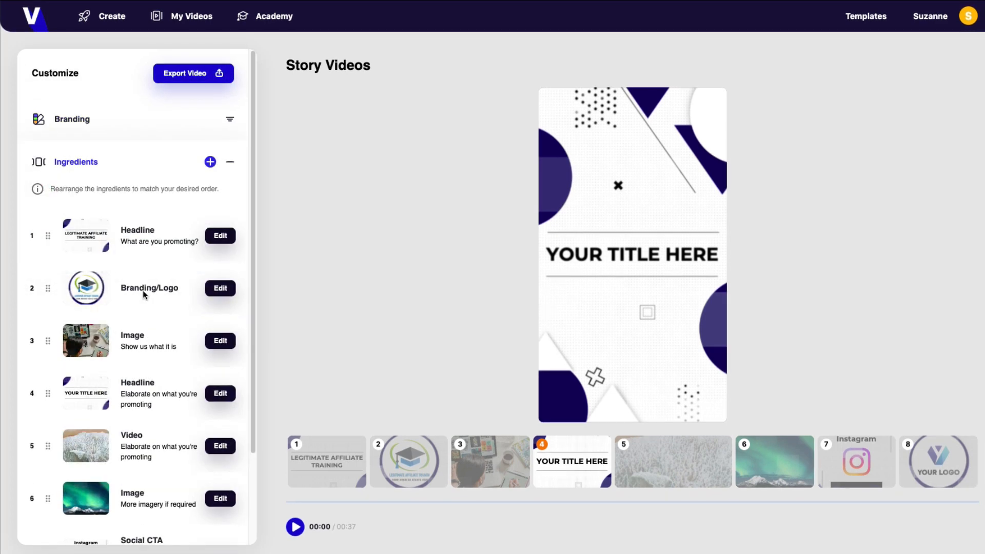
pyautogui.scroll(-3)
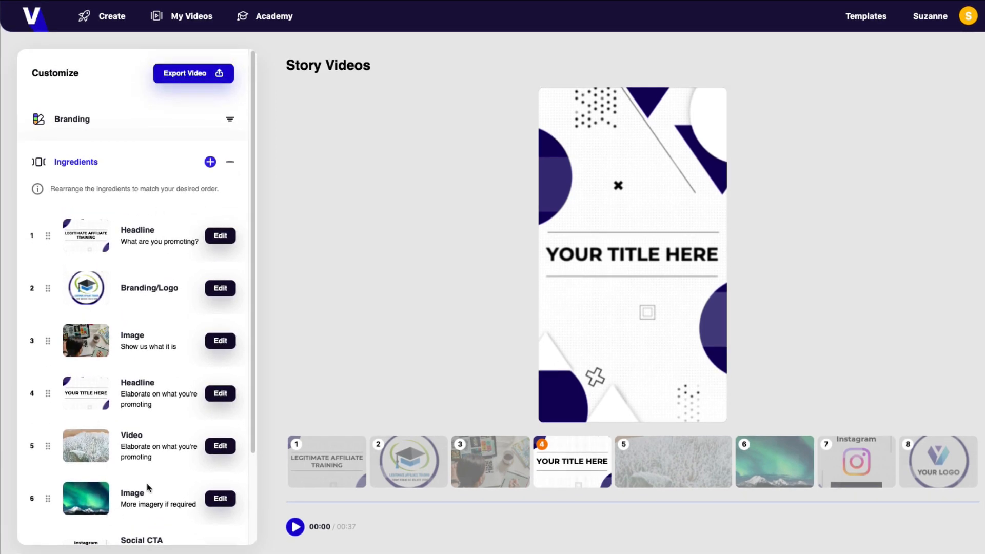
pyautogui.moveTo(184, 79)
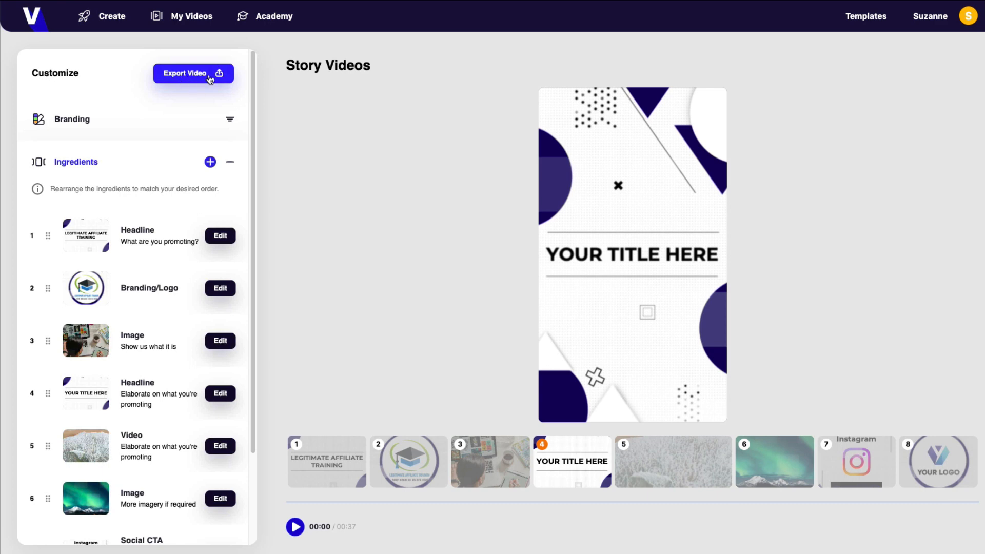
pyautogui.moveTo(191, 22)
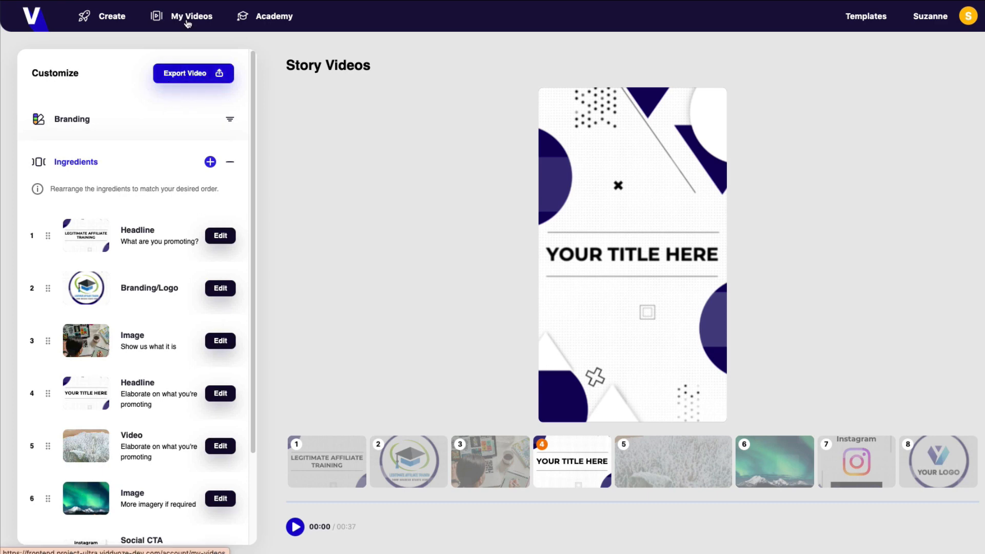
# Step: Open My Videos to check the exported video's rendering progress
pyautogui.click(191, 16)
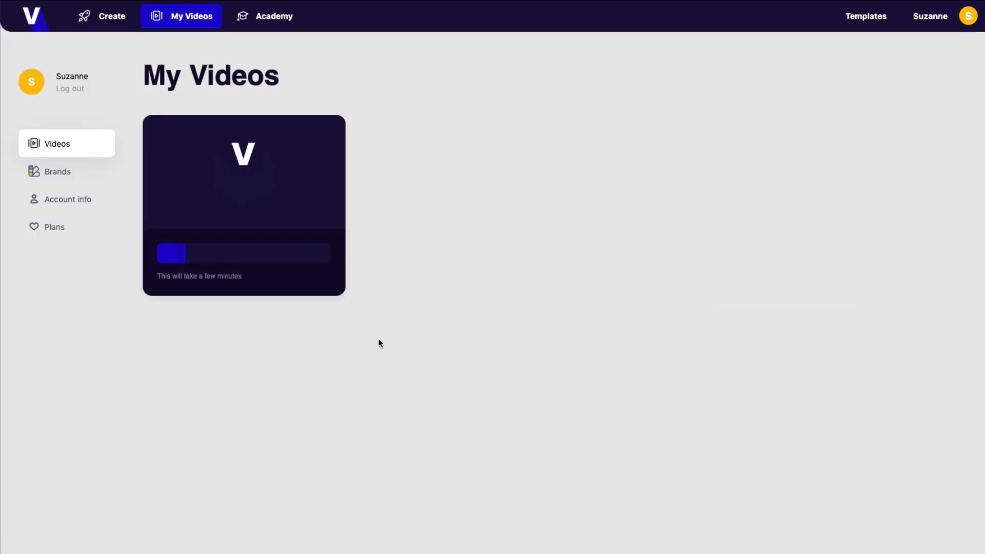
pyautogui.moveTo(332, 332)
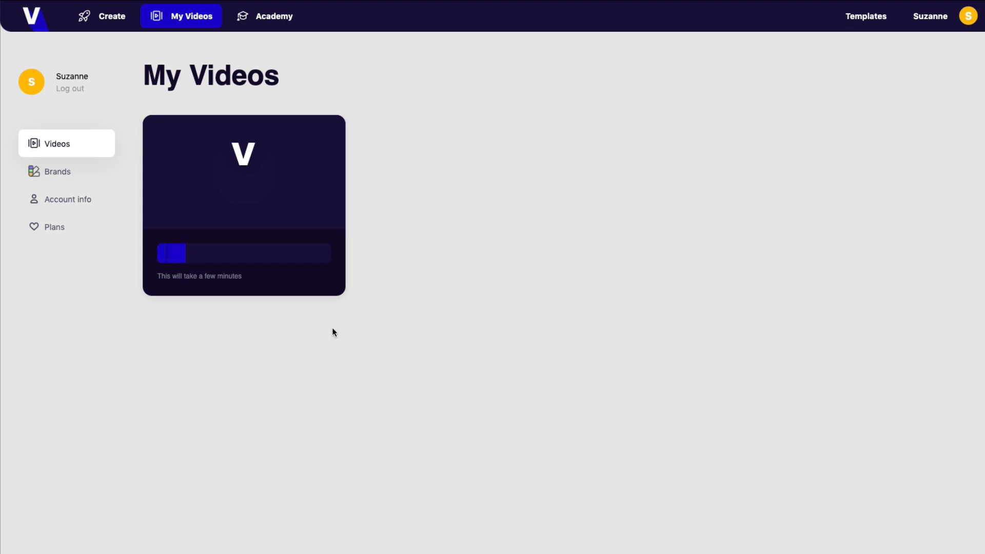
pyautogui.moveTo(136, 129)
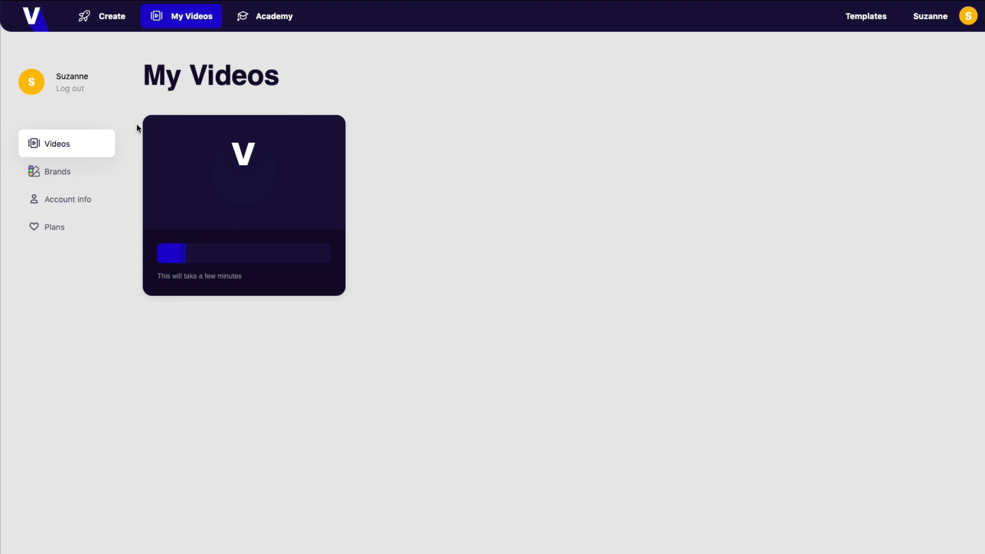
pyautogui.moveTo(362, 282)
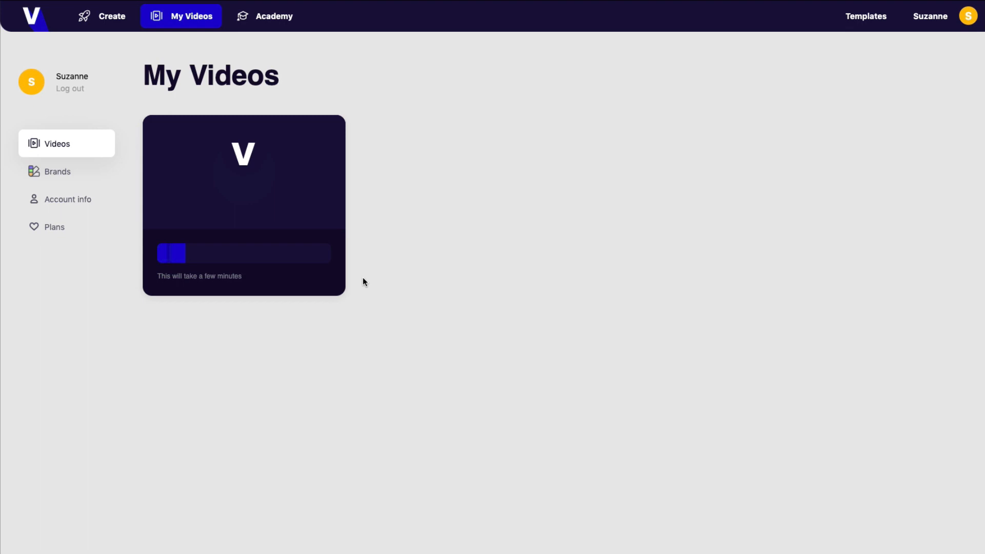
pyautogui.moveTo(373, 180)
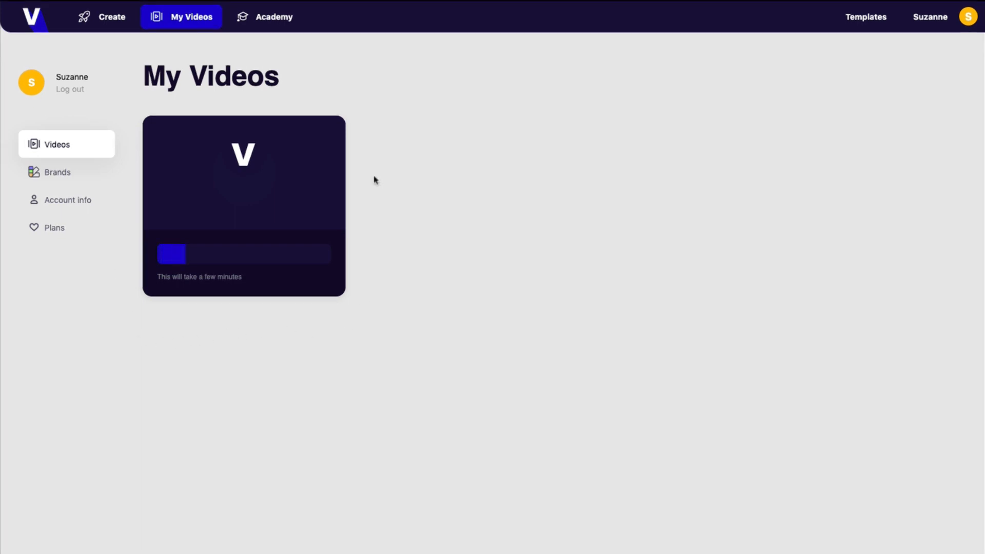
pyautogui.moveTo(289, 105)
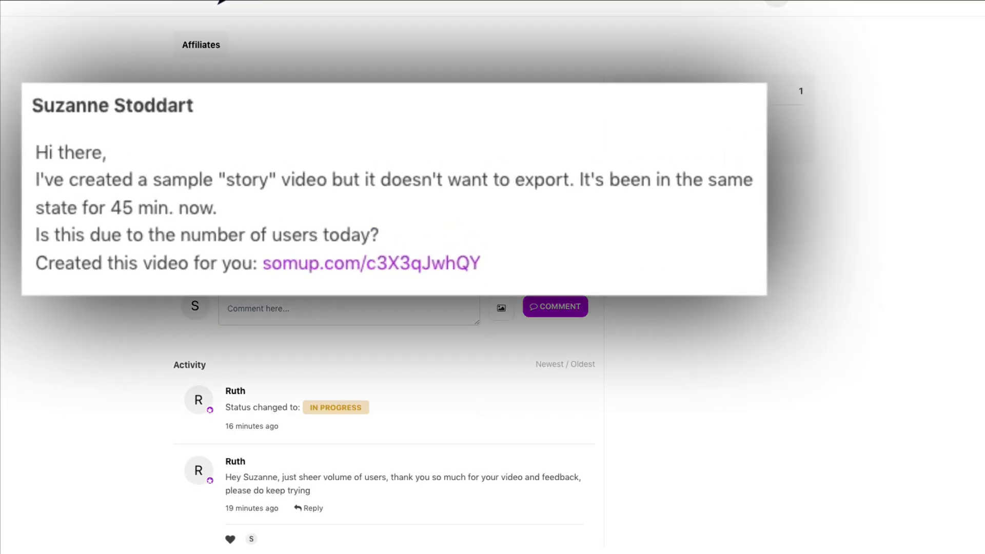
pyautogui.moveTo(286, 216)
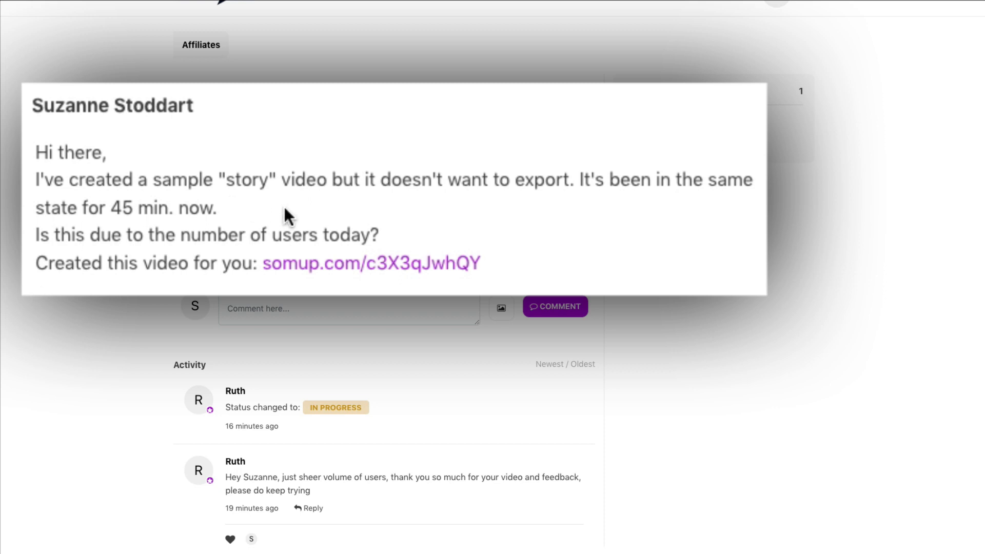
pyautogui.moveTo(561, 245)
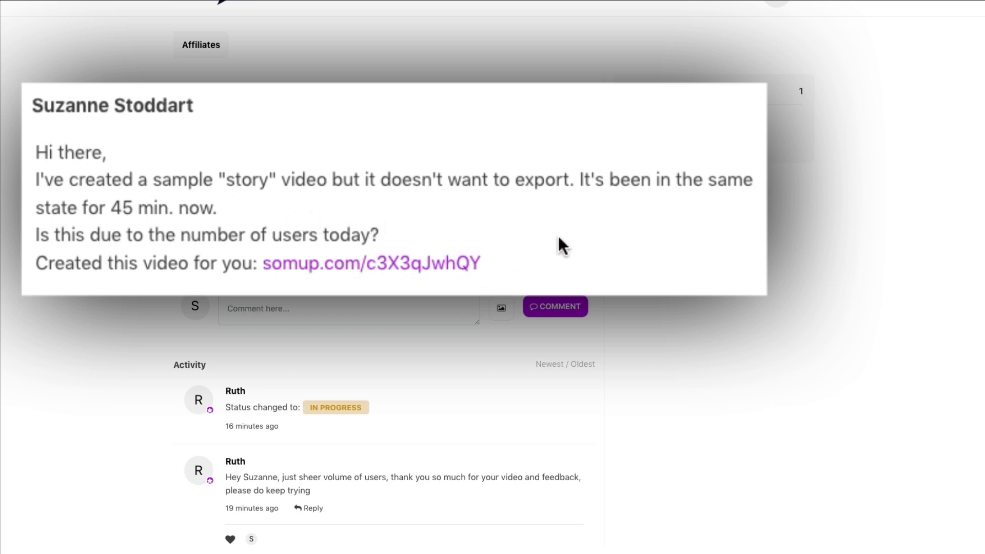
pyautogui.moveTo(610, 251)
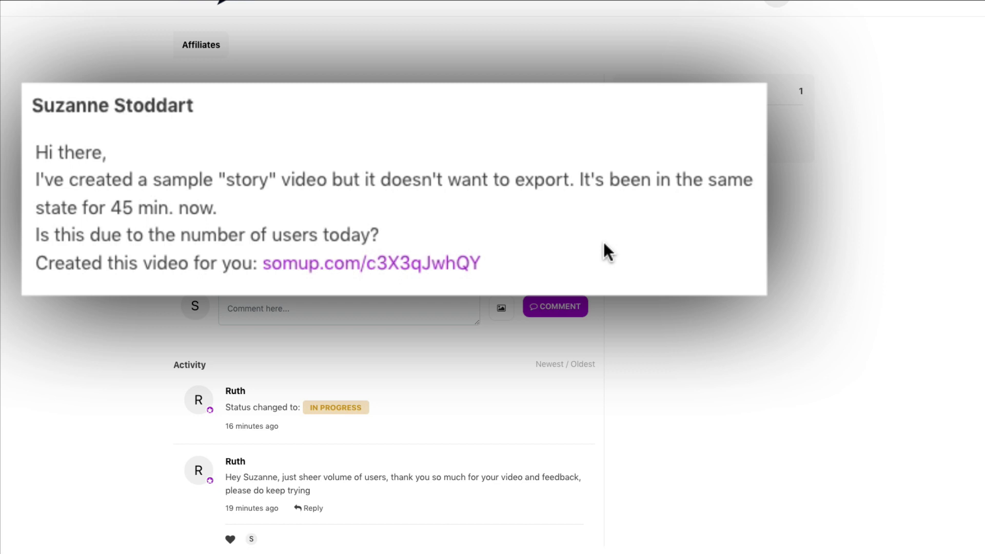
pyautogui.moveTo(405, 255)
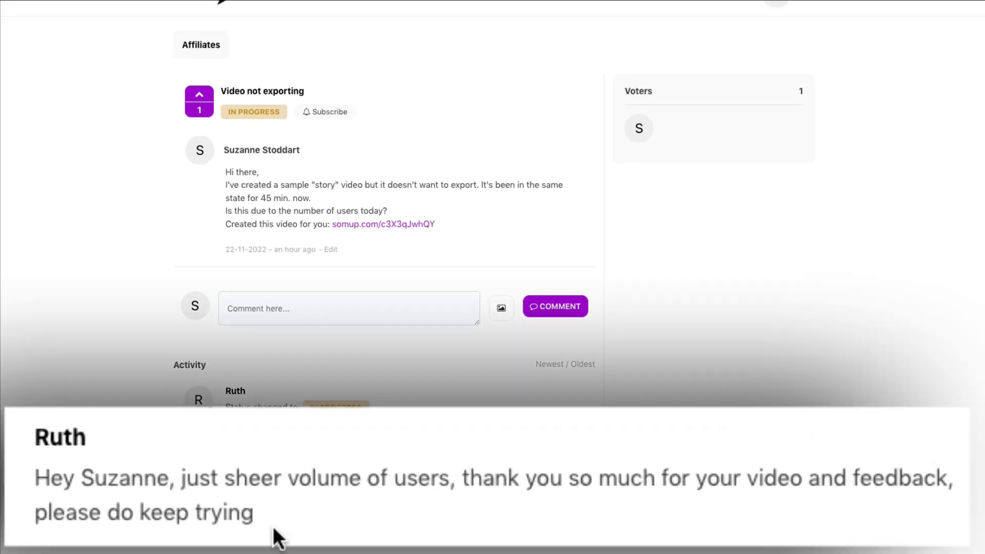
pyautogui.moveTo(728, 538)
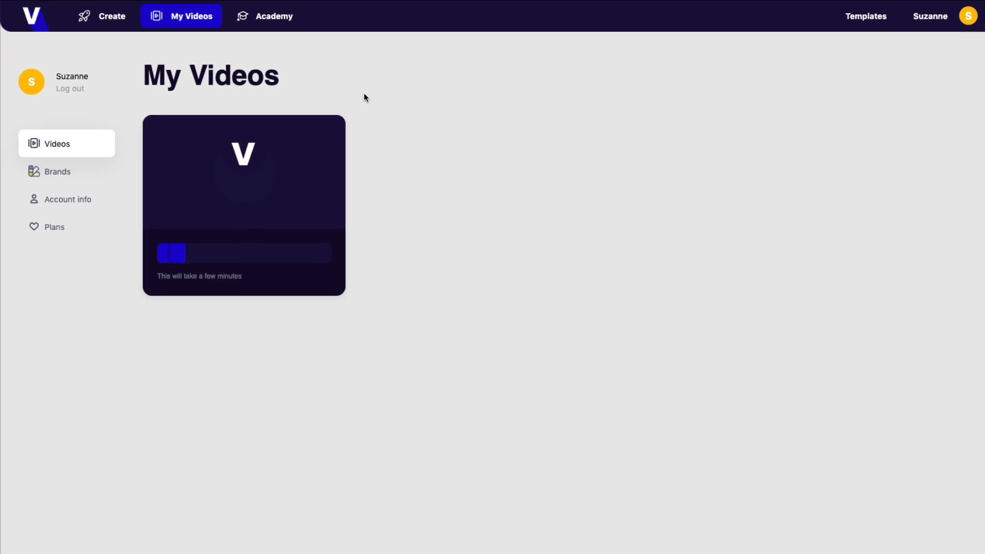
pyautogui.moveTo(380, 235)
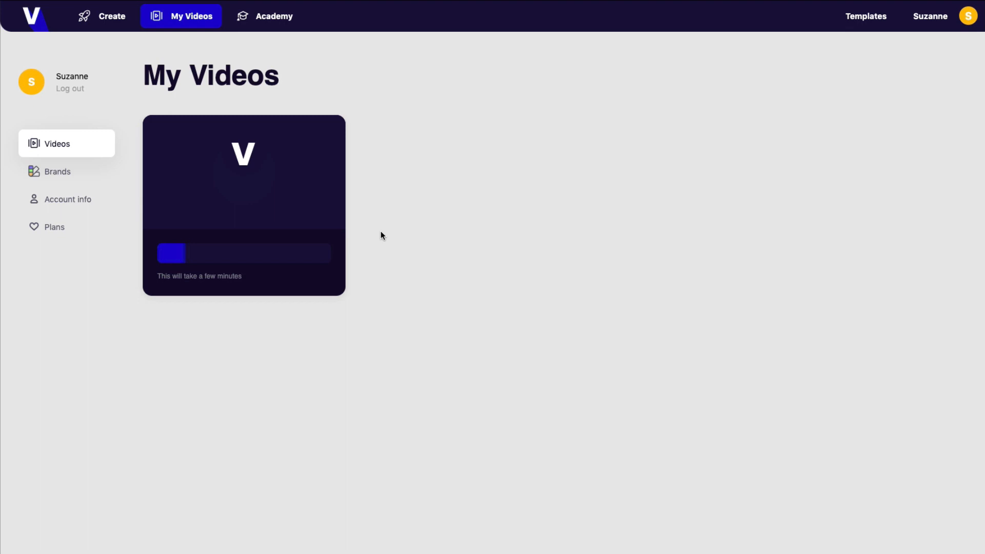
pyautogui.moveTo(378, 170)
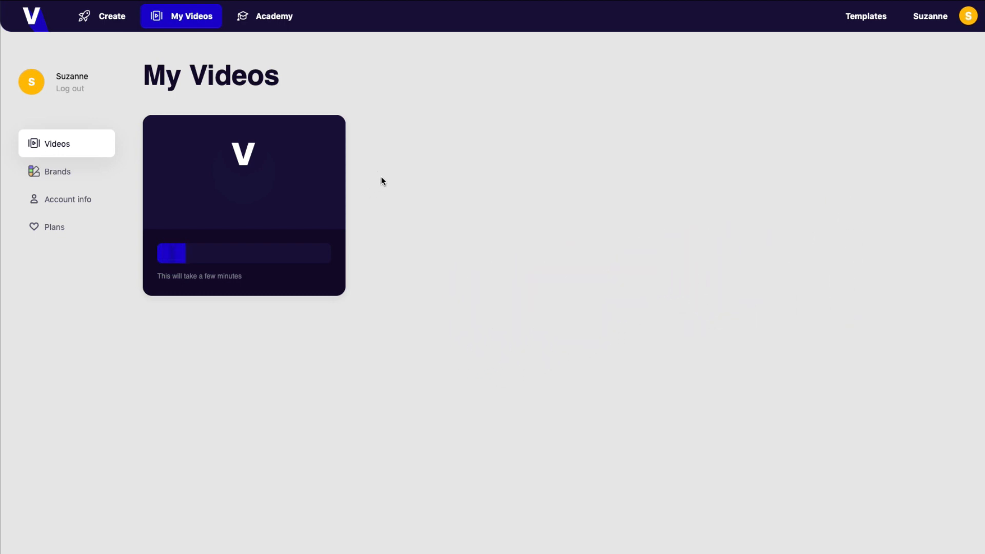
# Step: Start a new video and browse recipes for the Engagement and Get More Followers objectives
pyautogui.click(101, 16)
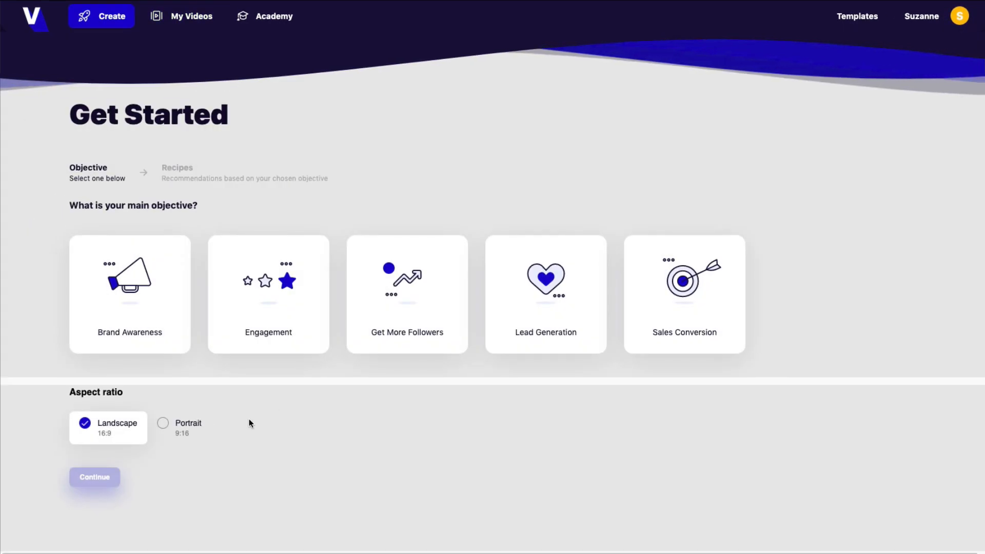
pyautogui.click(268, 294)
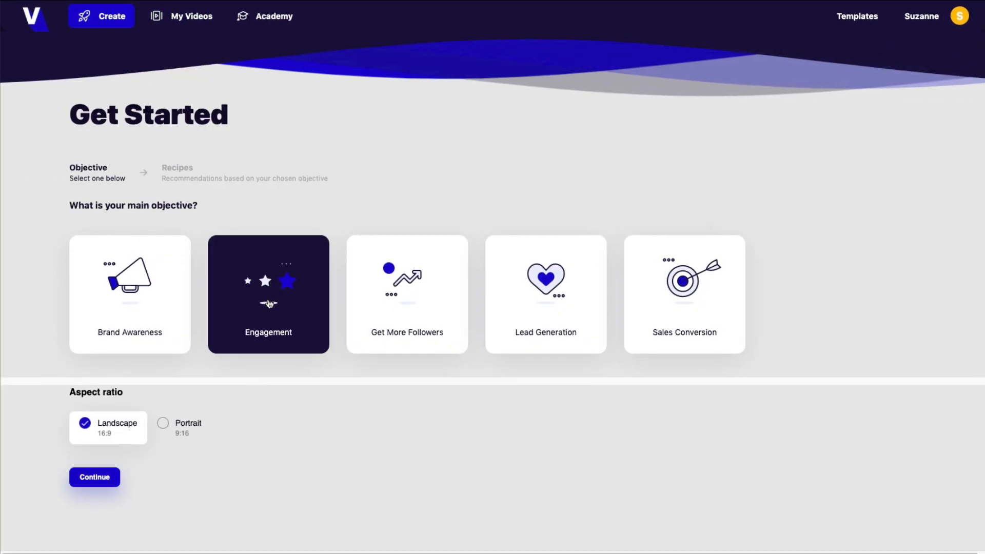
pyautogui.click(94, 477)
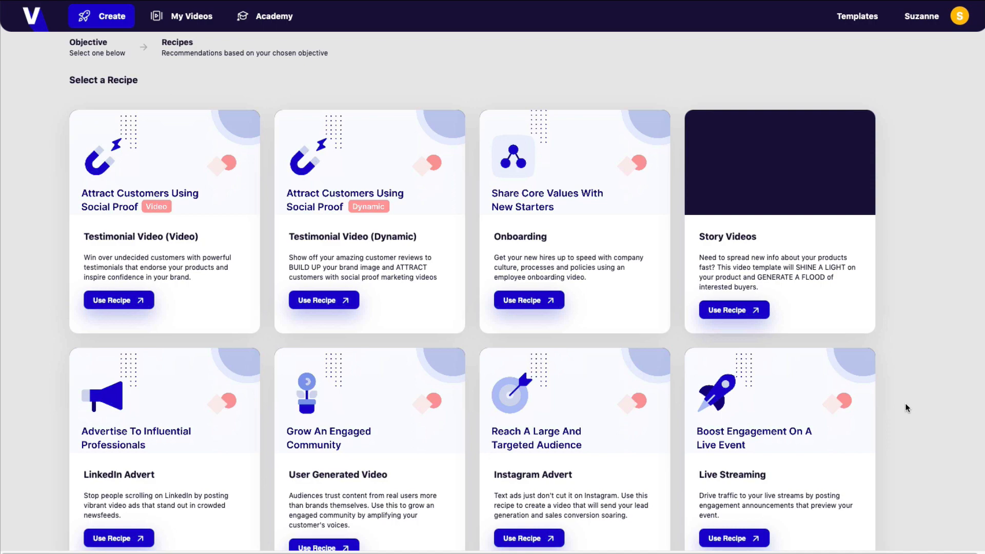
pyautogui.scroll(-3)
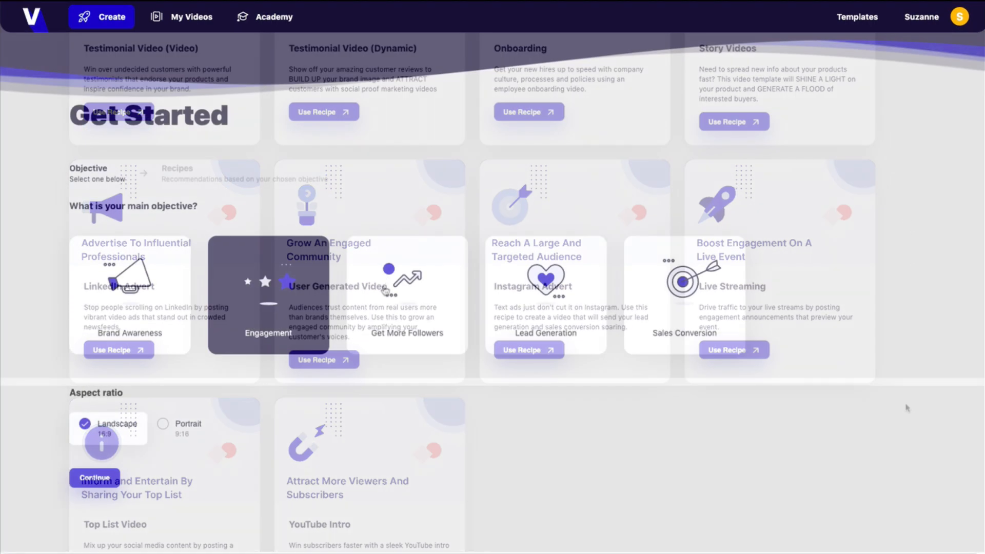
pyautogui.click(407, 294)
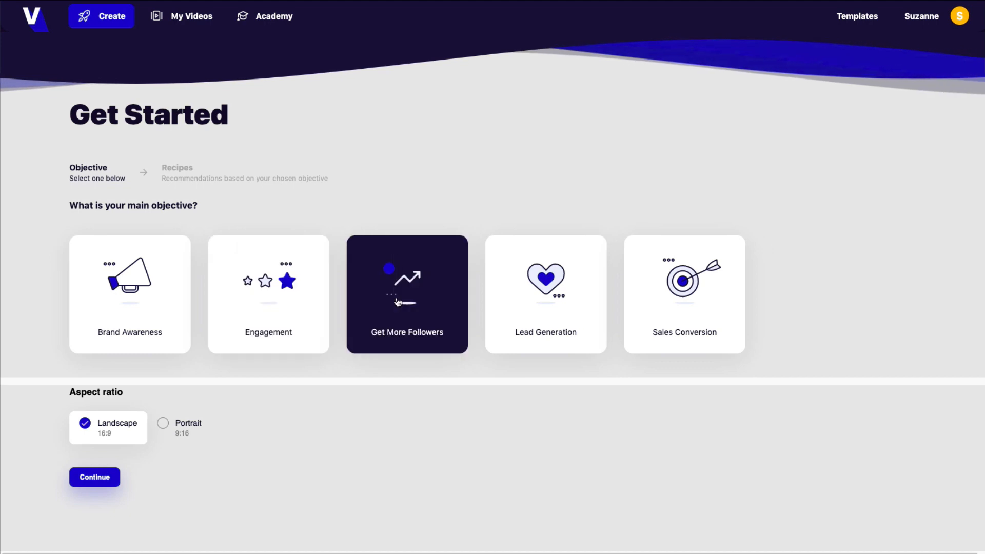
pyautogui.click(94, 476)
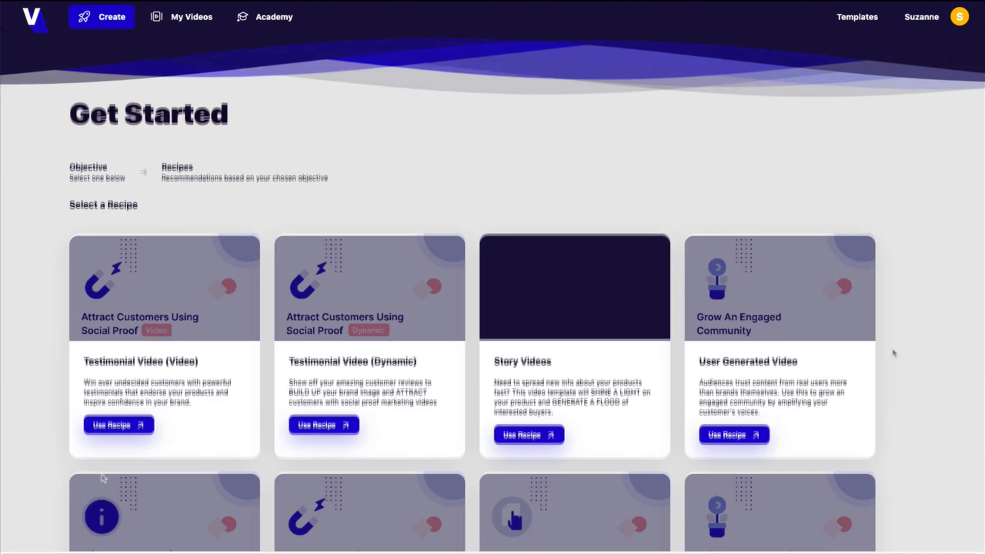
pyautogui.scroll(-3)
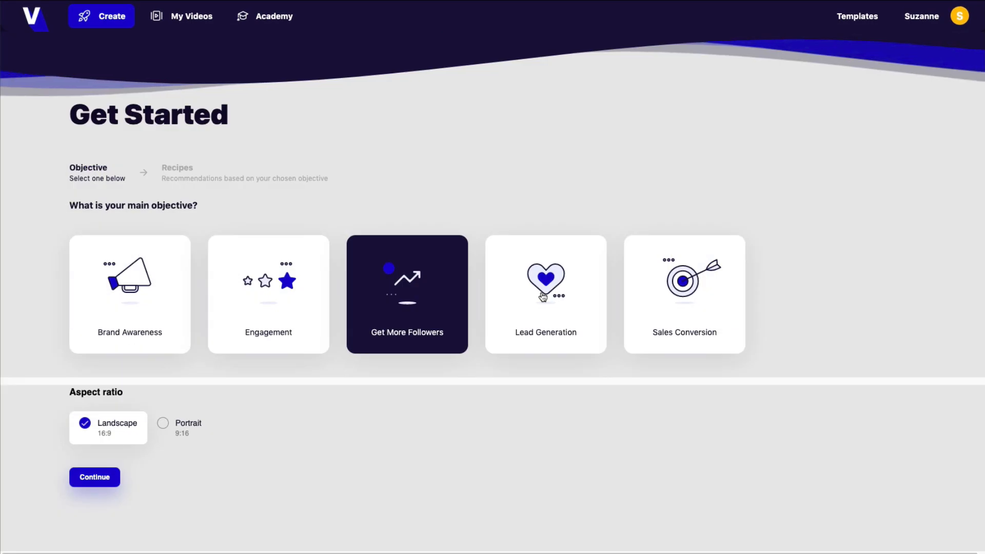
# Step: Review the Lead Generation recipes, then choose Sales Conversion as the objective
pyautogui.click(94, 477)
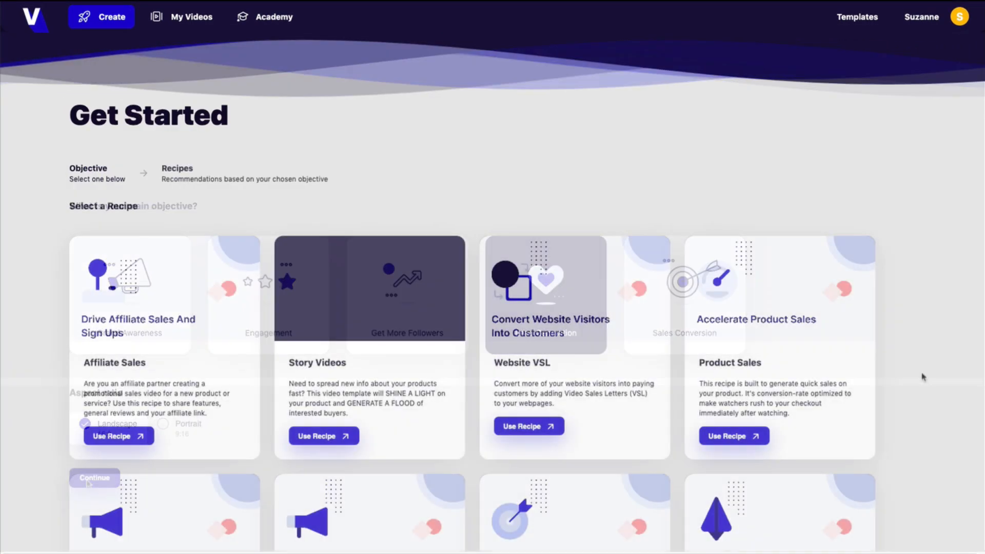
pyautogui.scroll(3)
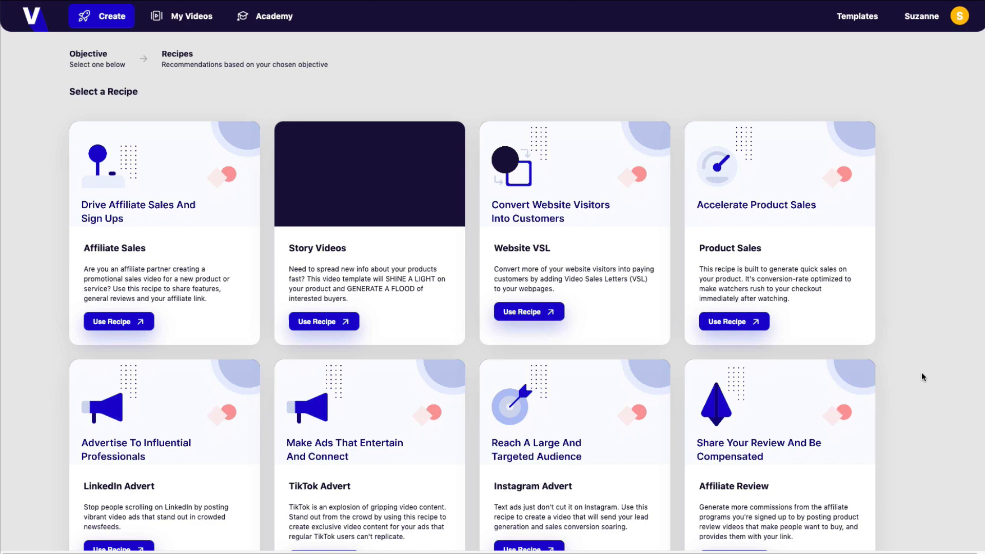
pyautogui.scroll(-3)
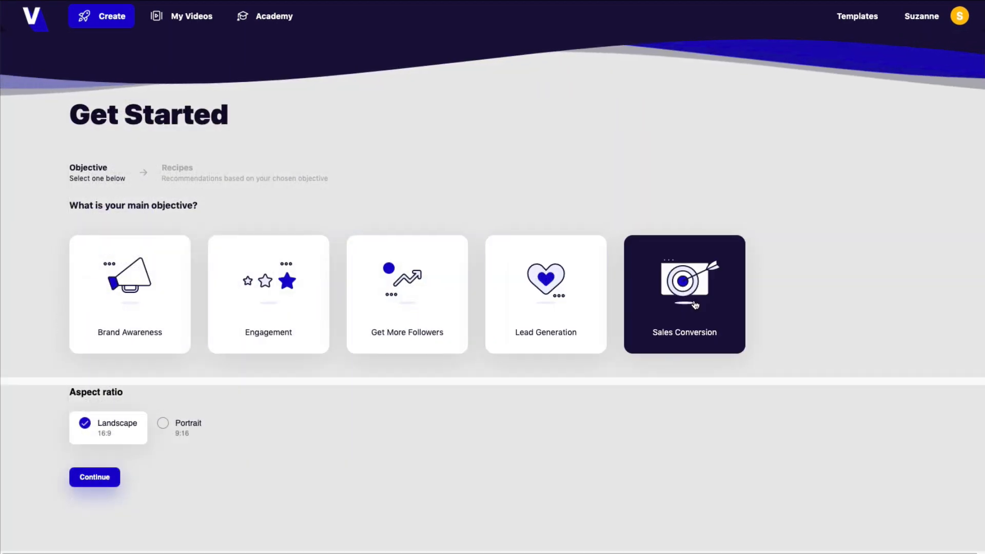
pyautogui.click(94, 476)
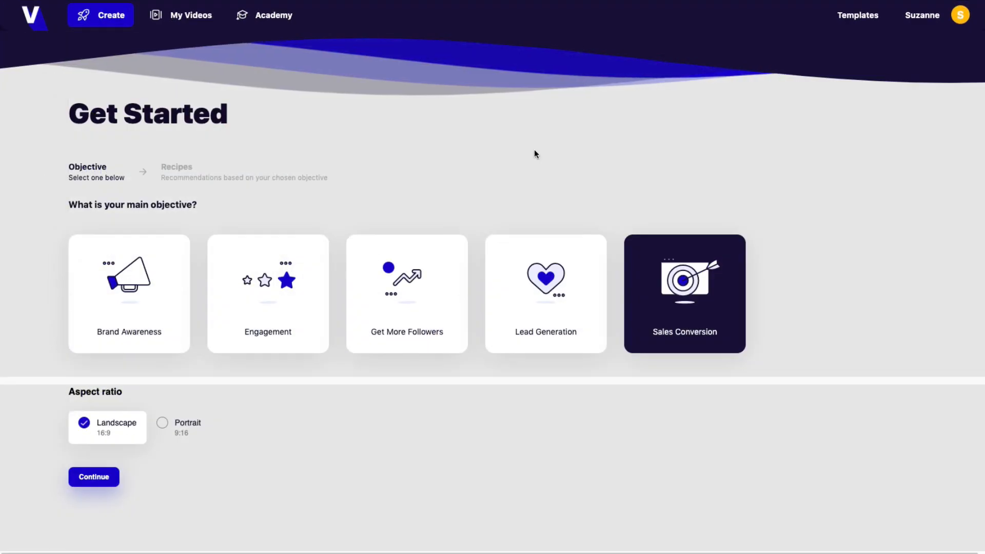
pyautogui.moveTo(409, 174)
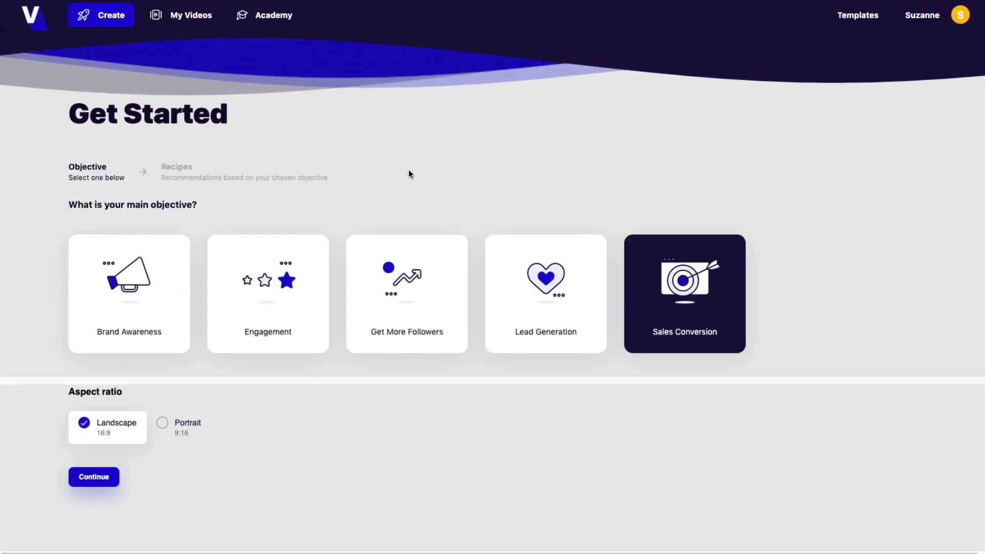
pyautogui.moveTo(488, 157)
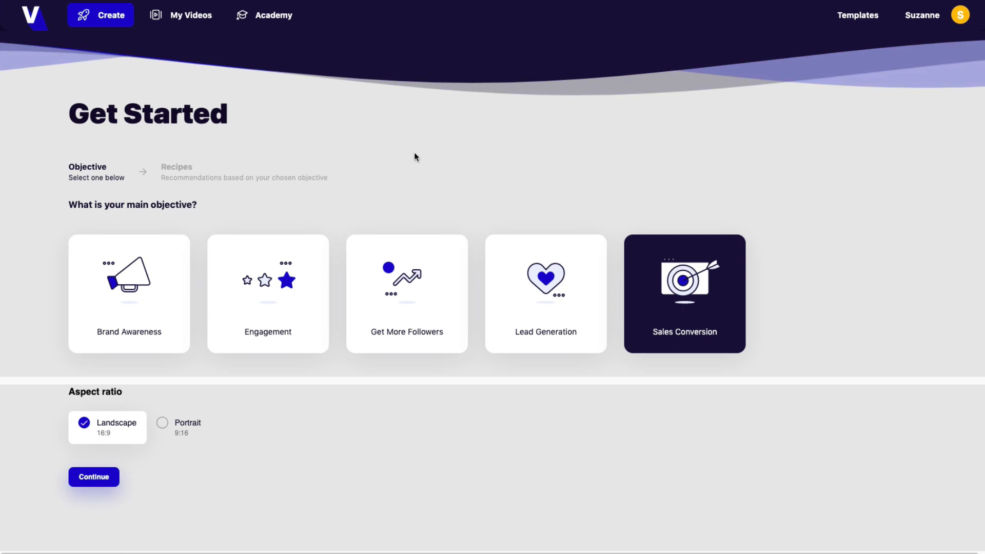
pyautogui.moveTo(430, 192)
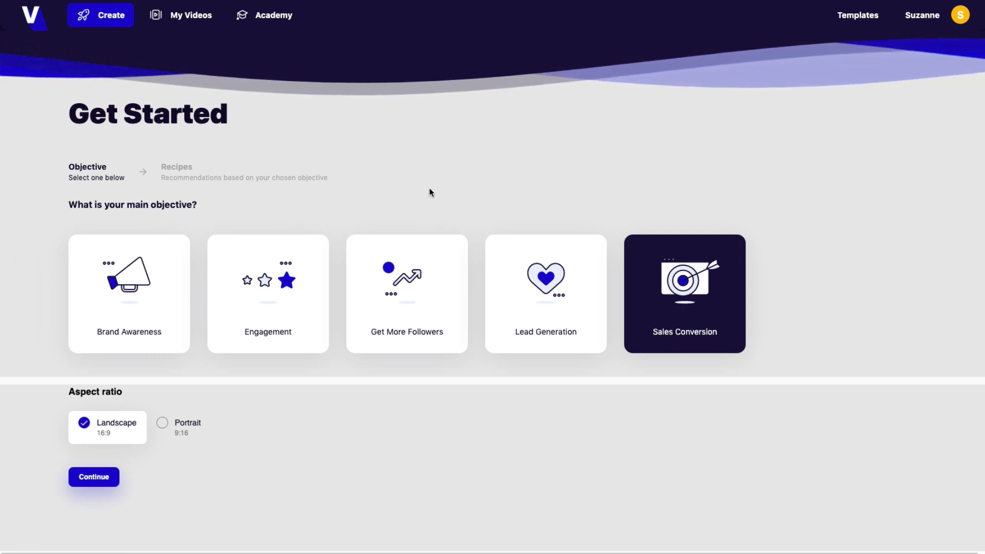
pyautogui.moveTo(536, 134)
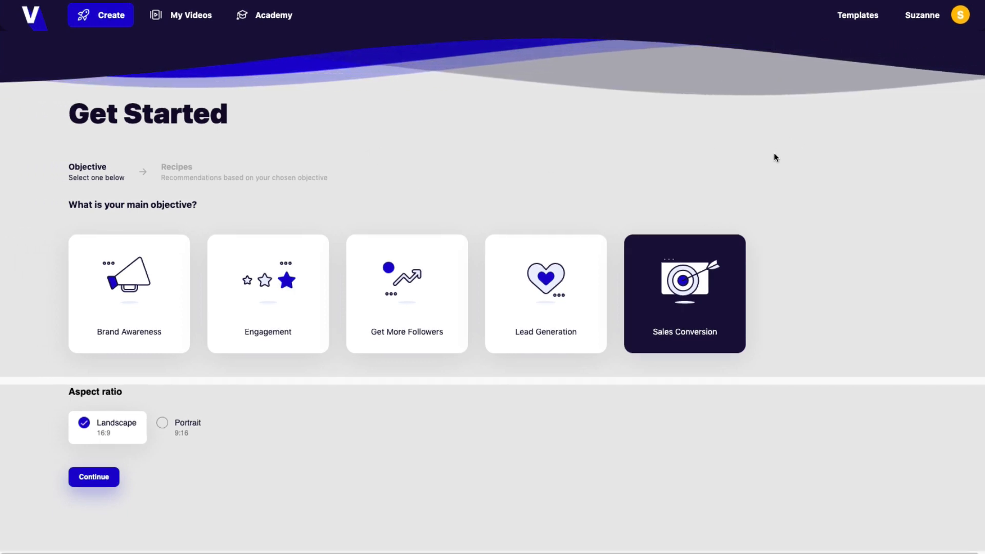
pyautogui.moveTo(544, 191)
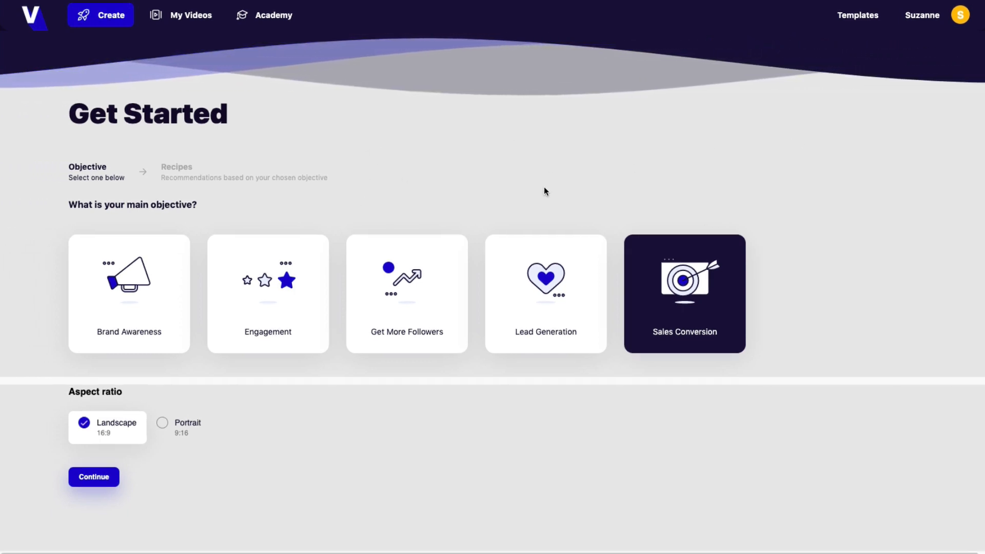
pyautogui.moveTo(132, 6)
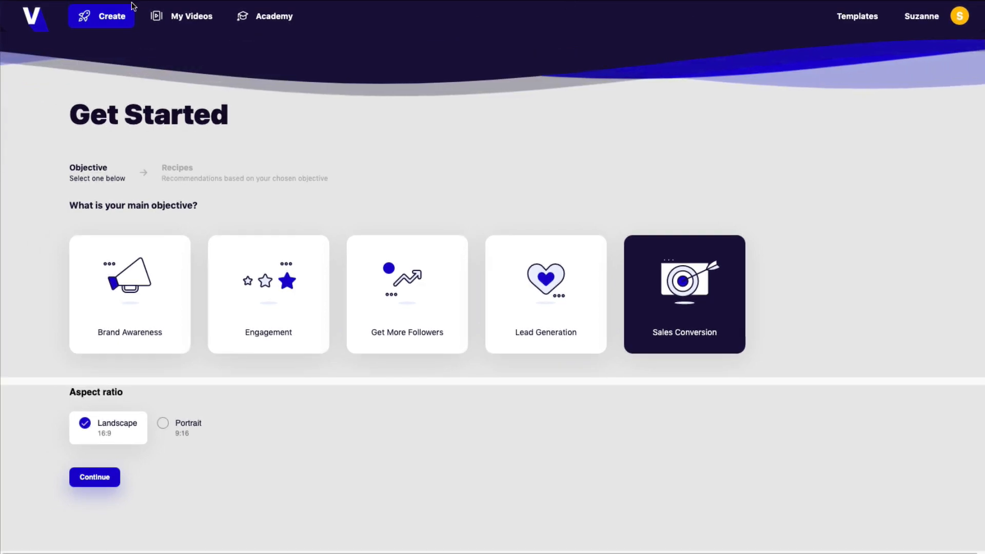
pyautogui.moveTo(191, 20)
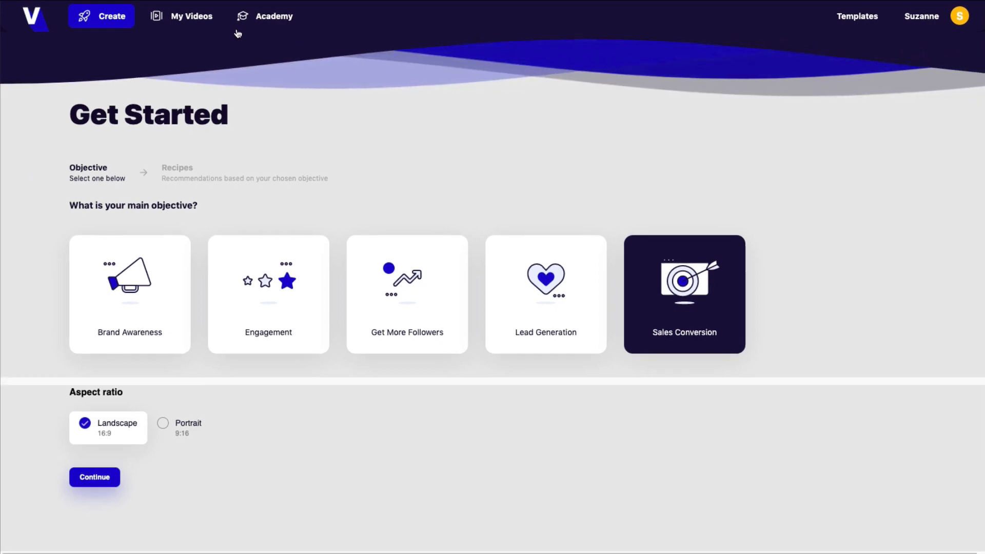
pyautogui.moveTo(824, 28)
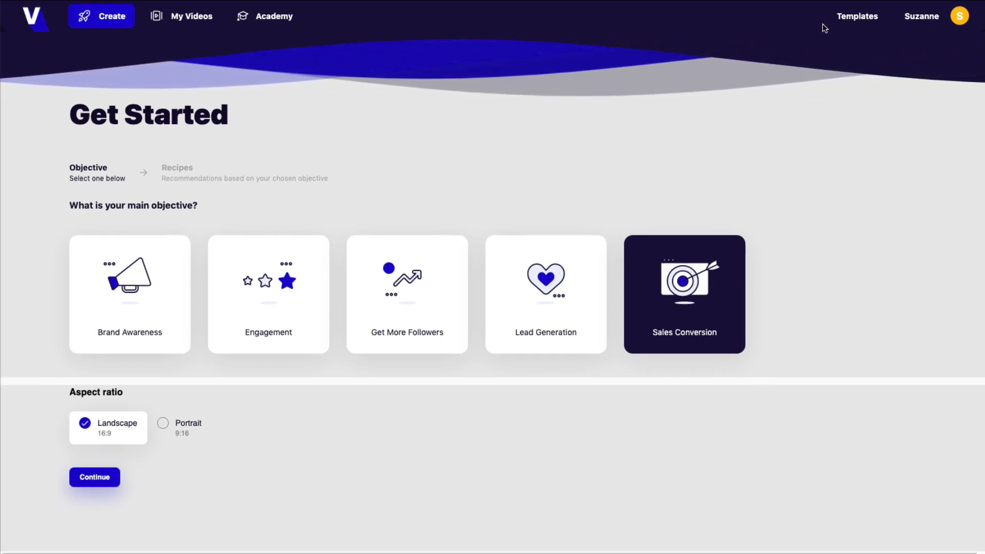
pyautogui.moveTo(836, 52)
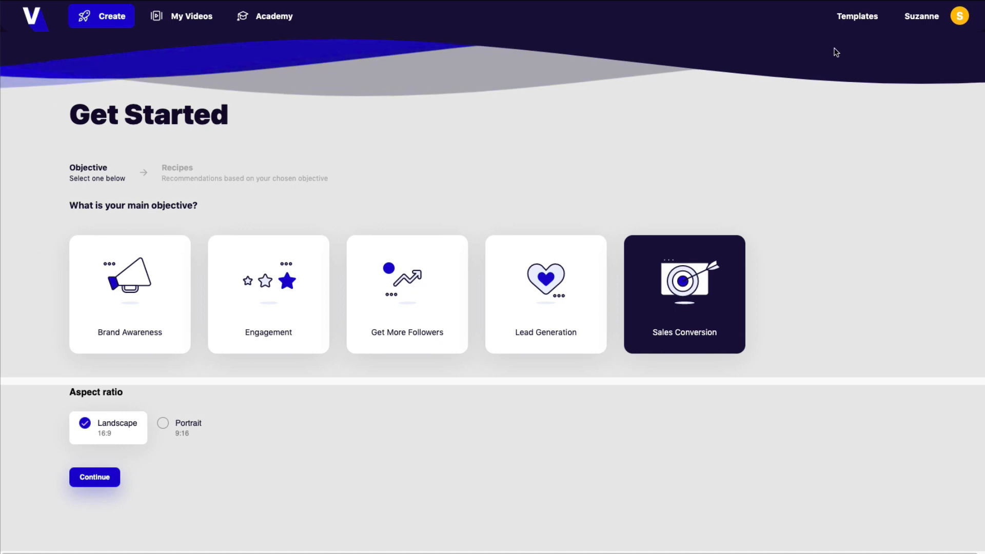
pyautogui.click(95, 477)
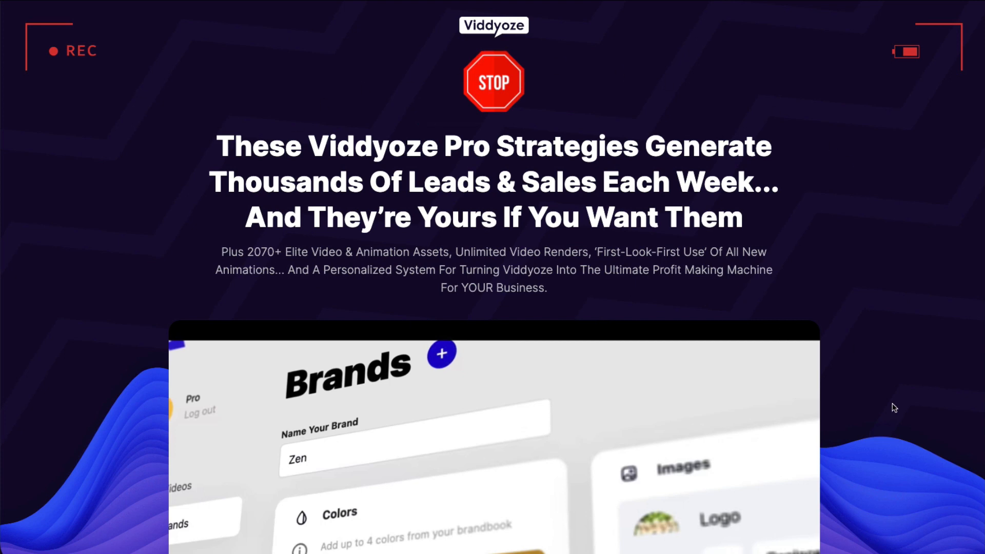
pyautogui.moveTo(891, 430)
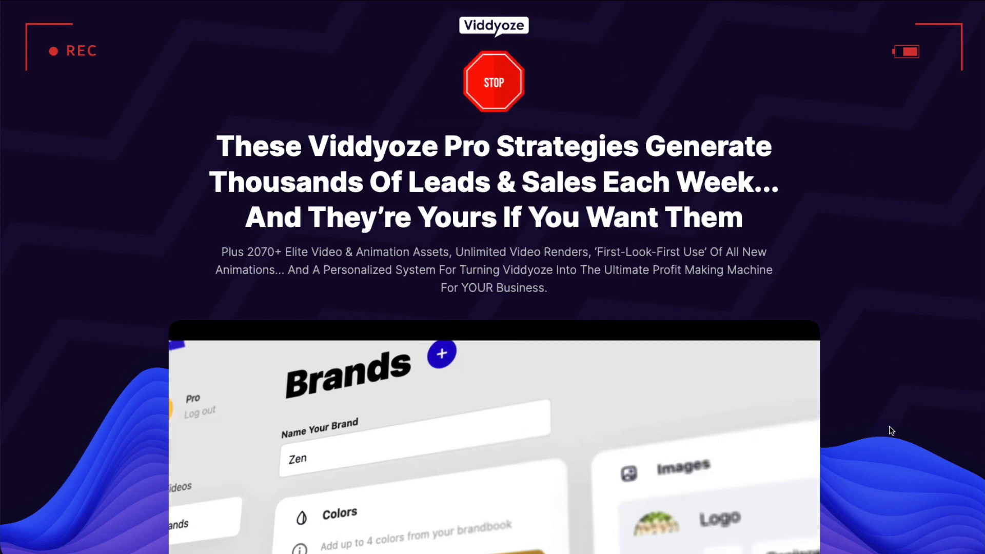
pyautogui.scroll(-3)
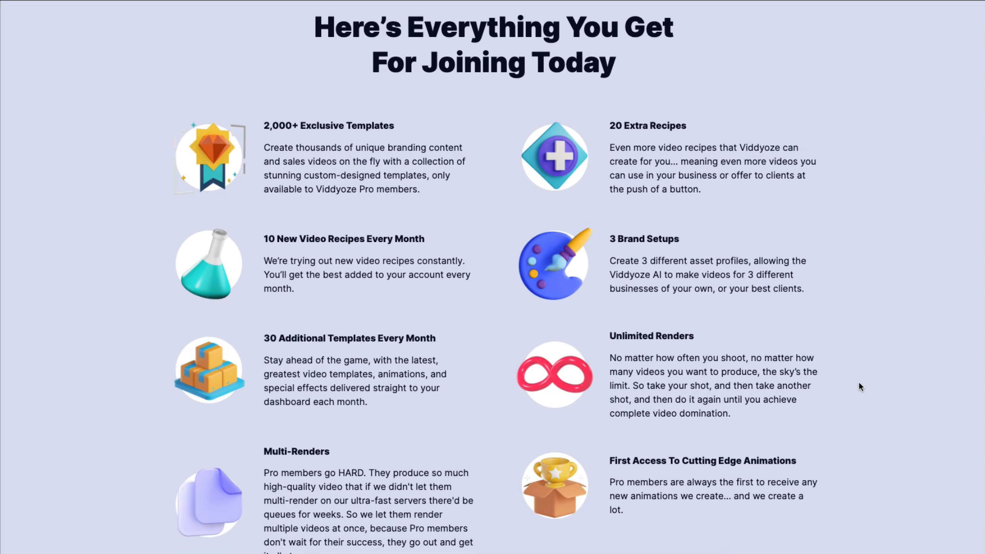
pyautogui.scroll(-3)
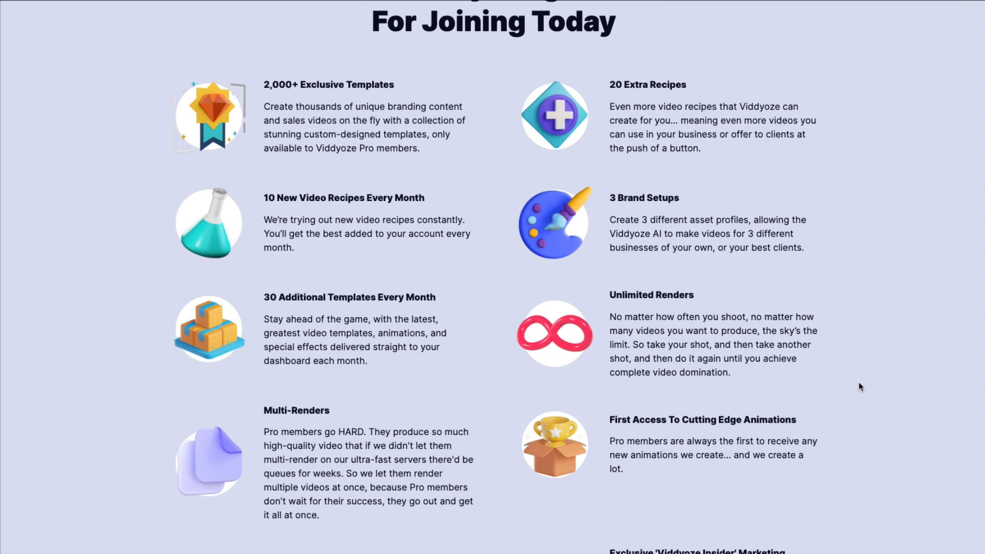
pyautogui.scroll(-3)
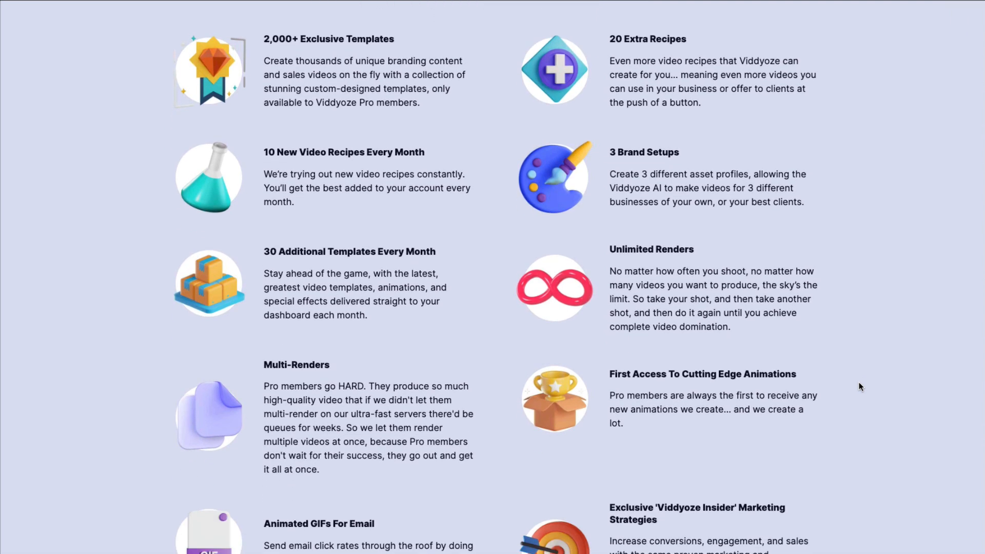
pyautogui.scroll(-3)
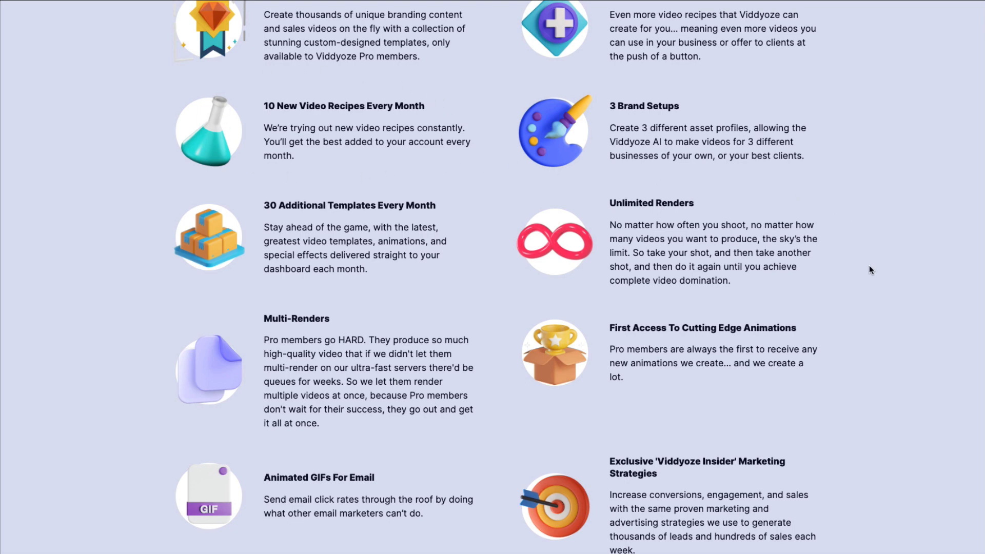
pyautogui.scroll(-3)
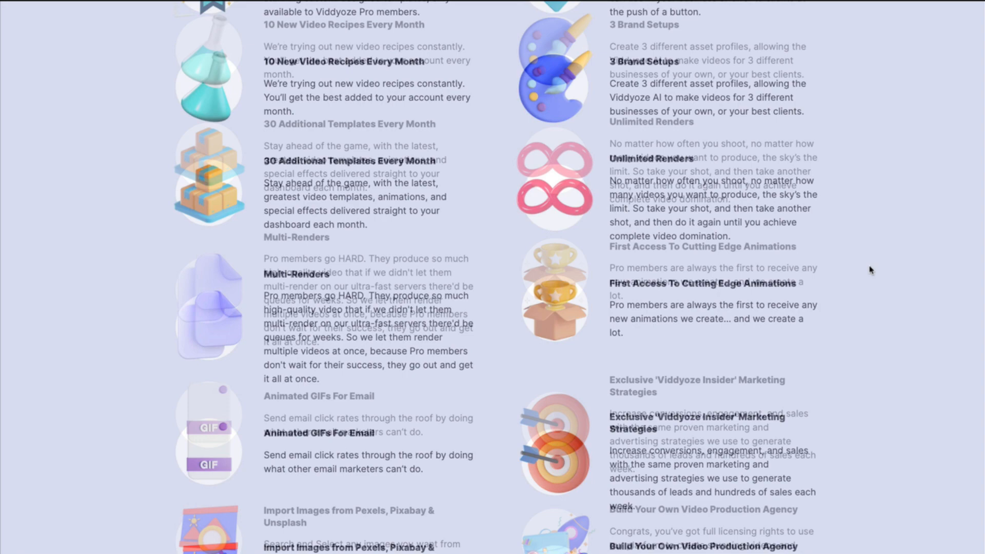
pyautogui.scroll(-3)
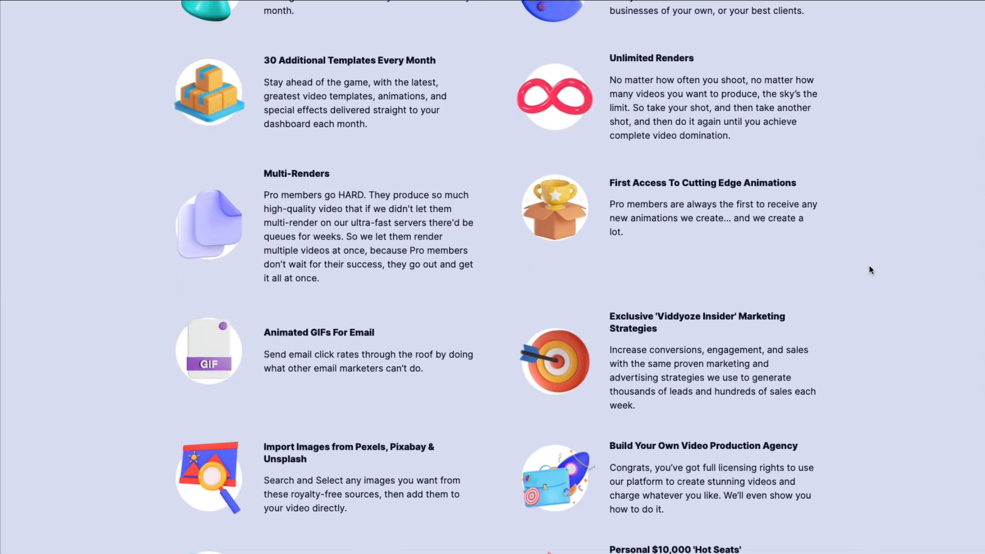
pyautogui.scroll(-3)
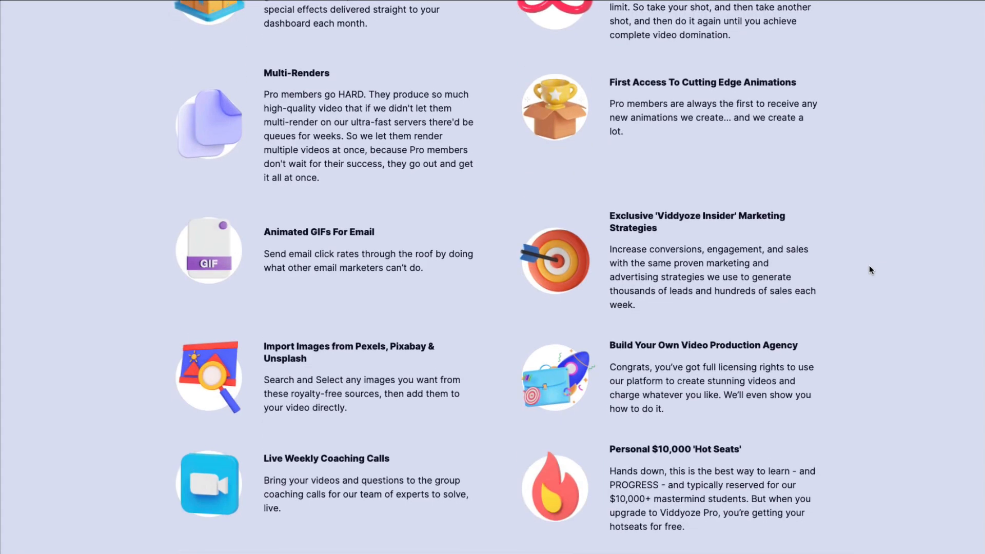
pyautogui.scroll(-3)
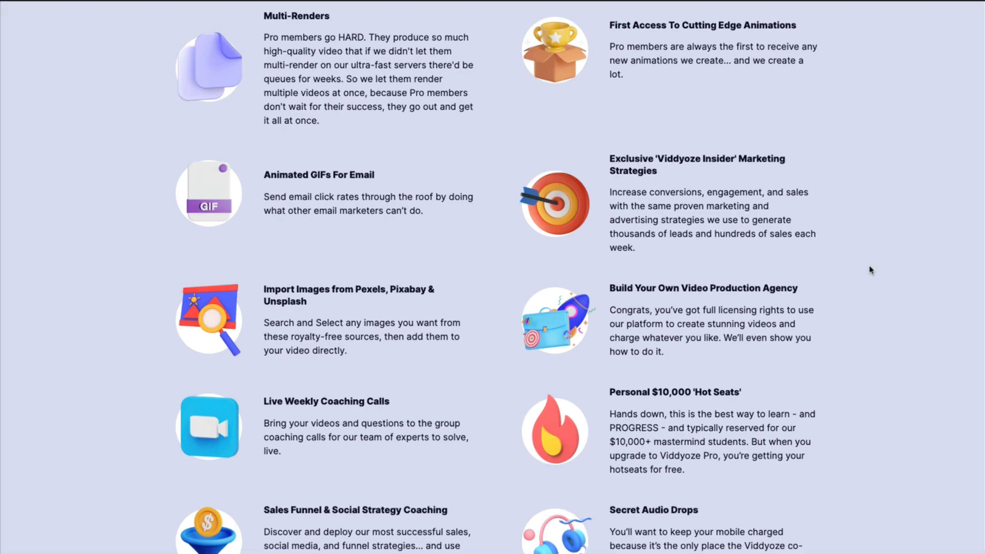
pyautogui.scroll(-3)
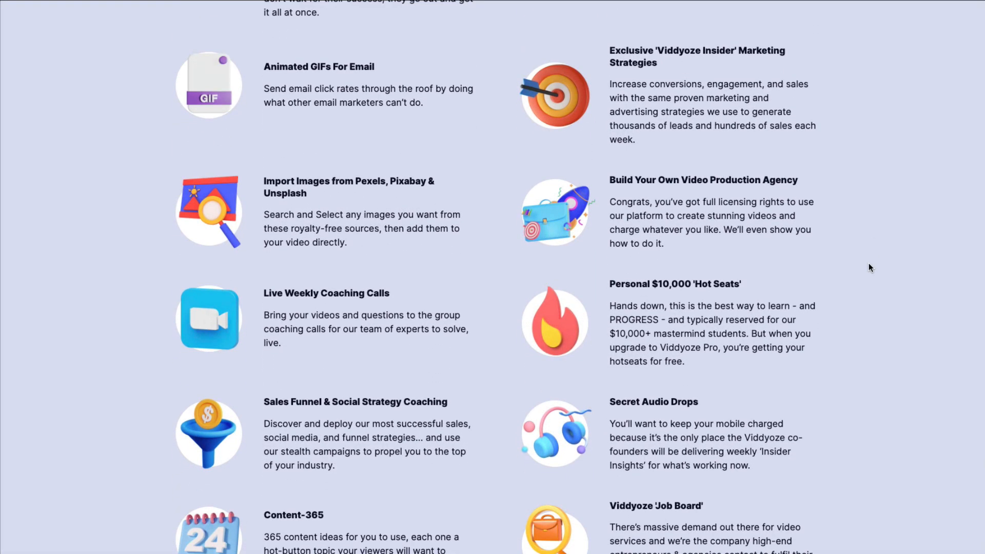
pyautogui.moveTo(252, 172)
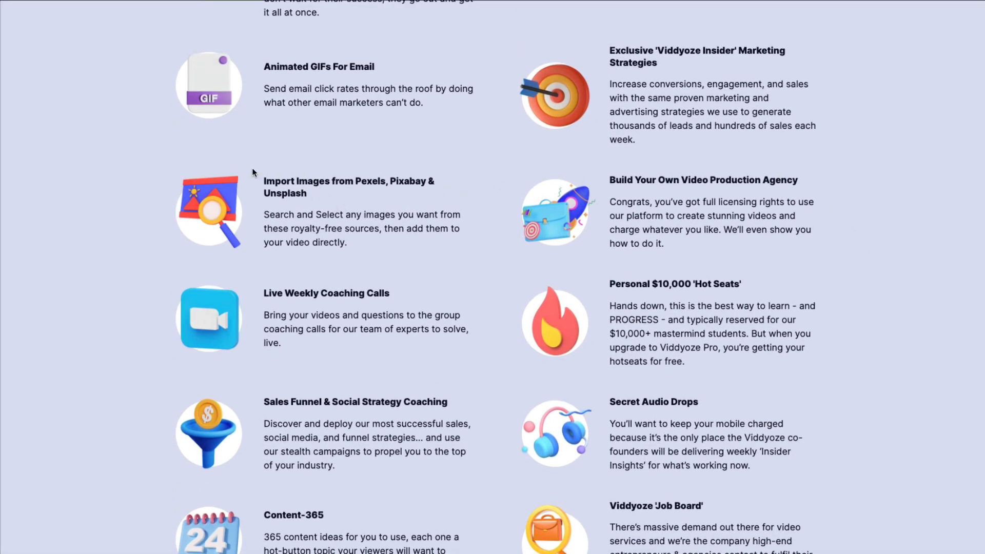
pyautogui.moveTo(437, 284)
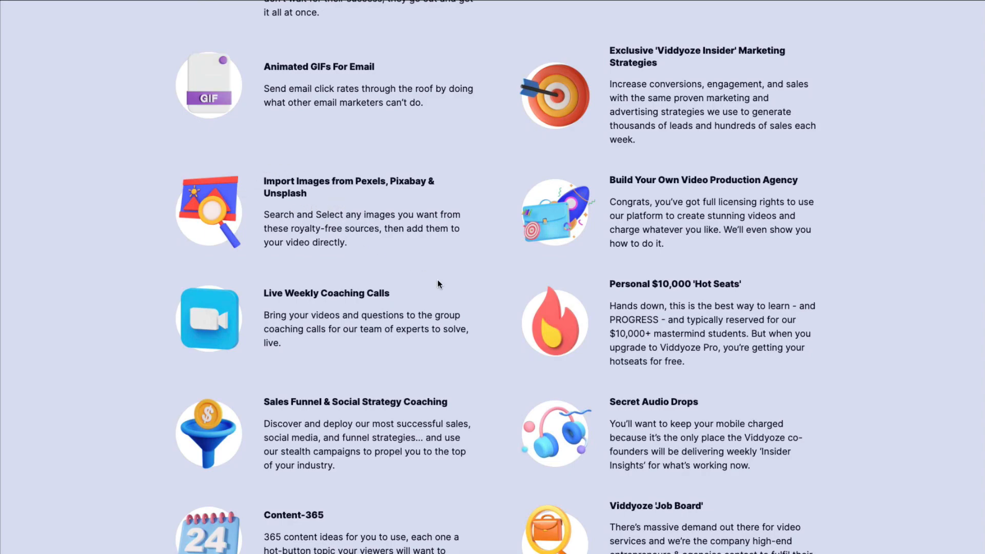
pyautogui.scroll(-3)
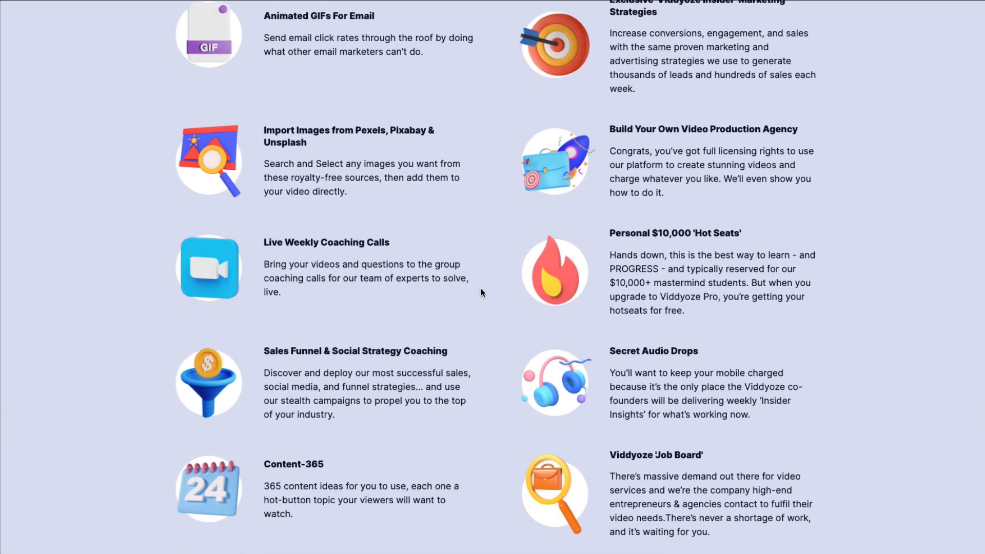
pyautogui.scroll(-3)
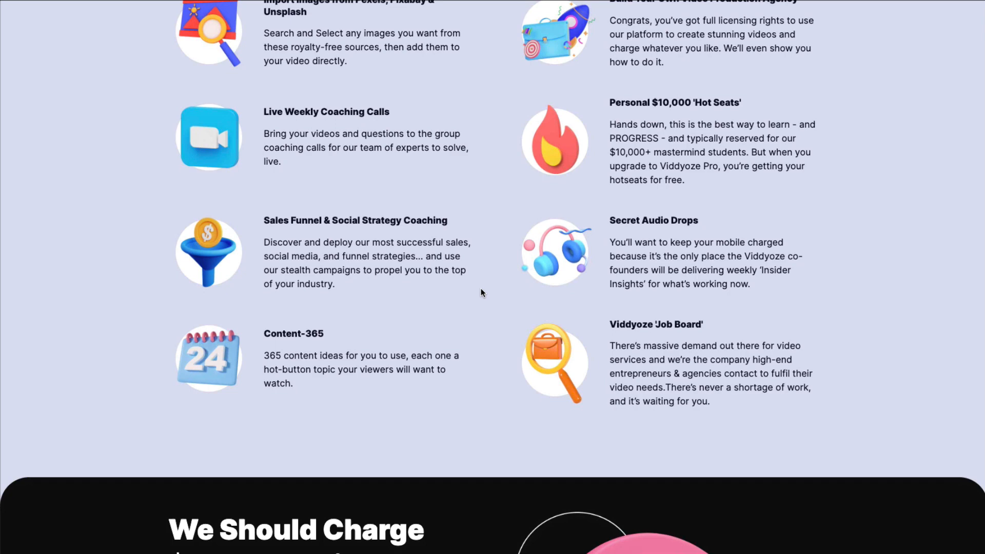
pyautogui.scroll(-3)
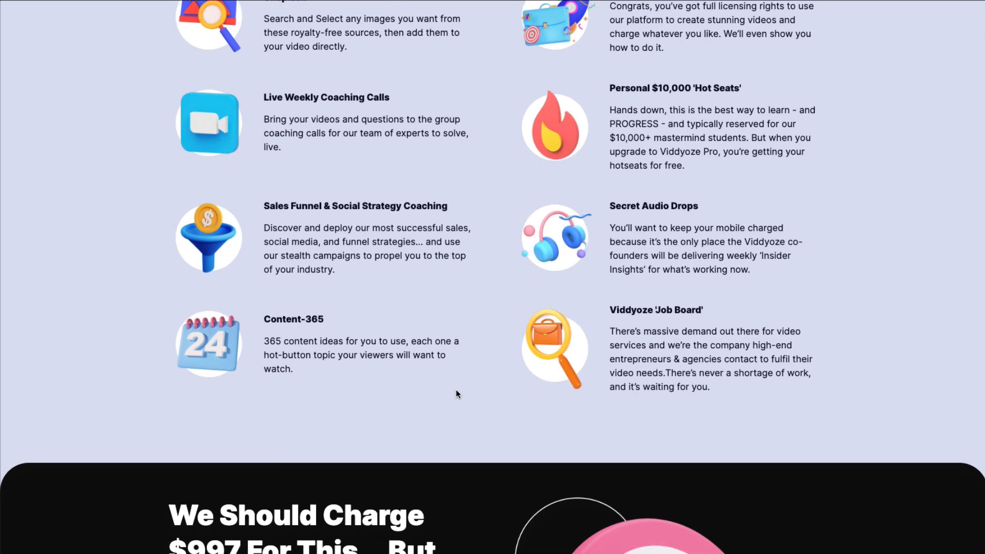
pyautogui.moveTo(461, 391)
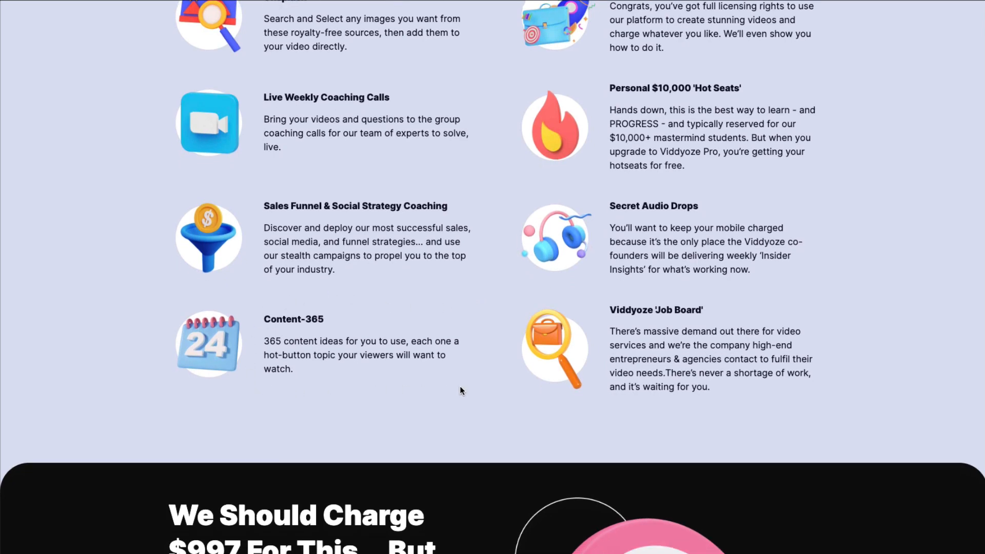
pyautogui.scroll(-3)
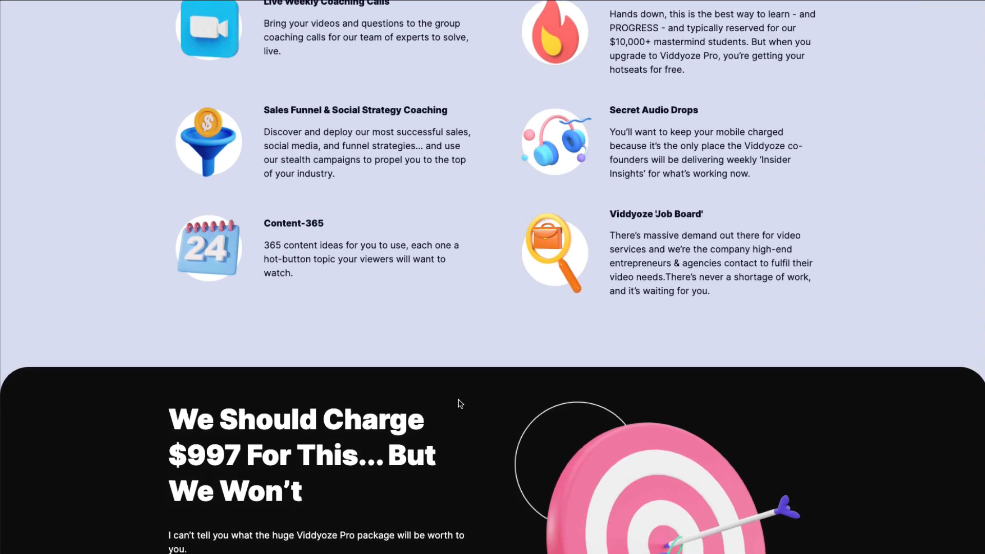
pyautogui.scroll(-3)
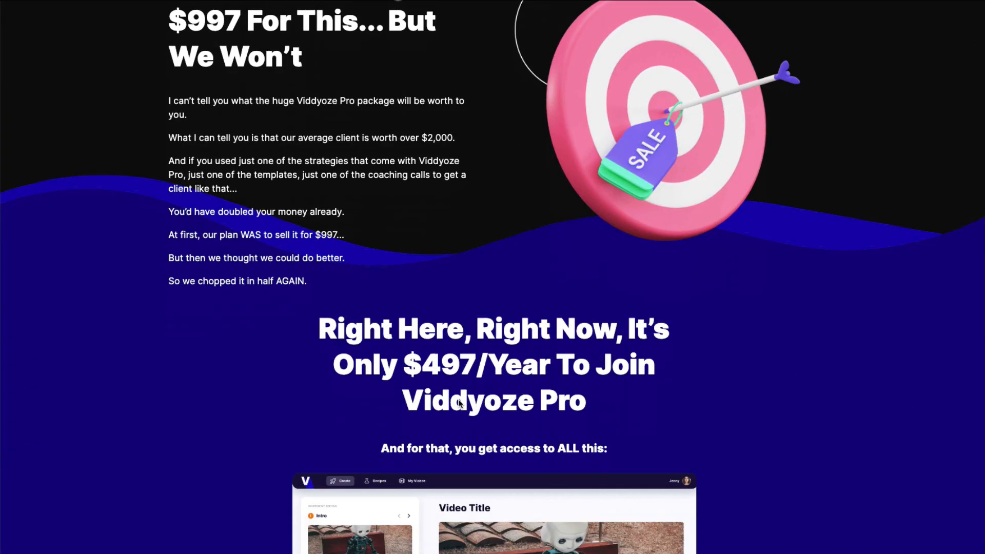
pyautogui.scroll(-3)
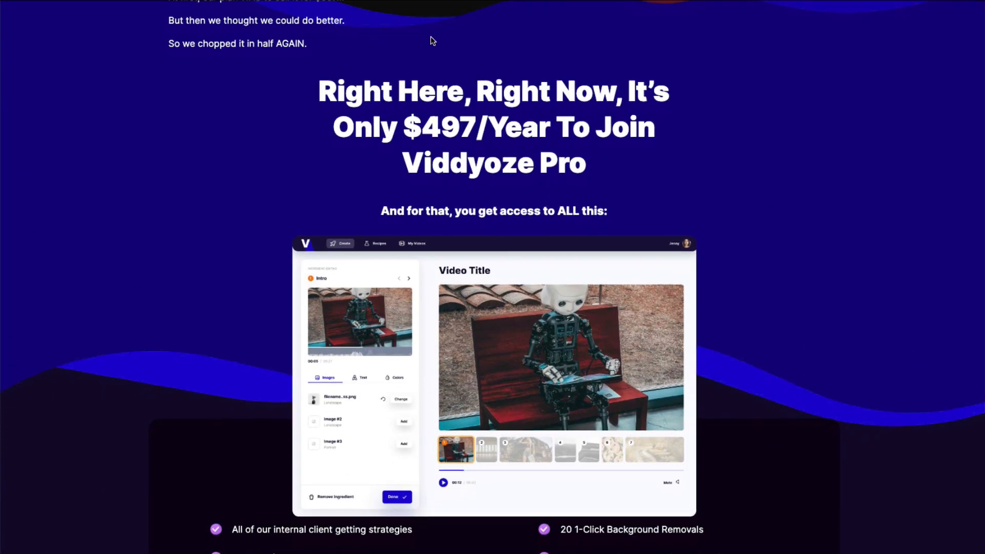
pyautogui.moveTo(187, 200)
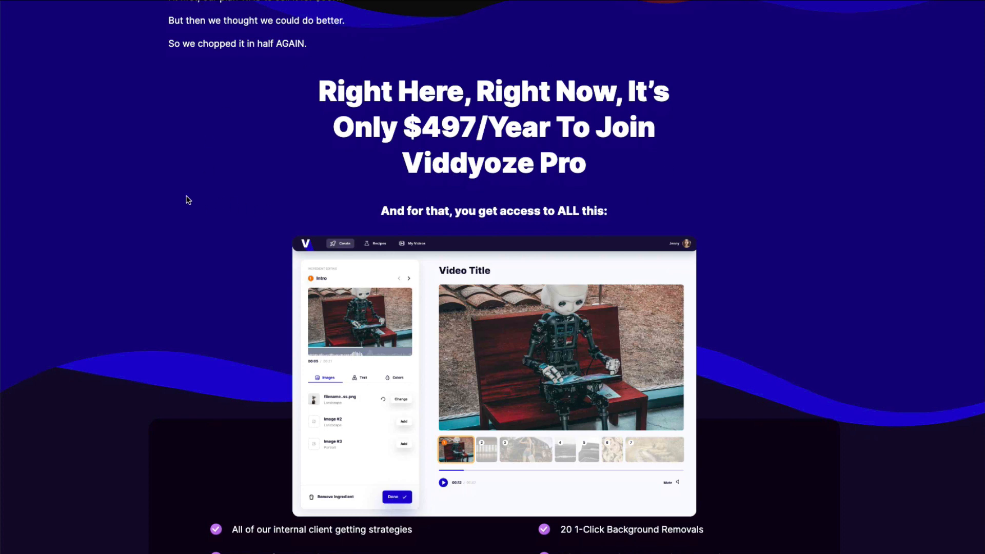
pyautogui.moveTo(478, 86)
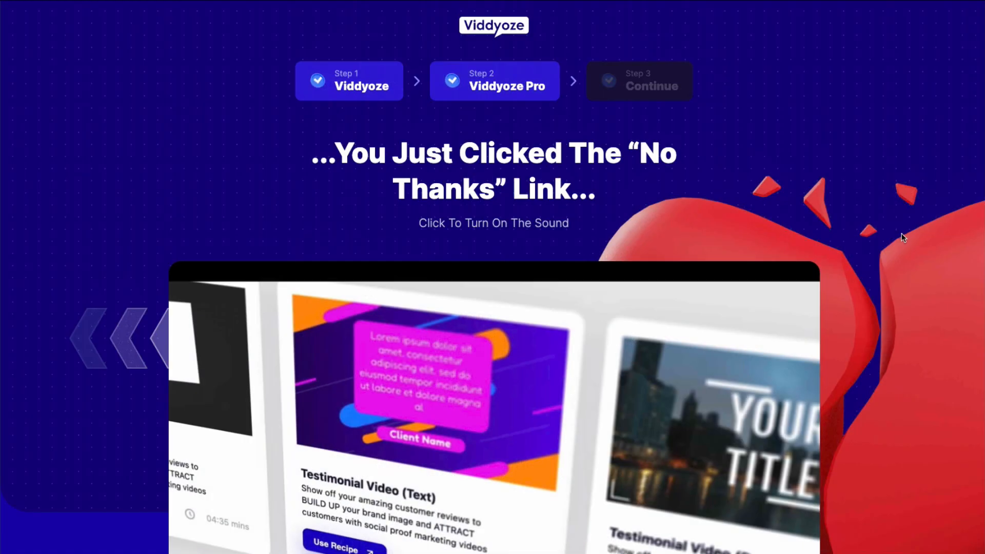
# Step: Scroll through the downsell page shown after declining the Pro upgrade
pyautogui.scroll(-3)
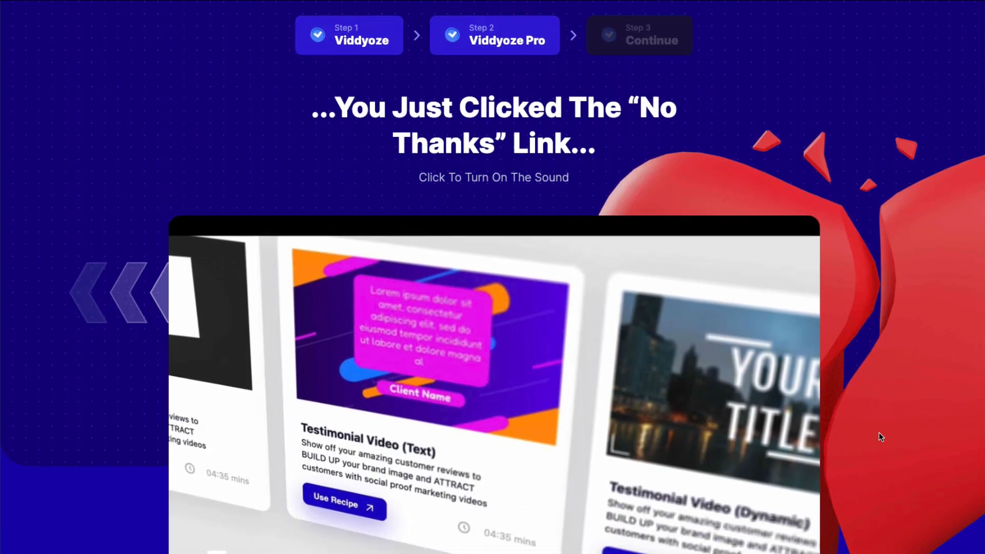
pyautogui.scroll(-3)
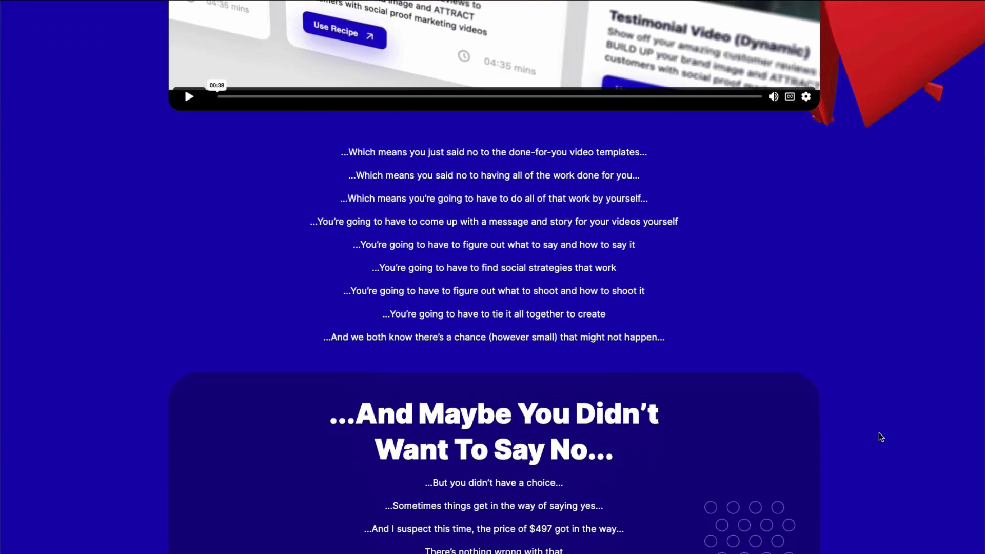
pyautogui.scroll(-3)
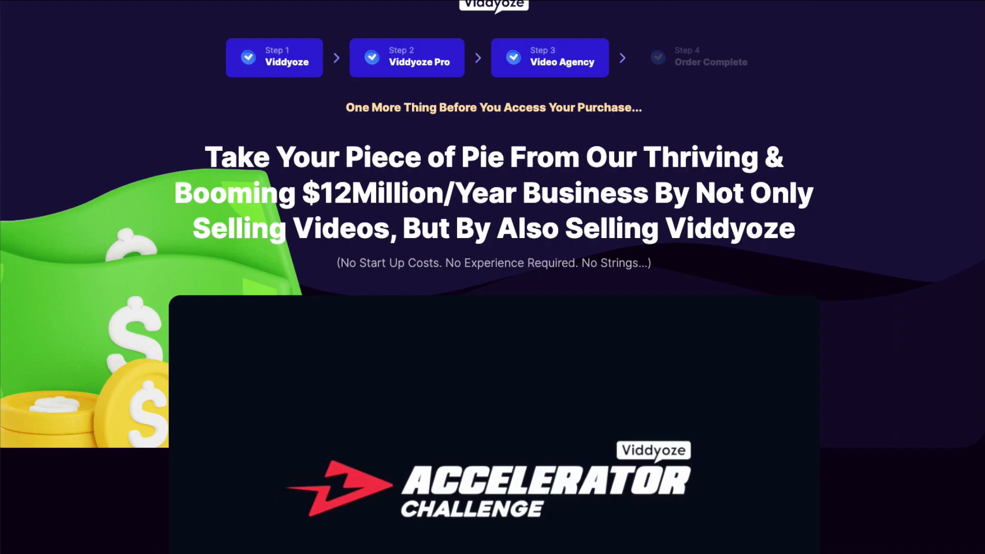
# Step: Scroll through the Step 3 Video Agency reseller offer priced at $297/month
pyautogui.scroll(-3)
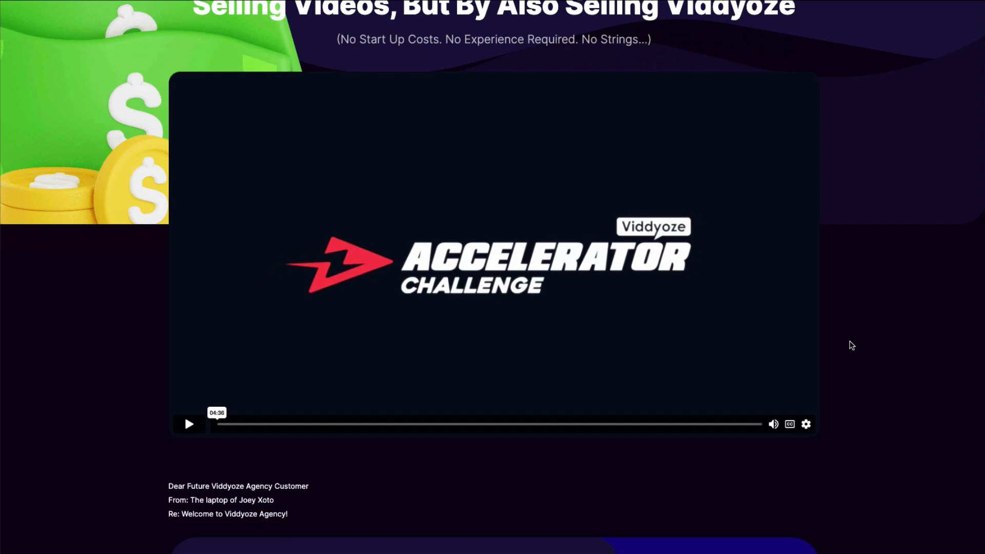
pyautogui.scroll(-3)
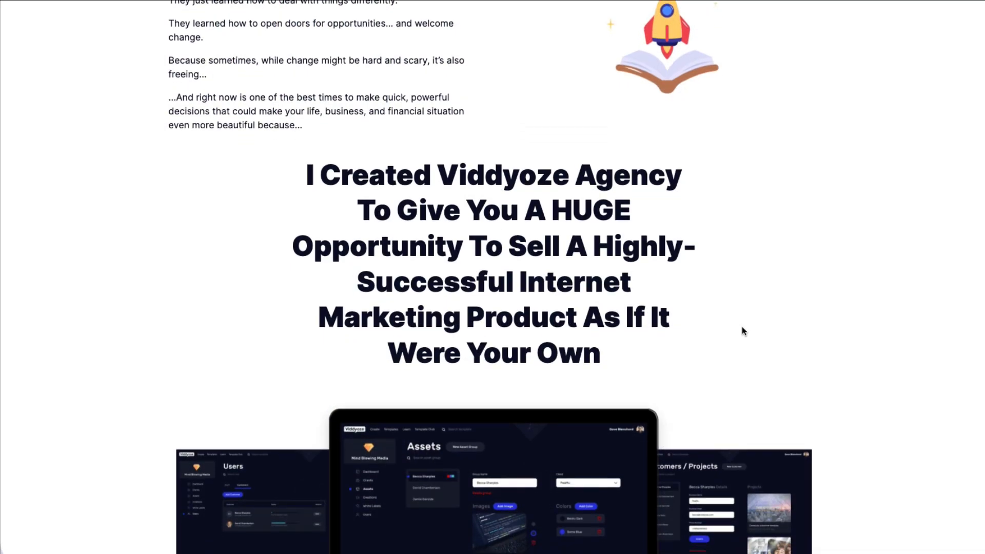
pyautogui.scroll(-3)
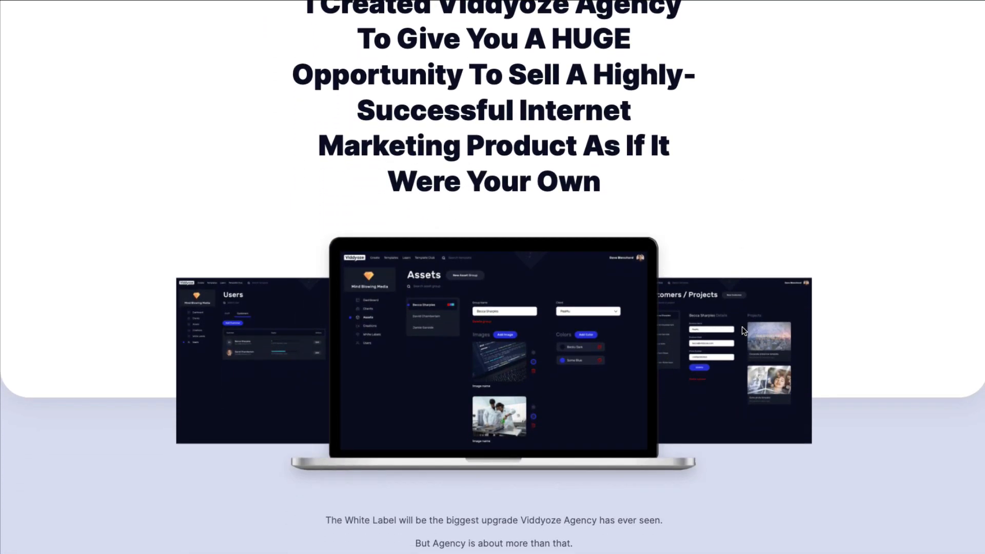
pyautogui.scroll(-3)
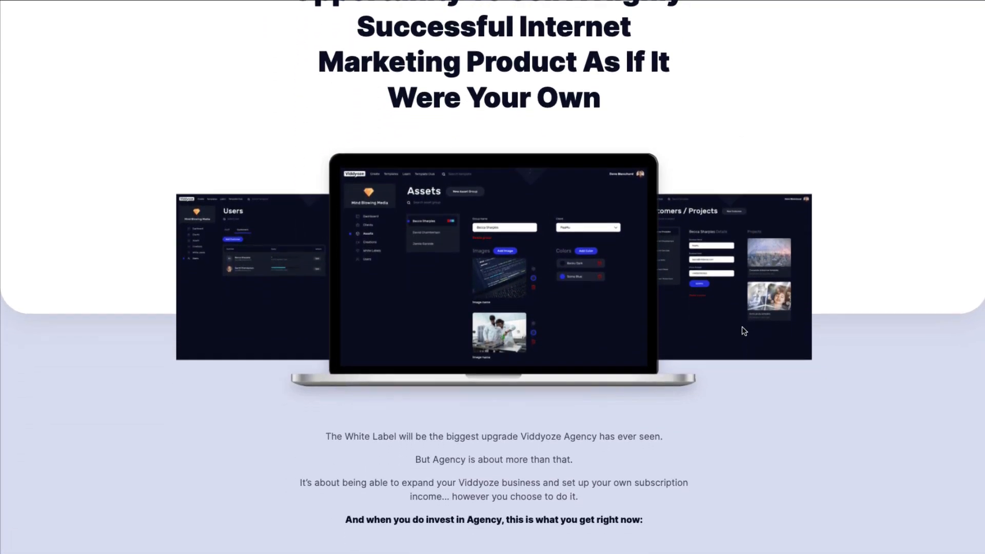
pyautogui.scroll(-3)
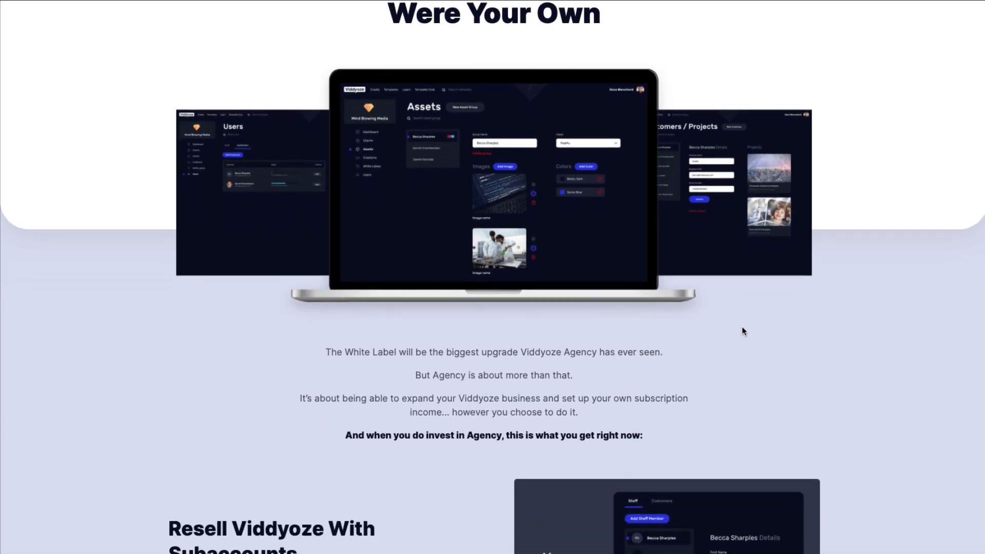
pyautogui.scroll(-3)
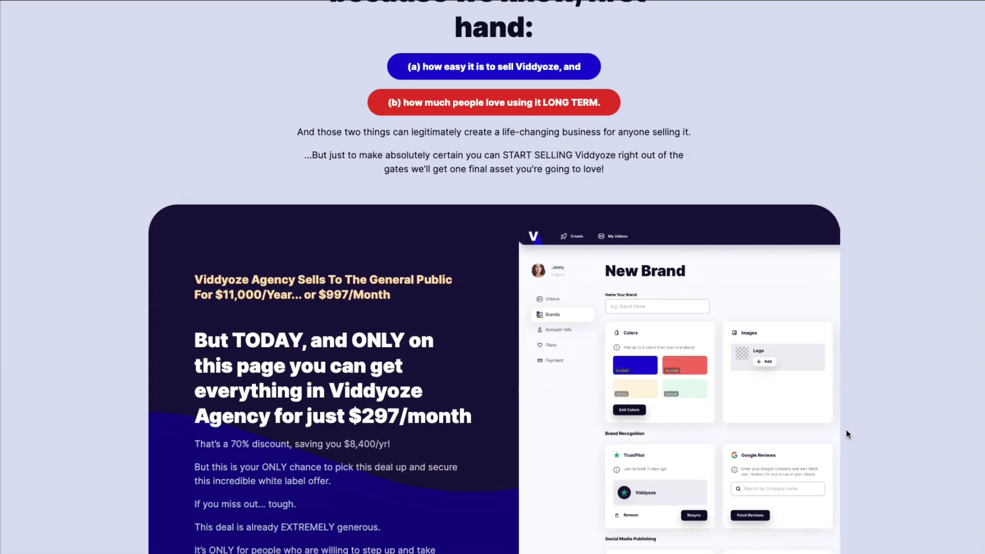
pyautogui.scroll(-3)
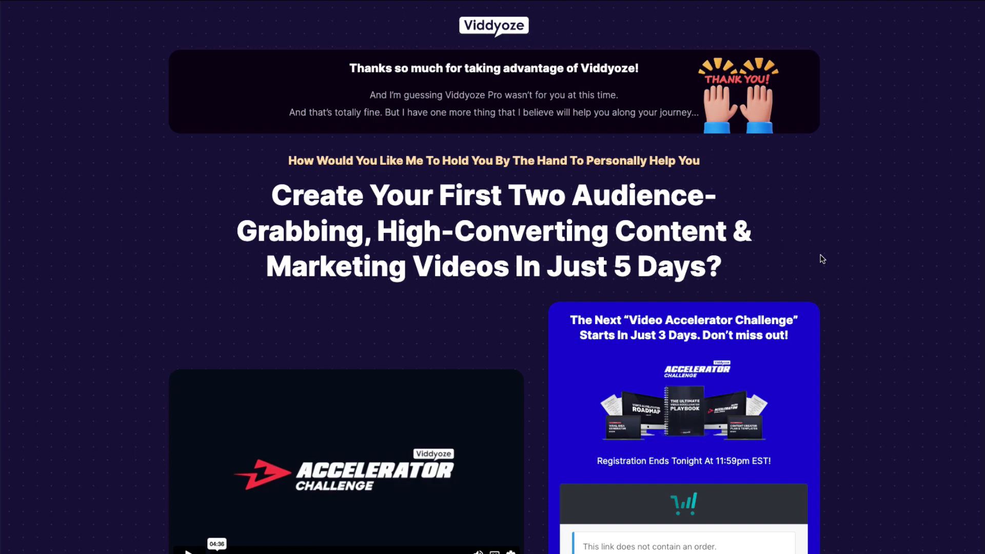
# Step: Scroll the Video Accelerator Challenge page to its $99 price and checkout box
pyautogui.scroll(-3)
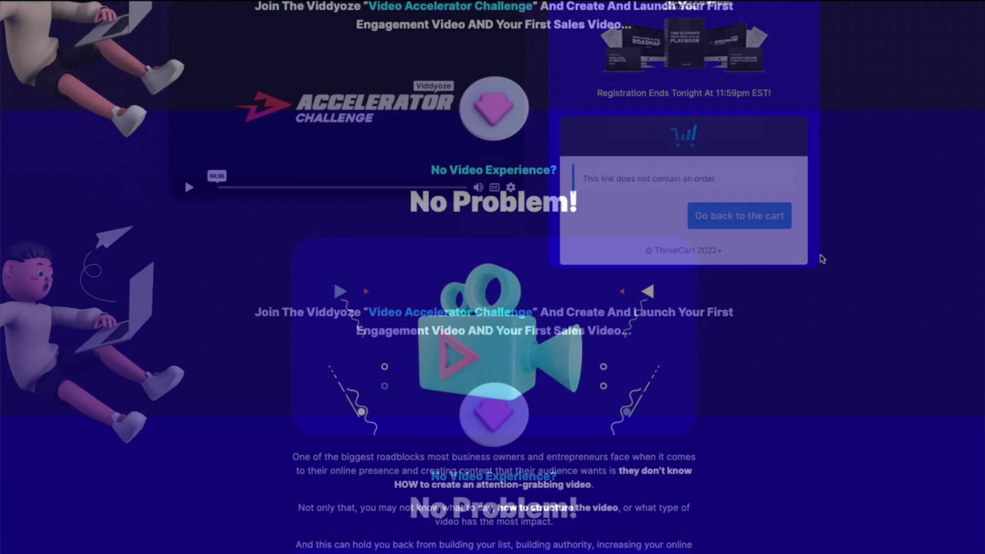
pyautogui.scroll(-3)
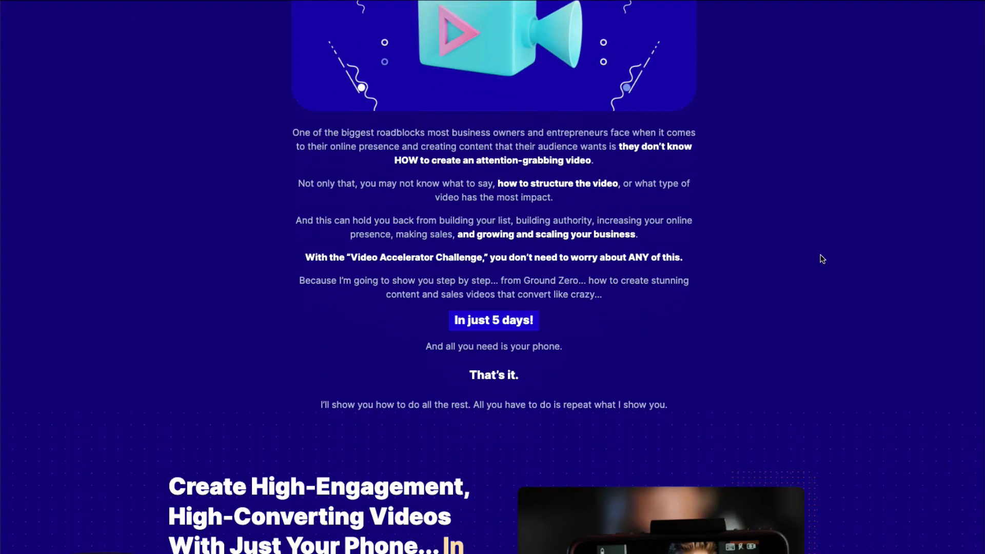
pyautogui.scroll(-3)
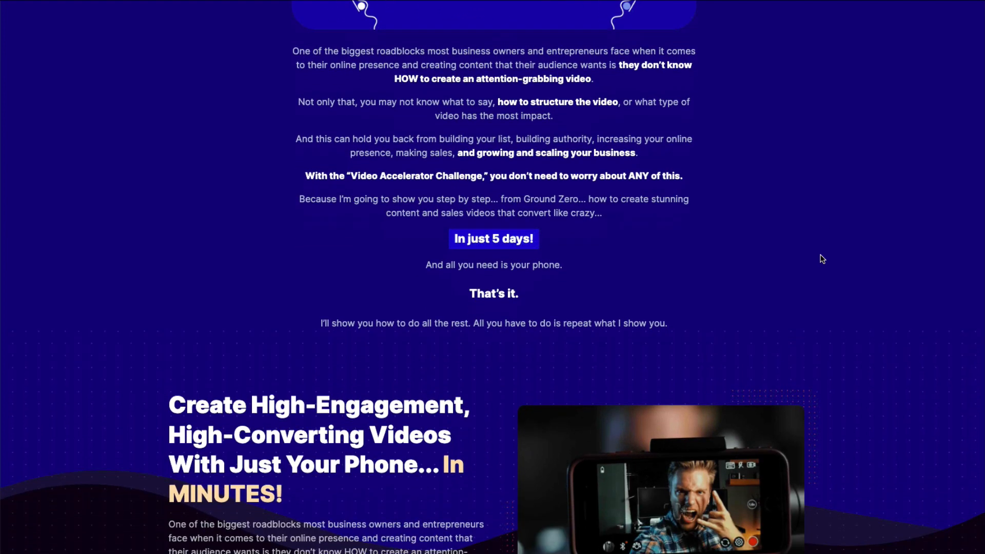
pyautogui.scroll(-3)
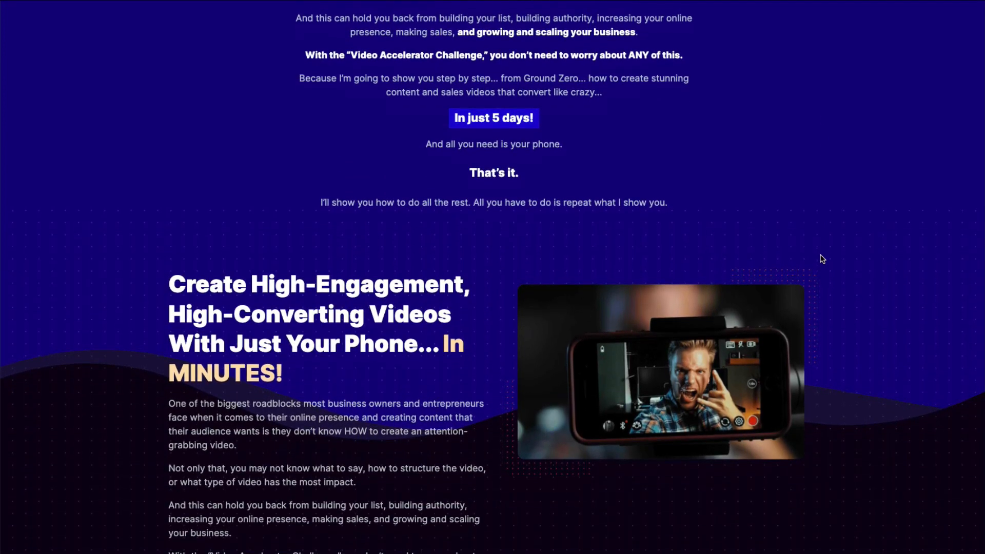
pyautogui.scroll(-3)
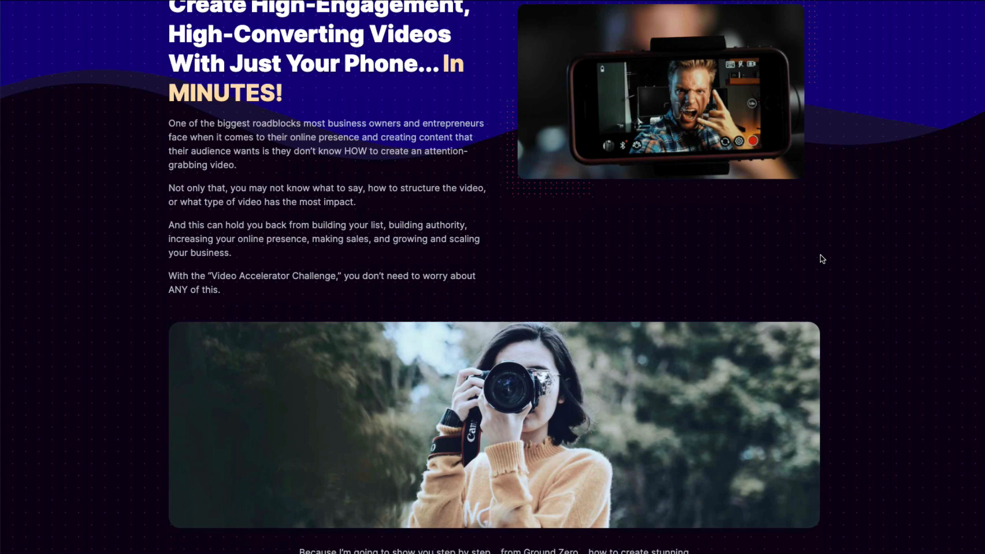
pyautogui.scroll(-3)
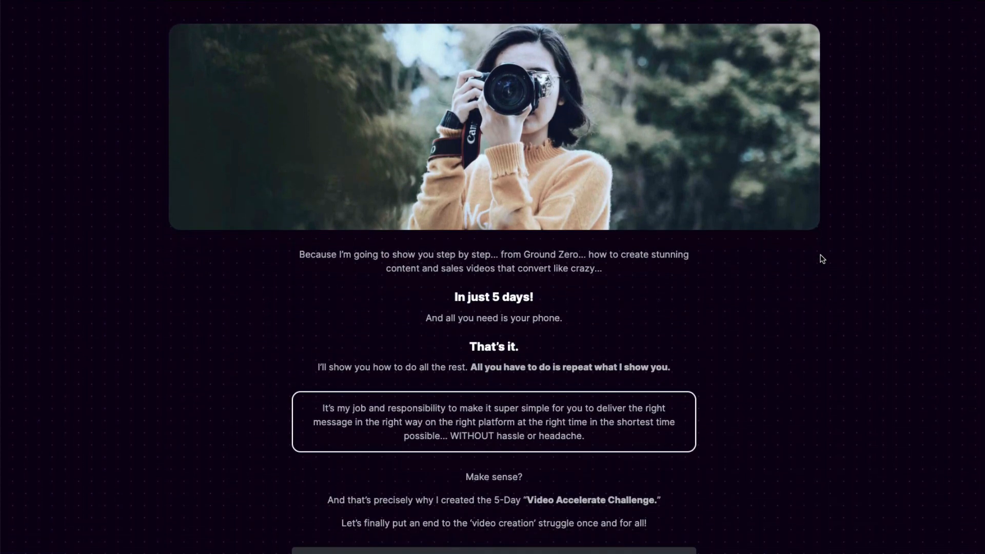
pyautogui.scroll(-3)
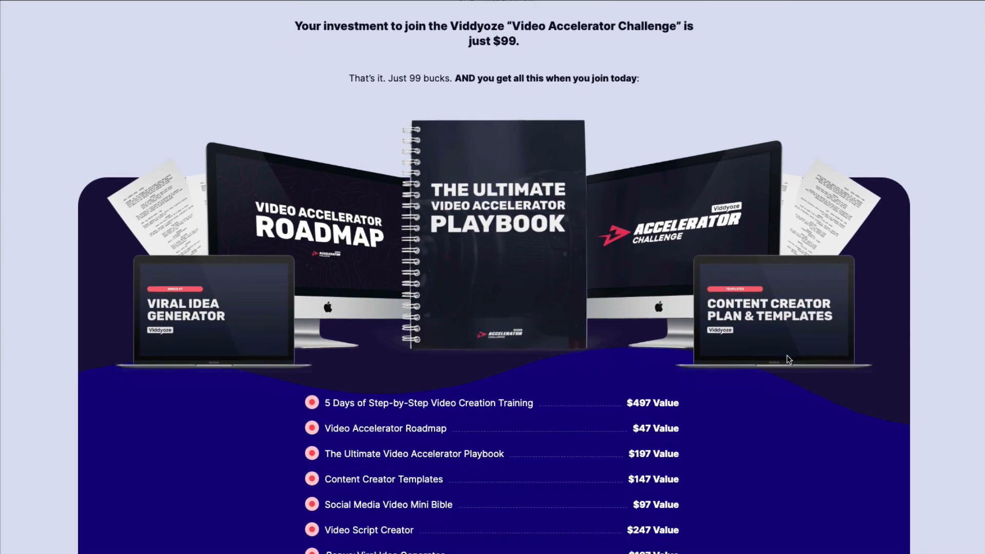
pyautogui.scroll(-3)
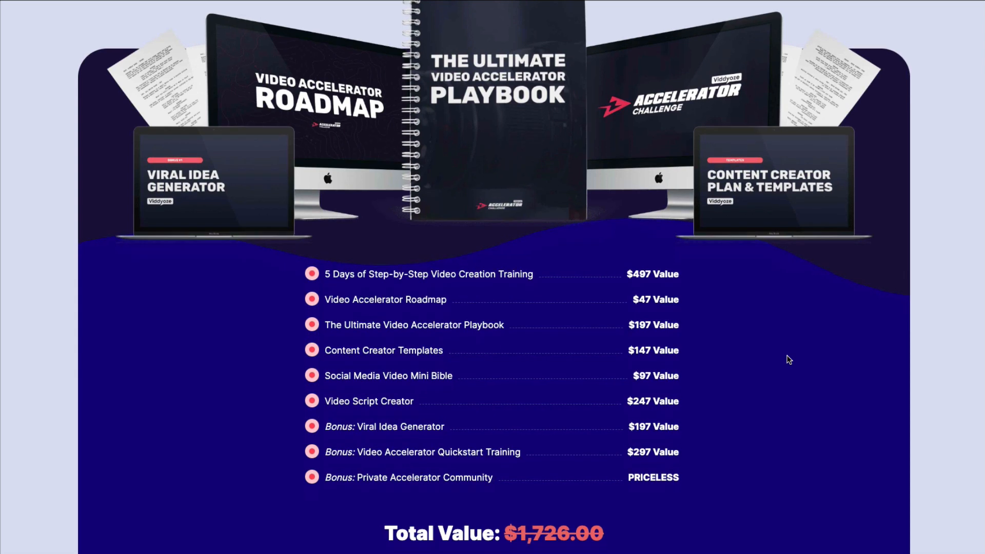
pyautogui.moveTo(392, 252)
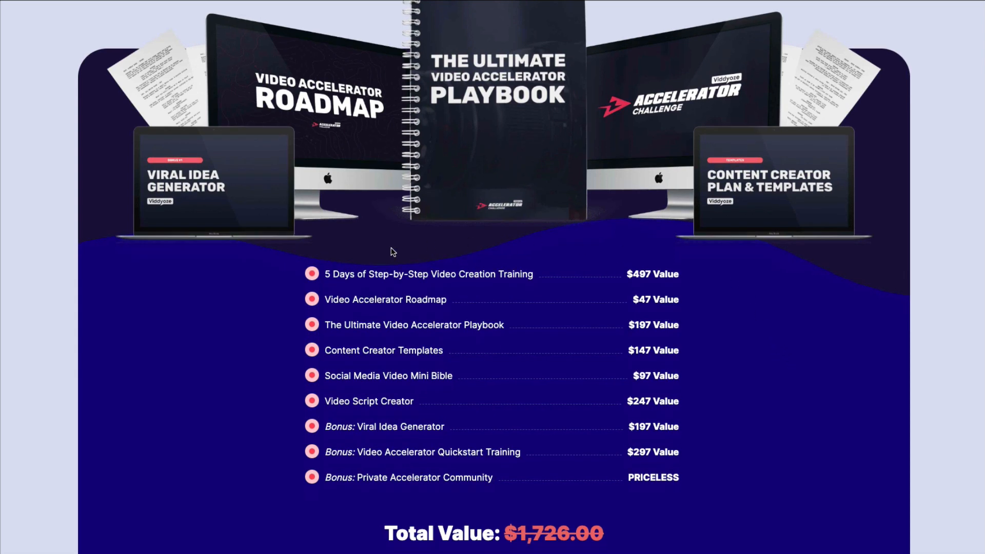
pyautogui.moveTo(736, 462)
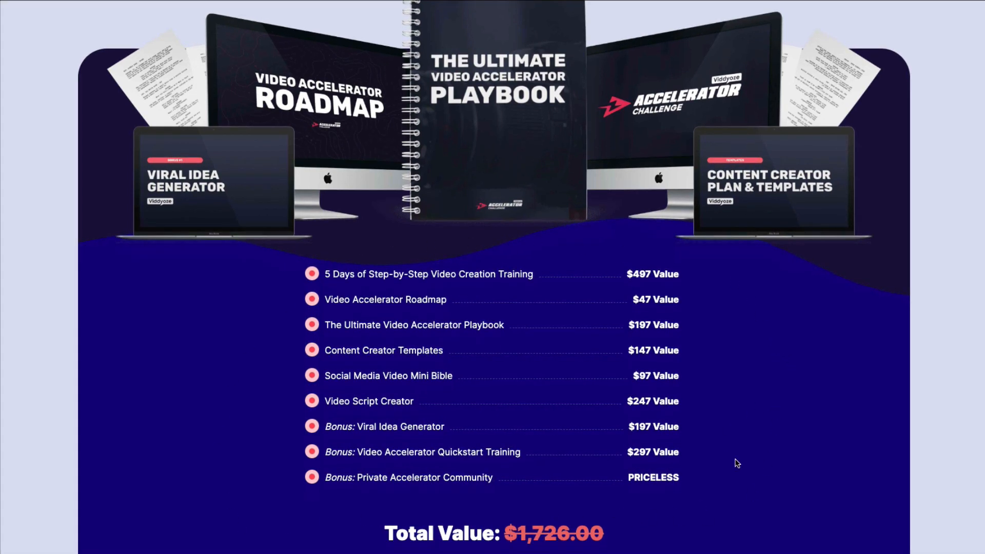
pyautogui.scroll(-3)
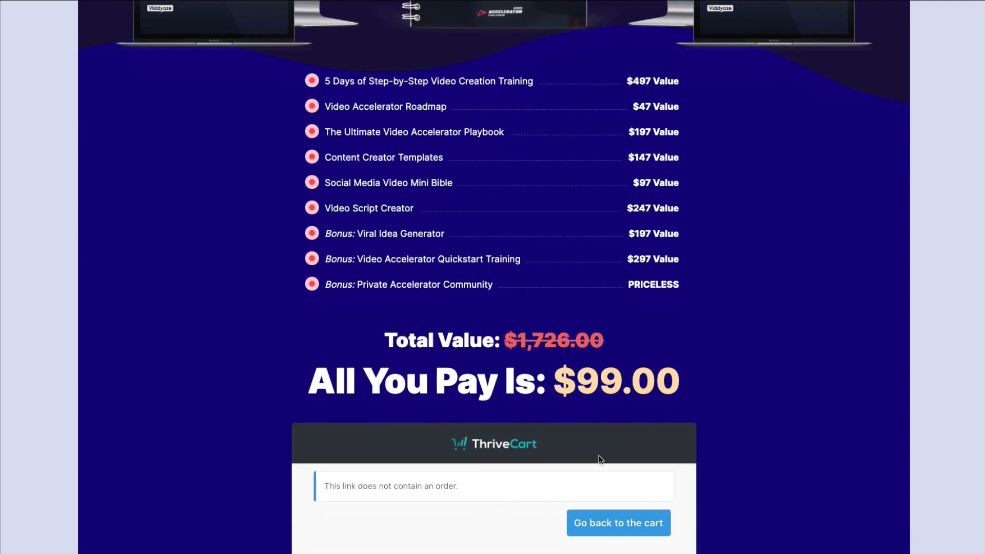
pyautogui.moveTo(758, 367)
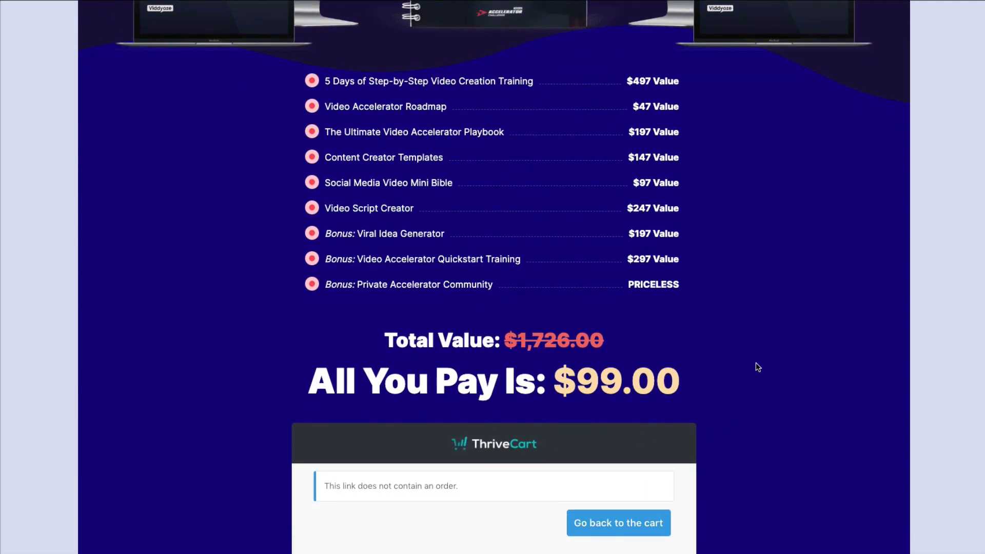